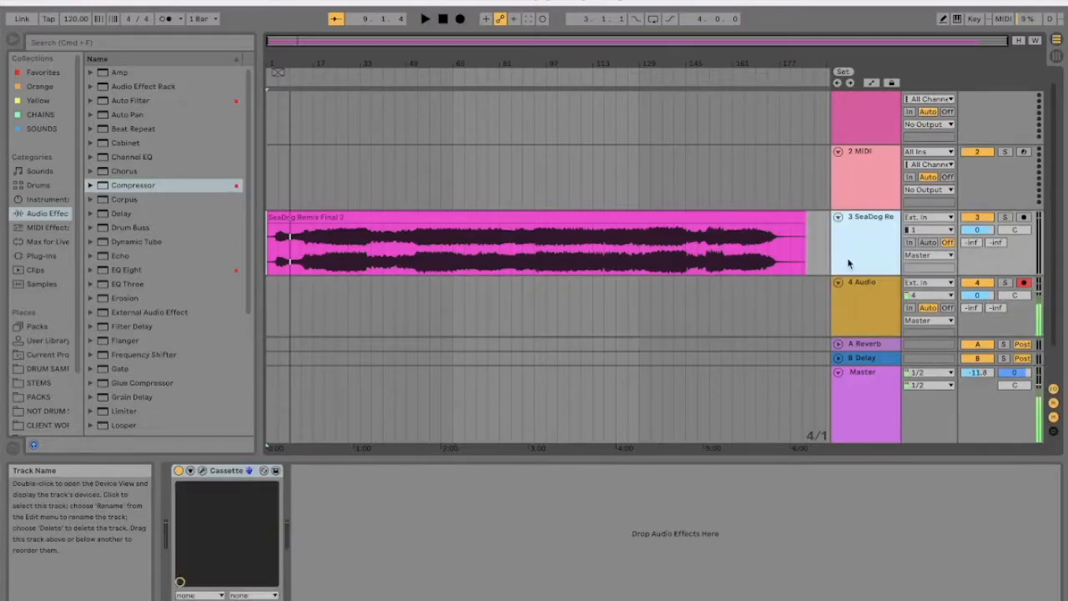
Step: Select the SeaDog Remix track and open the Cassette plugin's own window
click(868, 241)
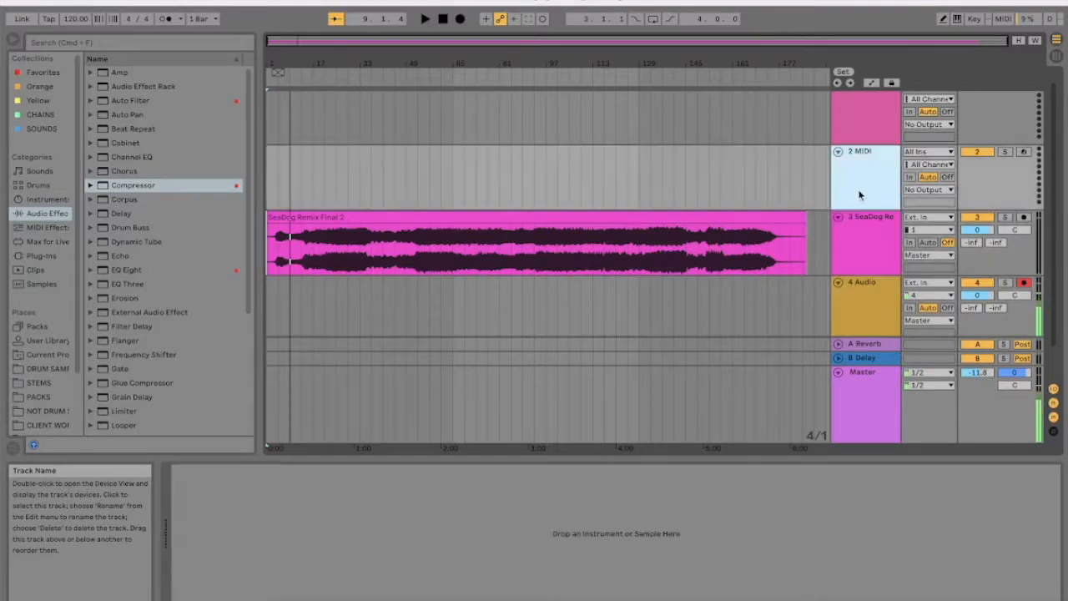
click(865, 242)
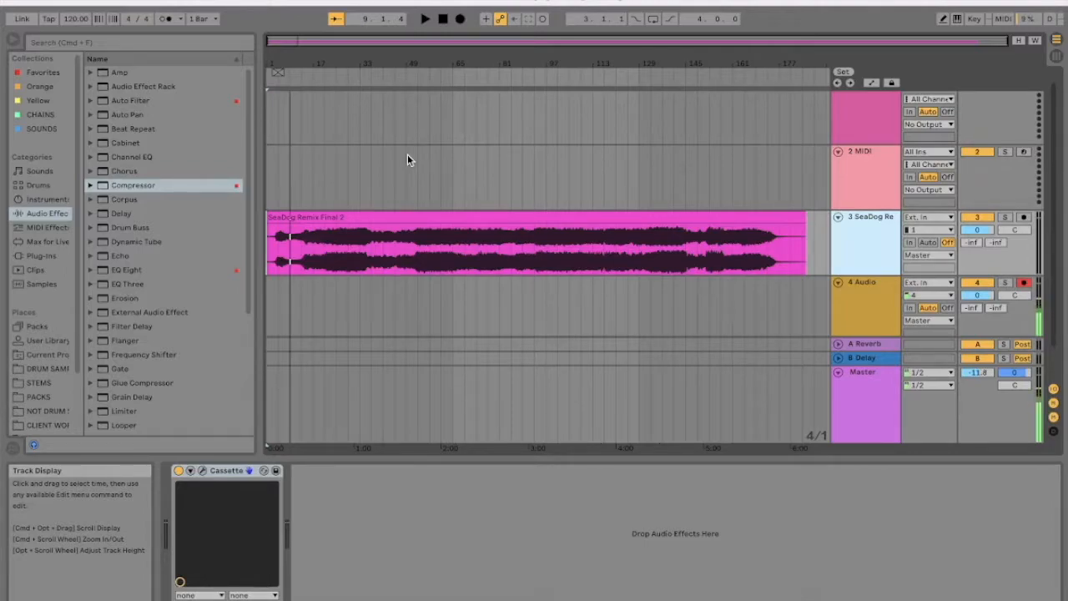
mouse_move(299, 79)
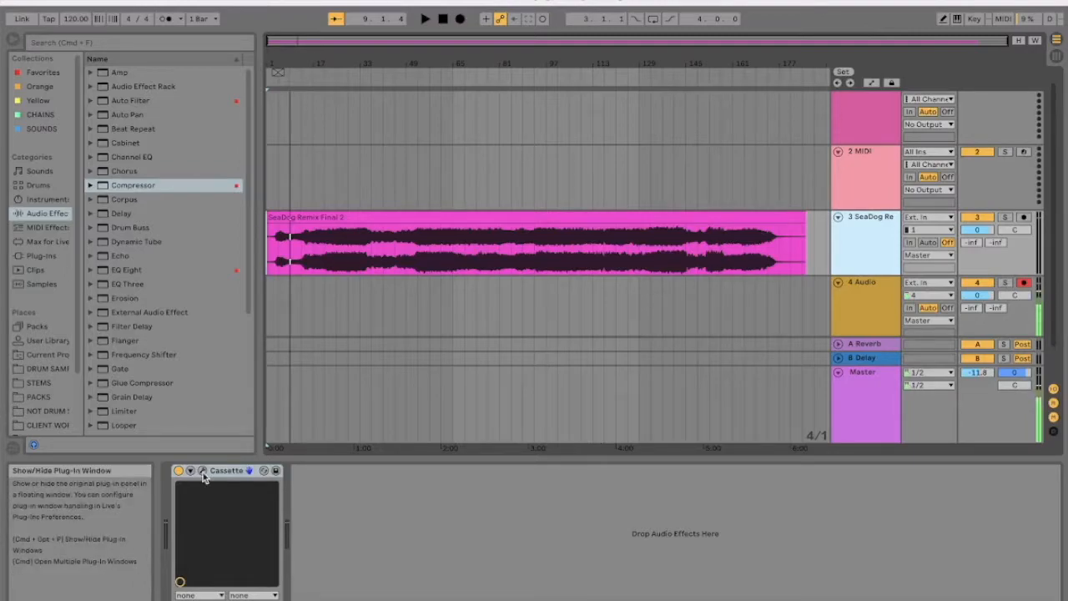
click(202, 470)
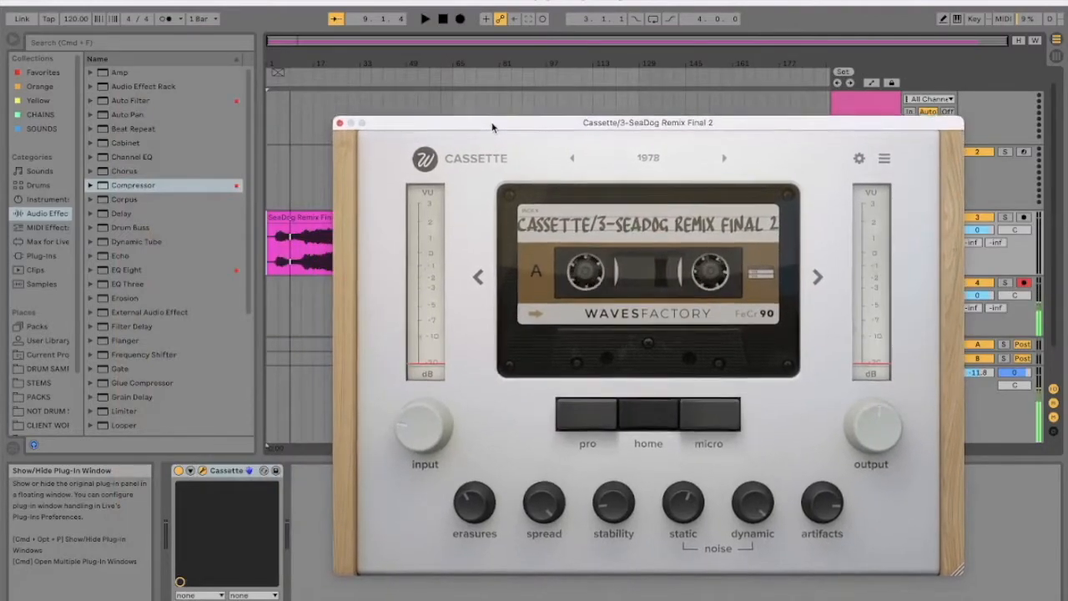
Step: Reposition the Cassette window, start playback and adjust the erasures amount
drag(649, 123, 630, 100)
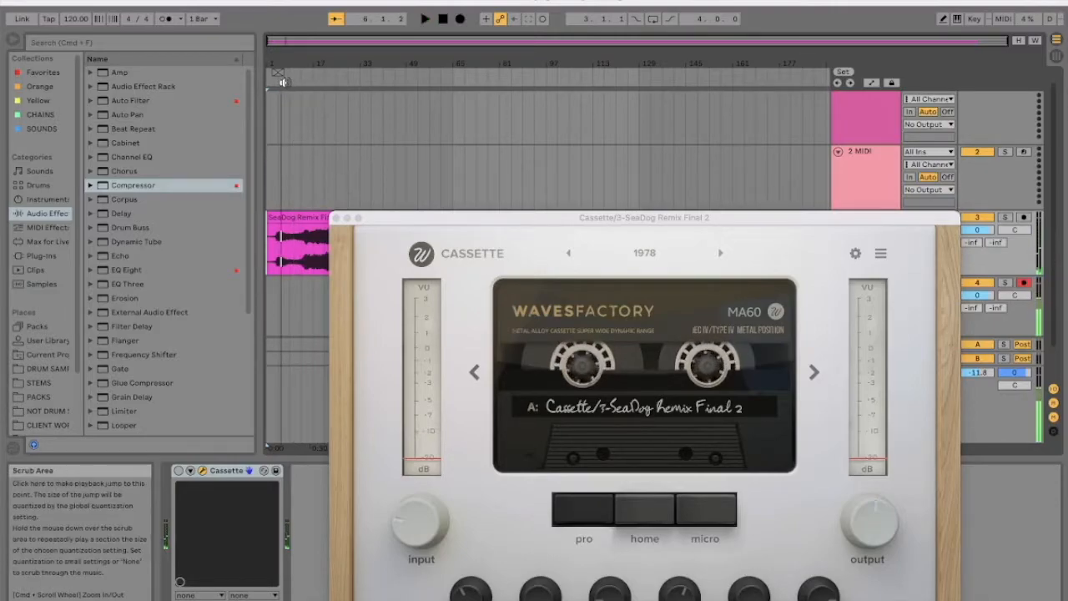
click(424, 18)
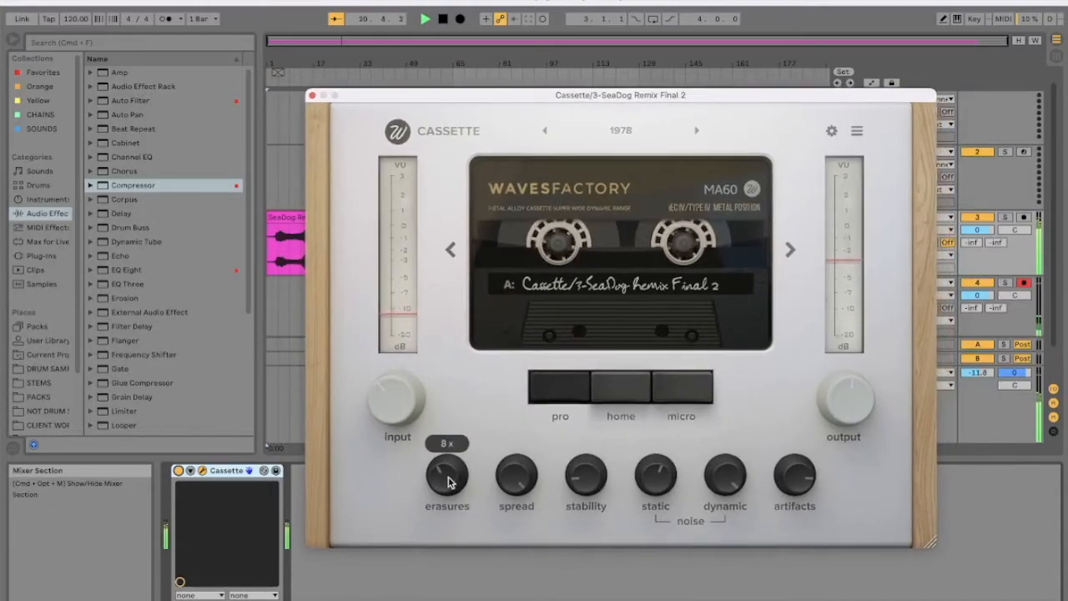
drag(447, 476, 447, 442)
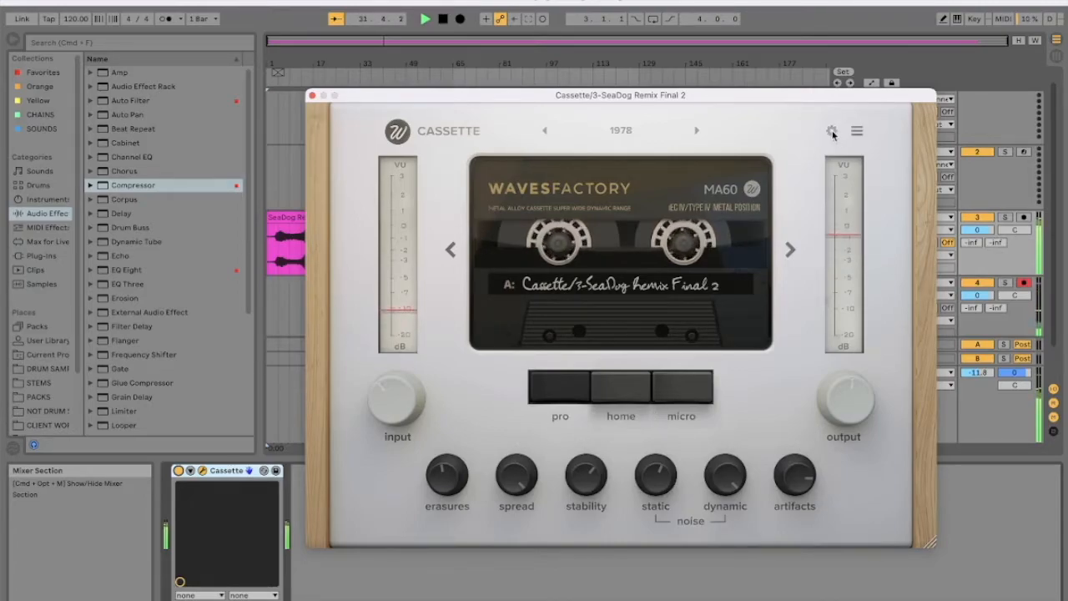
Step: In Cassette's advanced settings, toggle saturation off and on, then lower wow depth to 11%
click(830, 131)
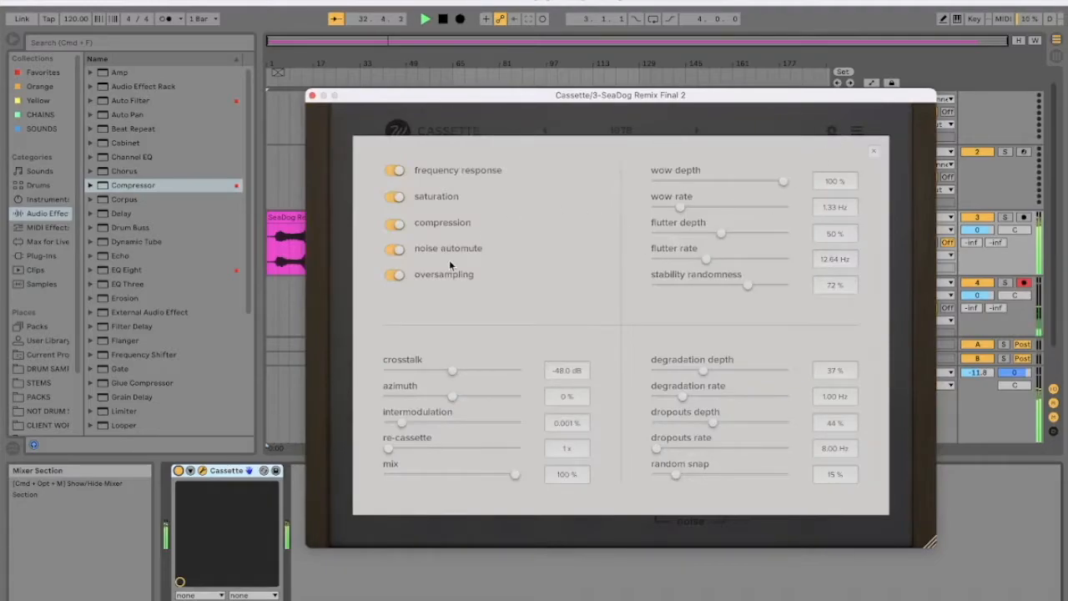
mouse_move(393, 301)
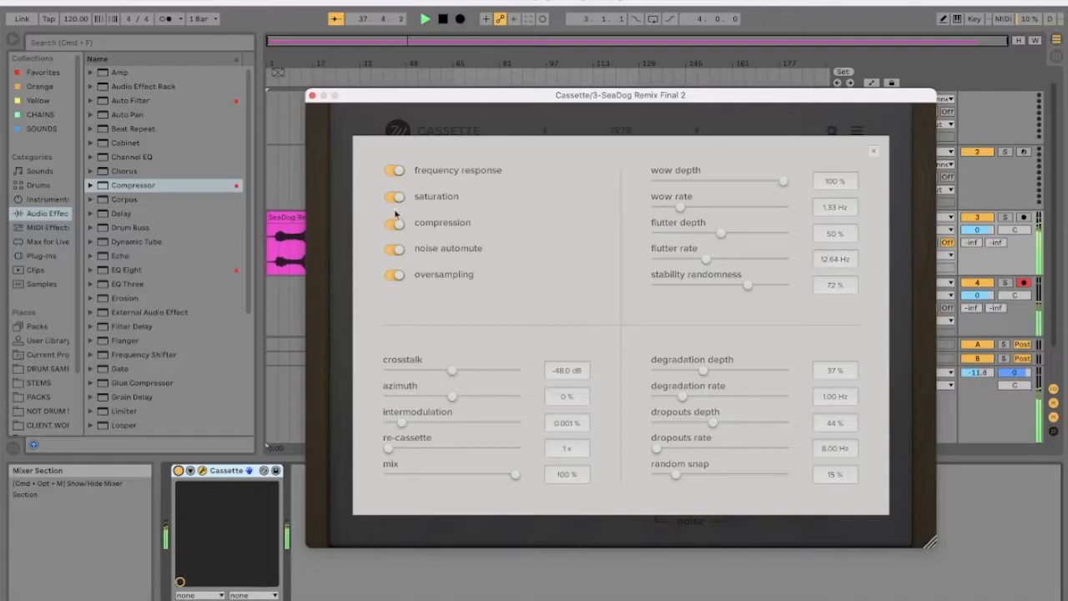
click(394, 196)
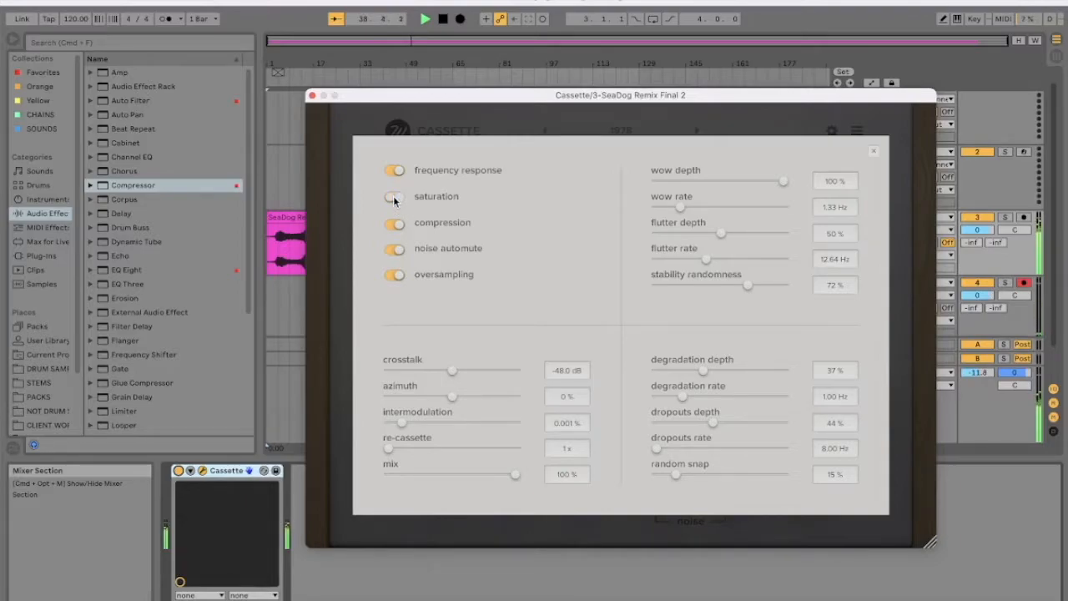
click(393, 196)
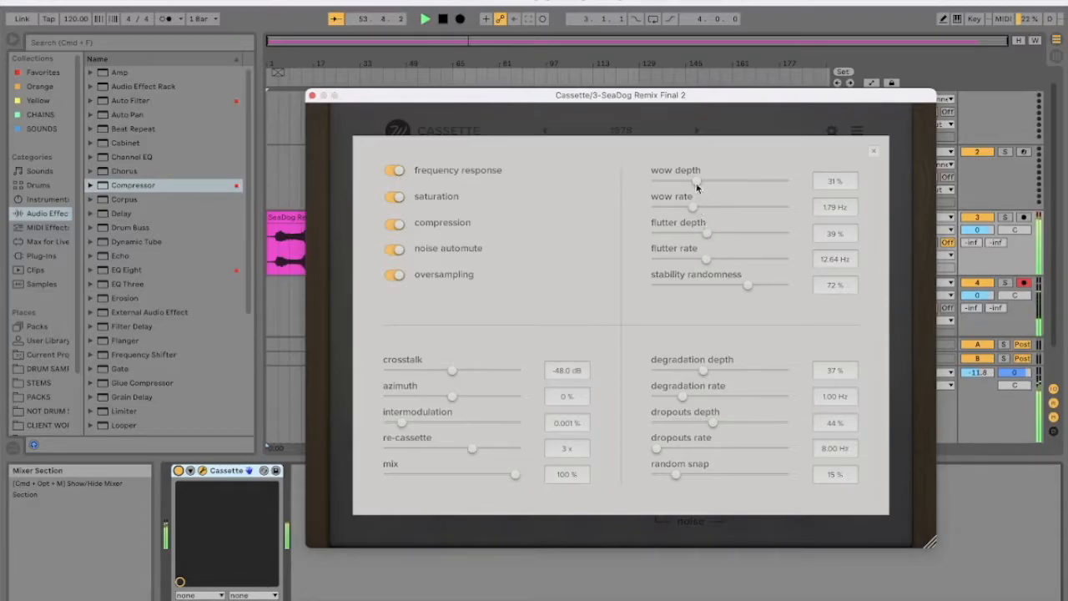
drag(697, 181, 683, 181)
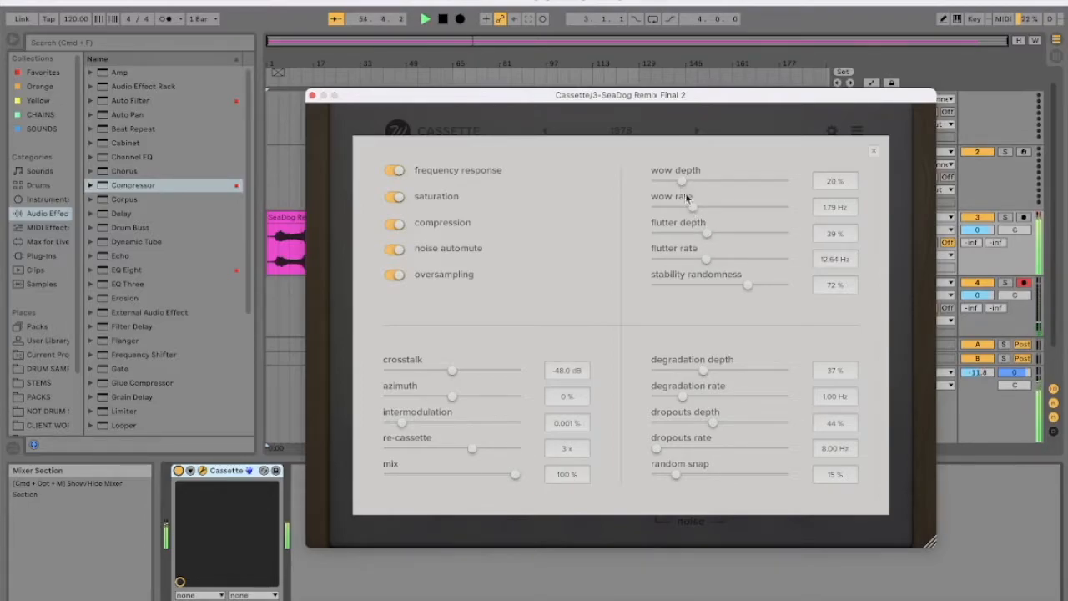
drag(685, 181, 672, 181)
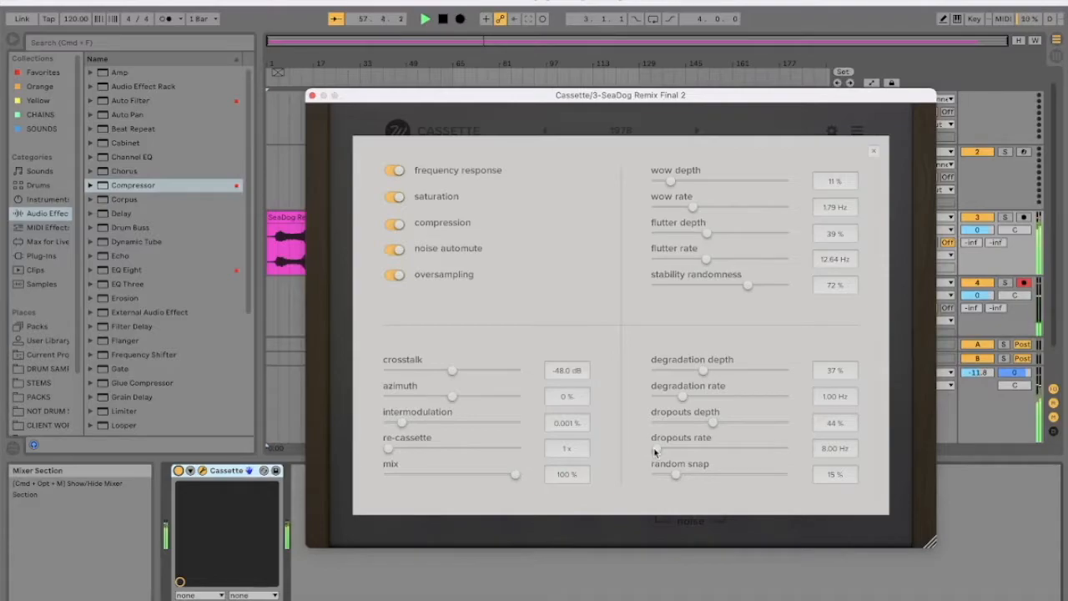
mouse_move(681, 399)
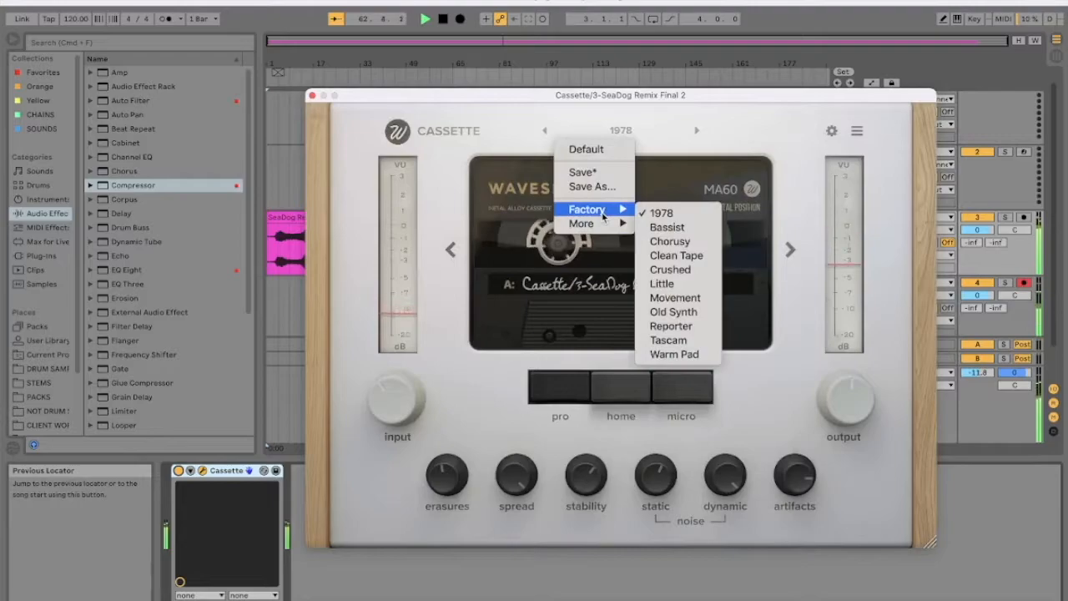
Step: Load the Bassist factory preset on Cassette and adjust its artifacts amount
click(667, 227)
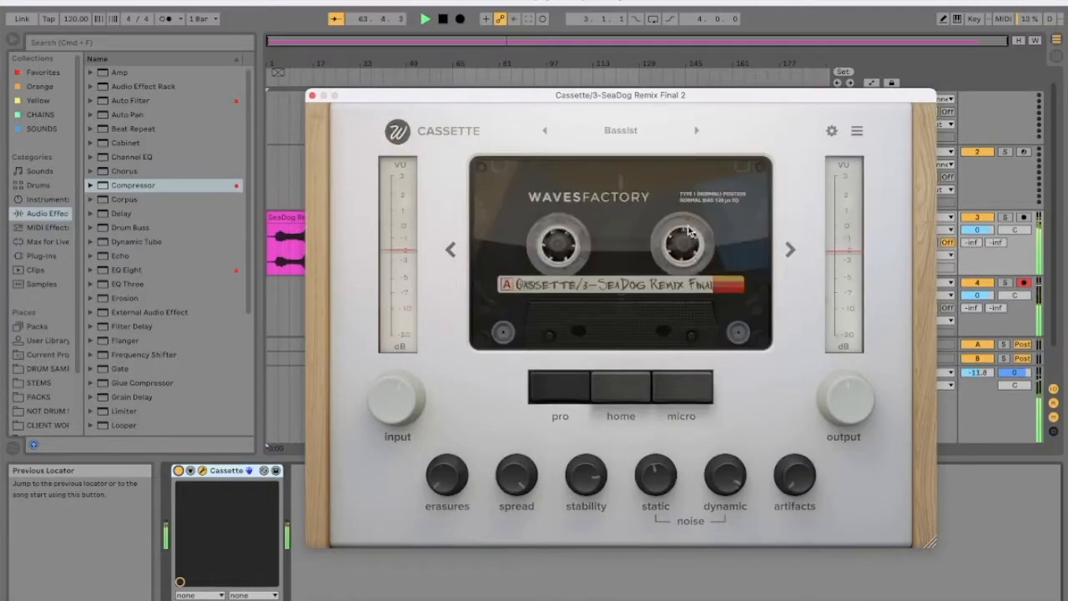
drag(396, 405, 397, 409)
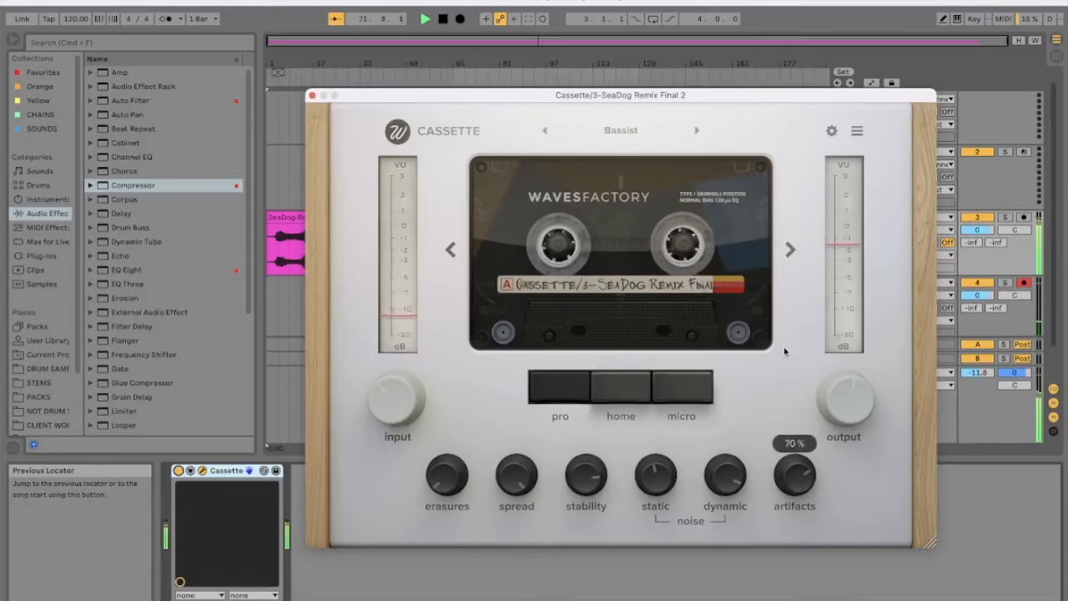
drag(794, 475, 793, 451)
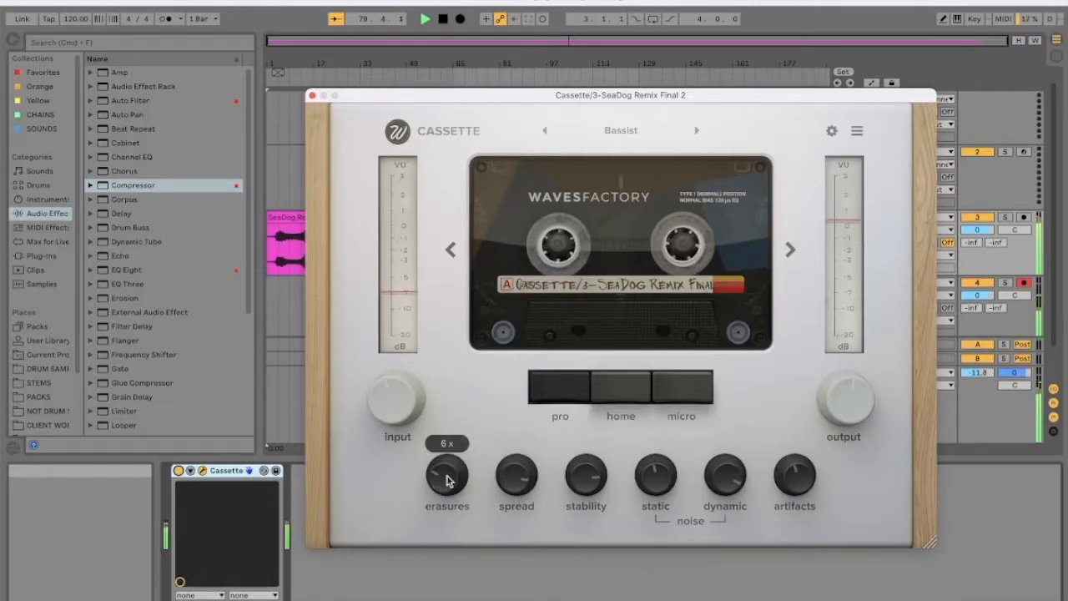
Step: Set erasures to about 10x, adjust static noise and lower the input level
drag(448, 480, 448, 455)
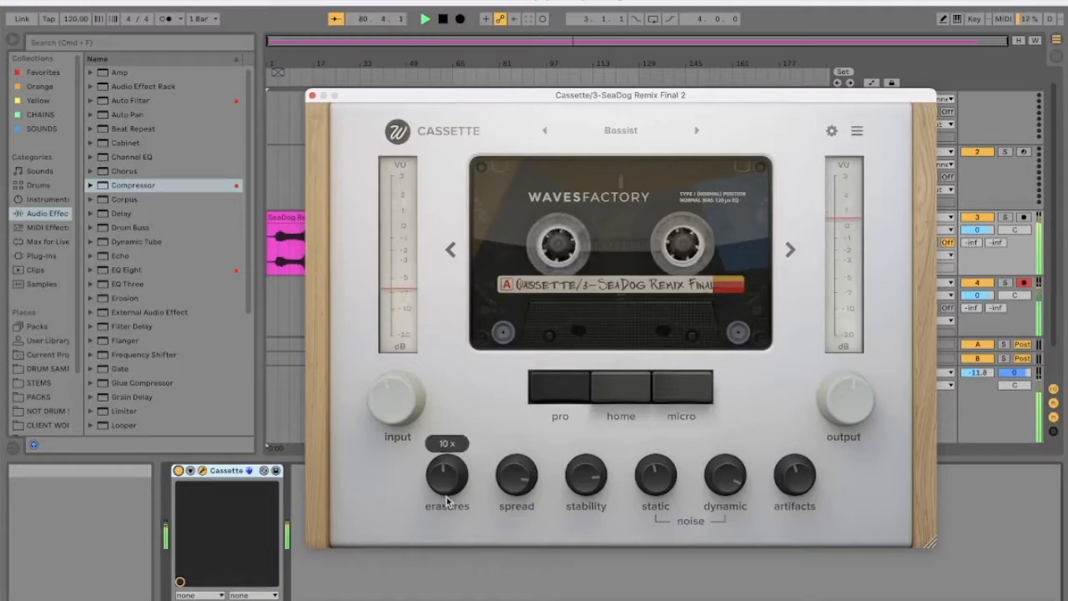
drag(447, 476, 447, 496)
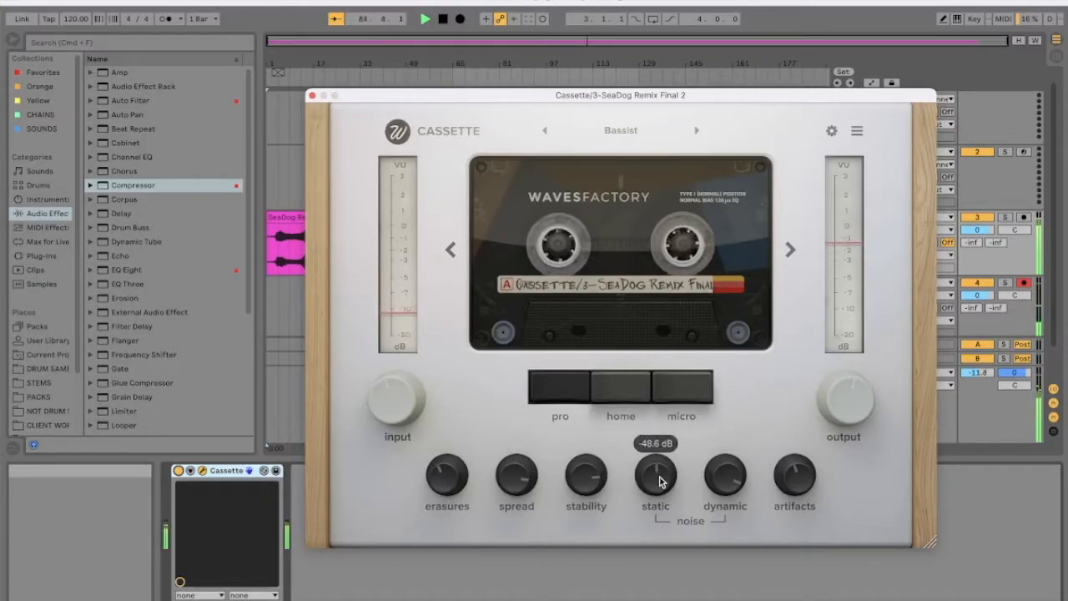
drag(656, 480, 656, 493)
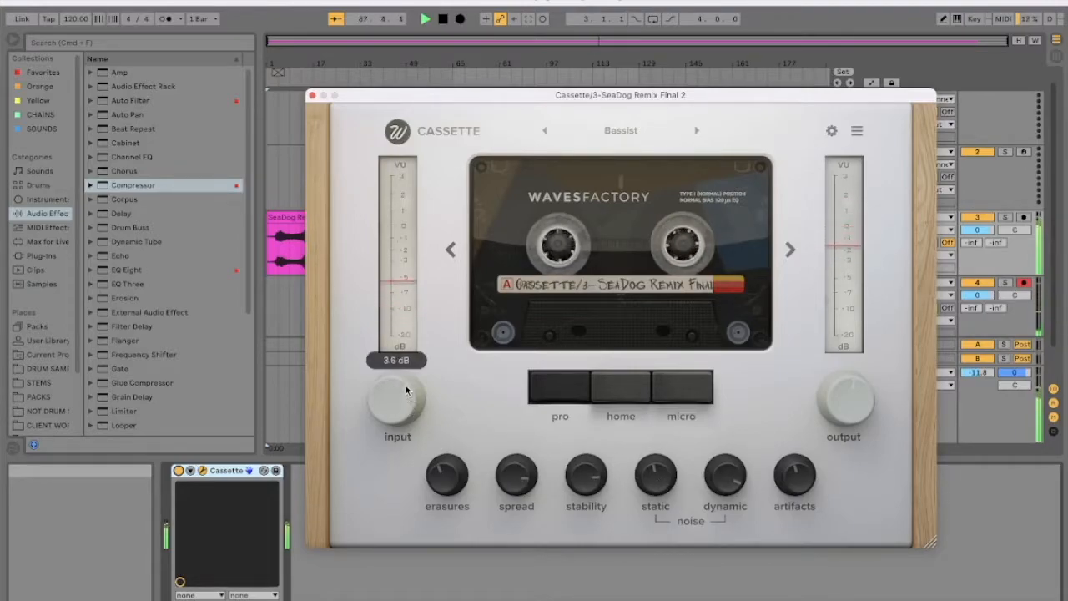
drag(400, 393, 398, 312)
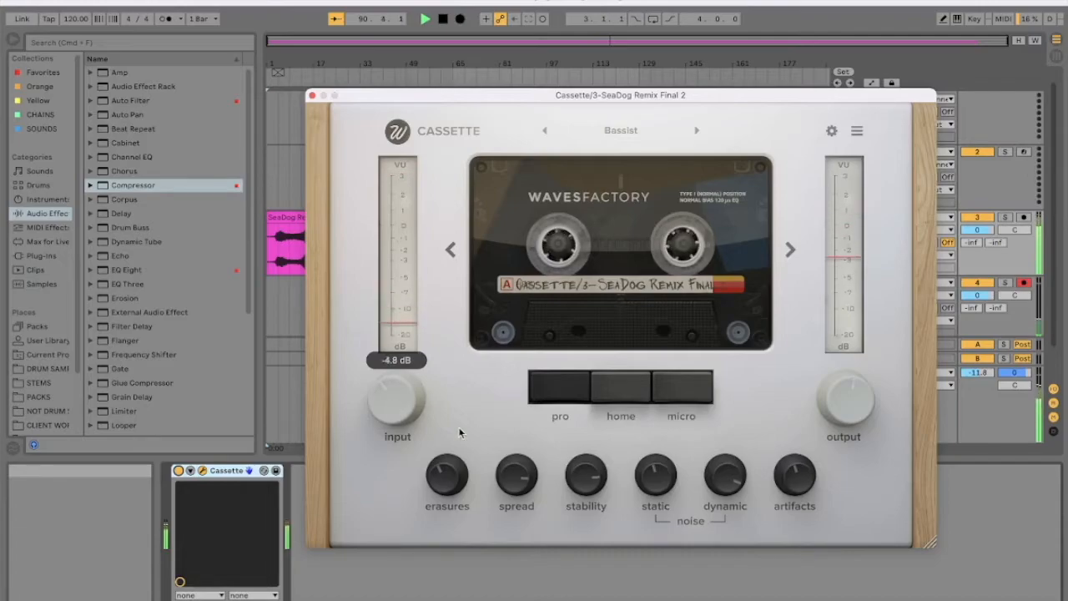
click(856, 130)
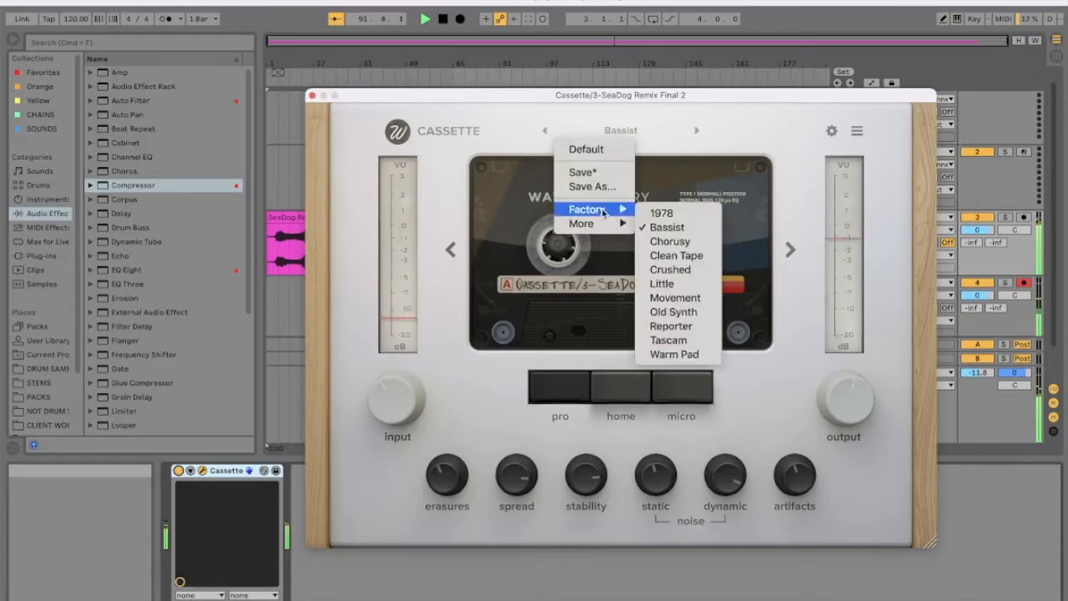
Step: Load the Chorusy factory preset, restart playback and begin adjusting stability
click(669, 241)
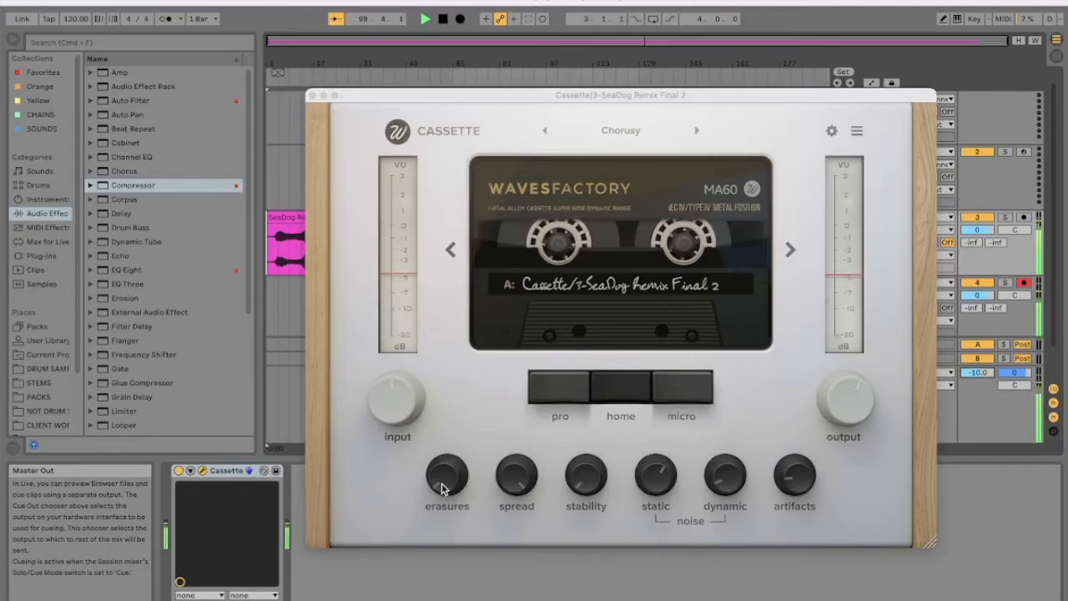
click(424, 18)
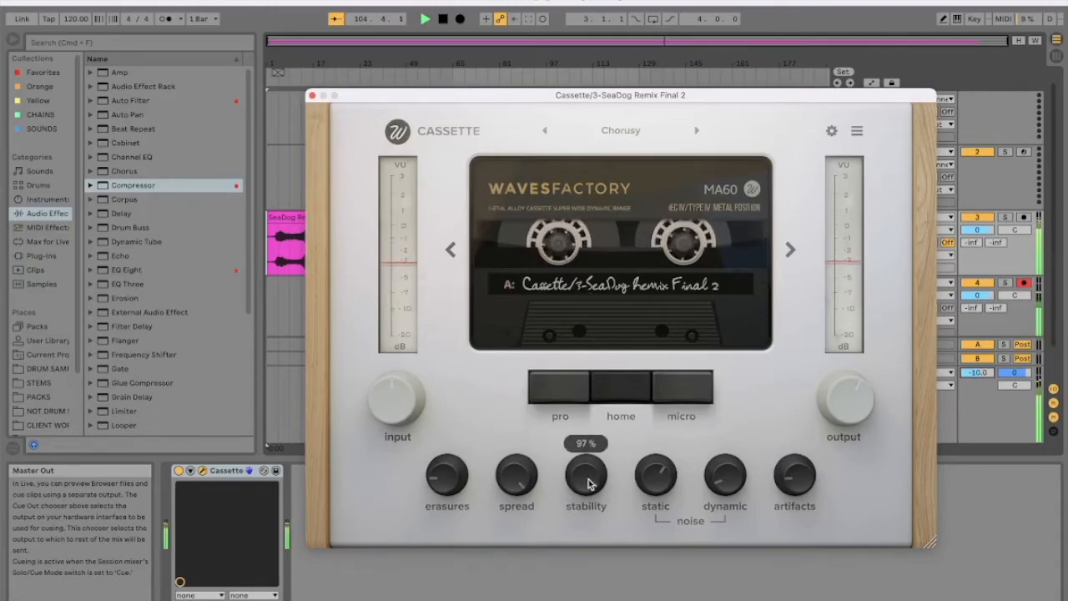
drag(586, 480, 585, 492)
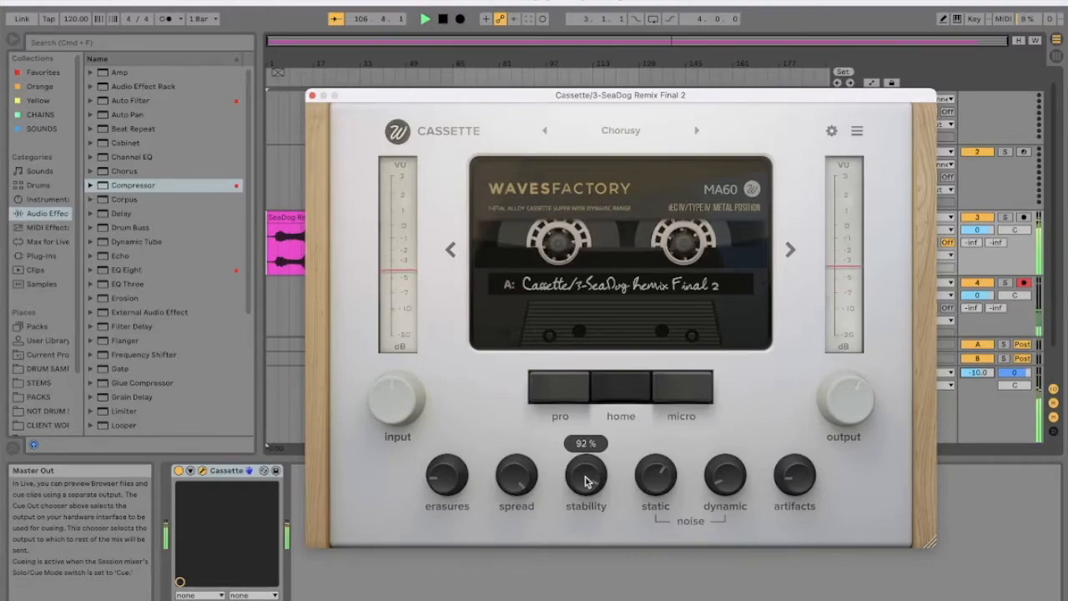
drag(586, 479, 588, 488)
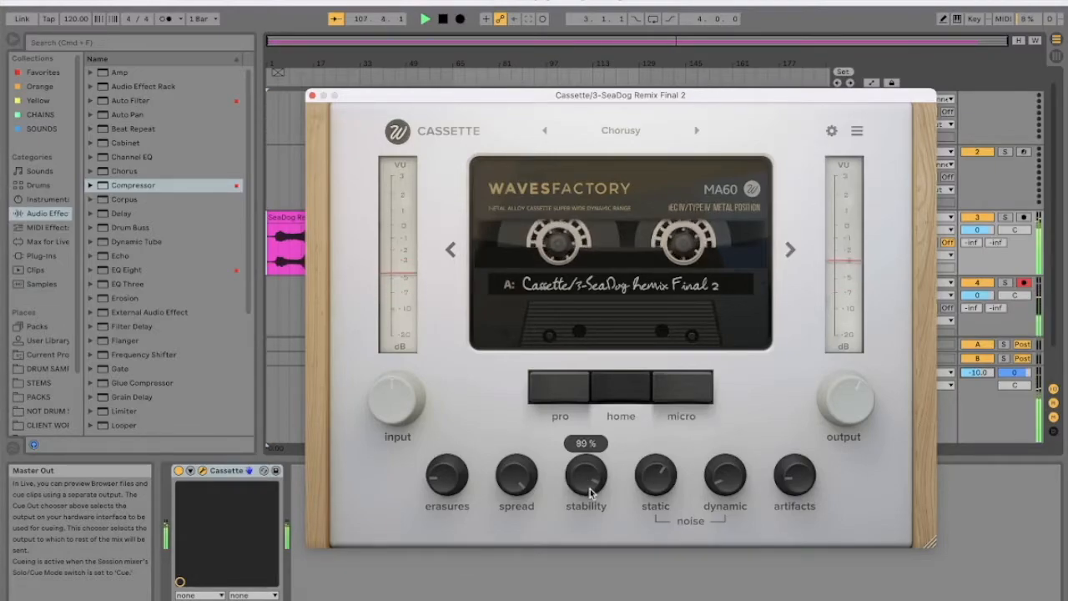
Step: Lower Chorusy's stability from about 70% down to roughly 43%
drag(586, 480, 586, 496)
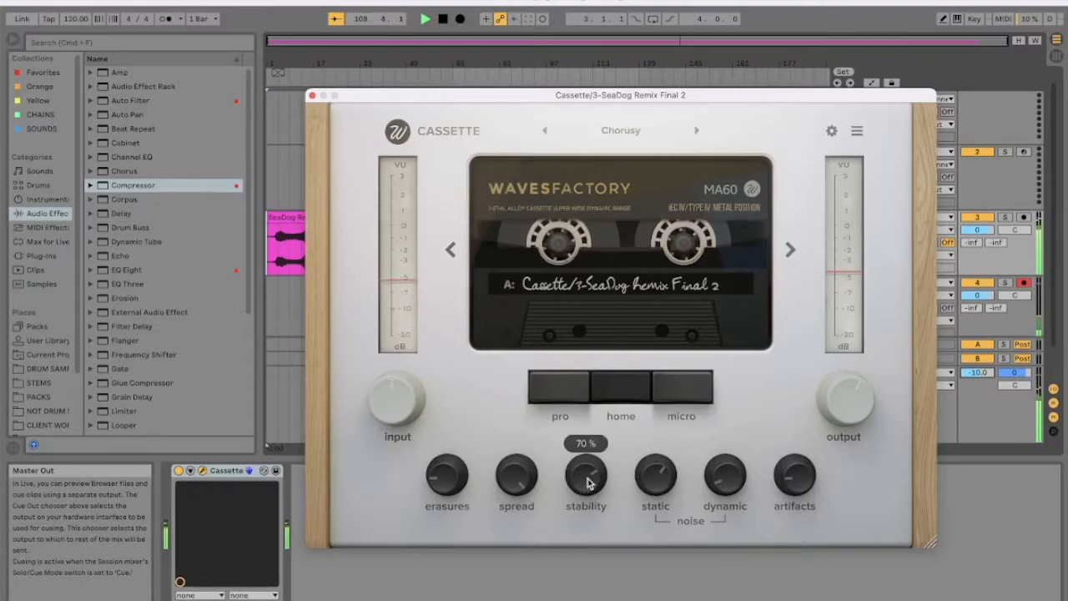
drag(586, 476, 586, 501)
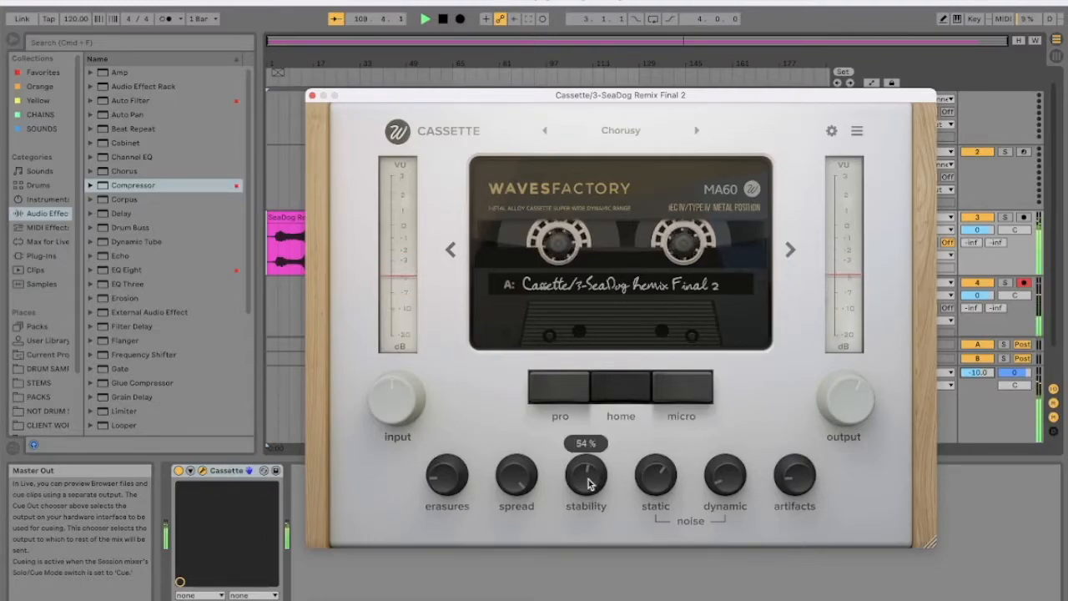
drag(586, 476, 586, 501)
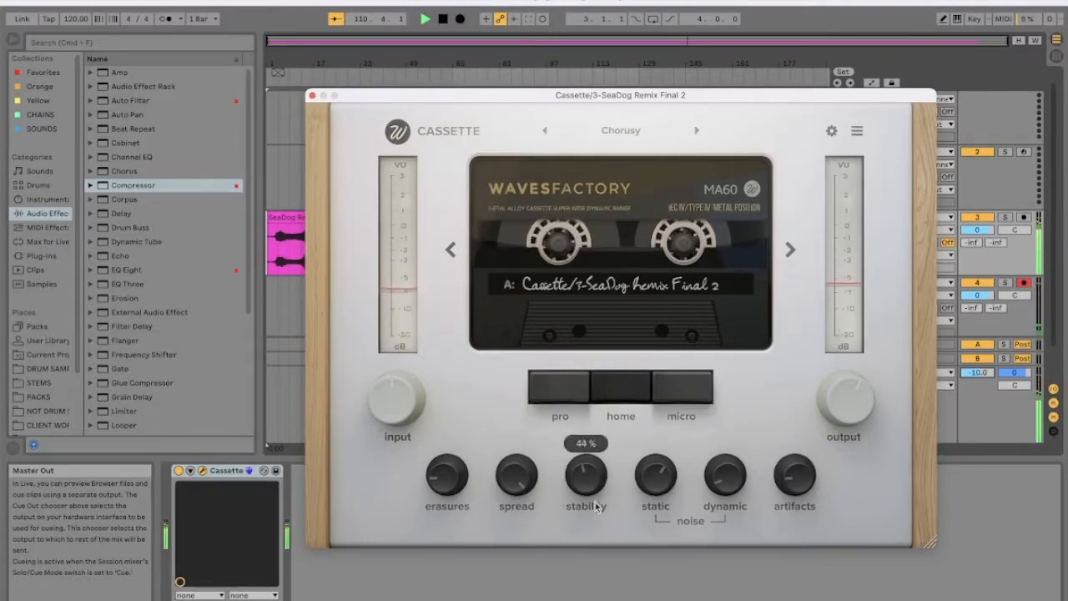
drag(586, 480, 583, 483)
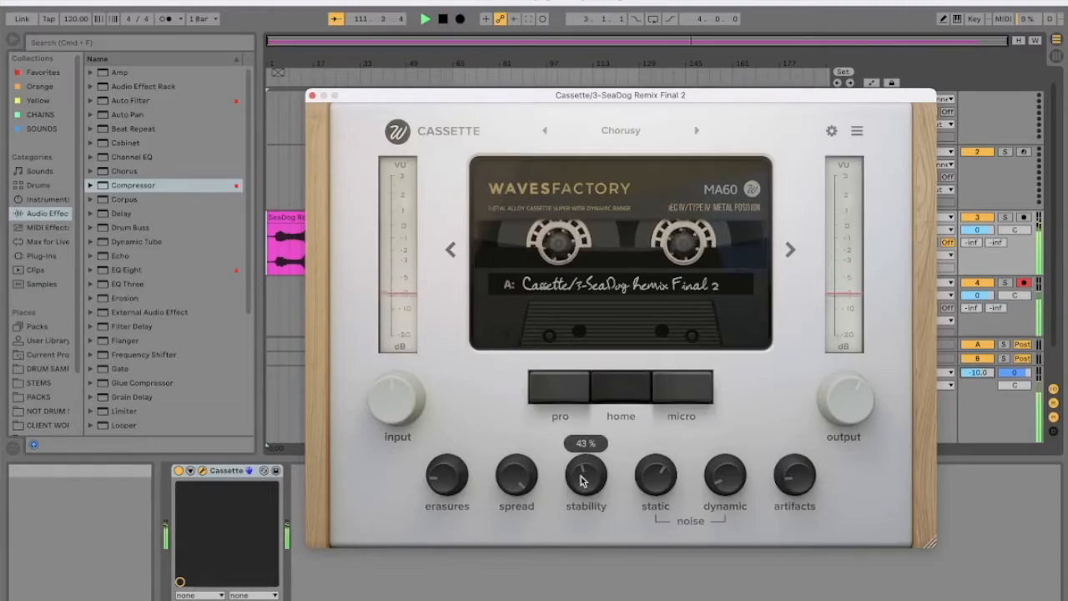
drag(585, 479, 585, 455)
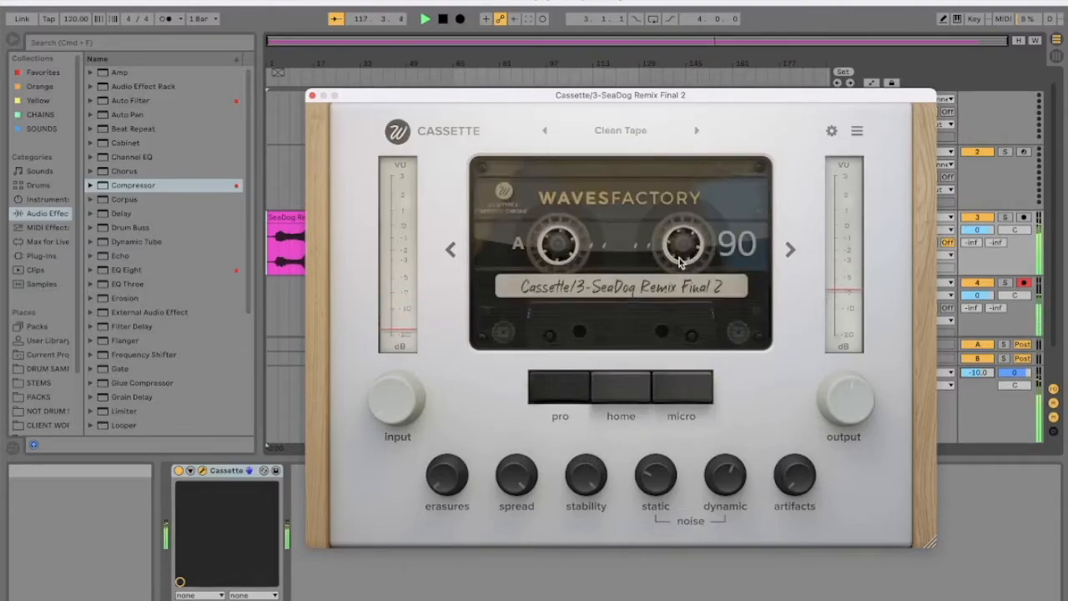
Step: Raise the Clean Tape preset's input to about 3.9 dB, then open advanced tape settings
drag(396, 392, 387, 405)
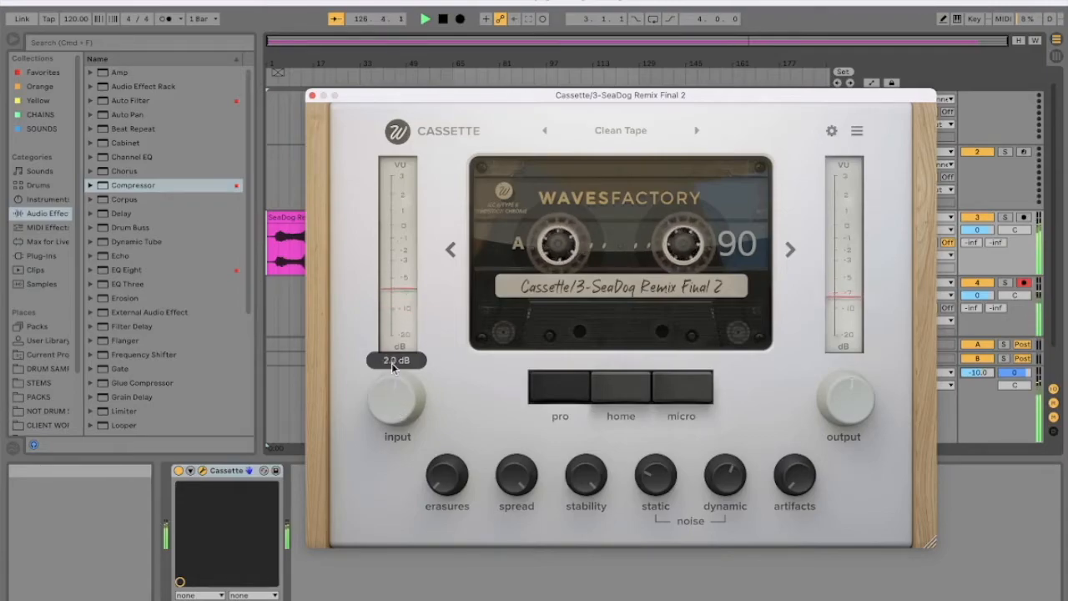
drag(397, 400, 397, 350)
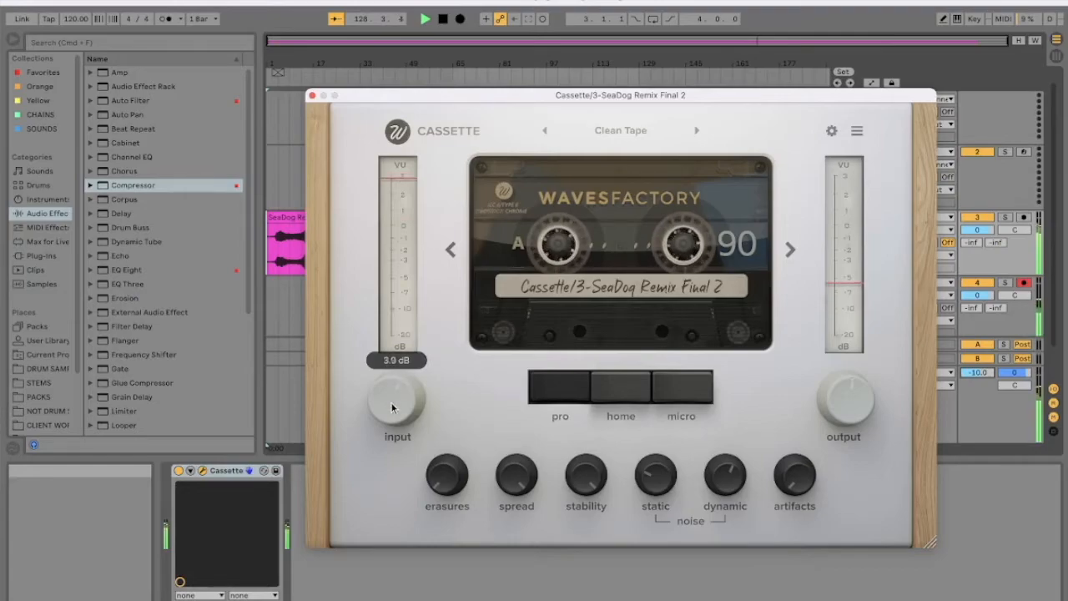
drag(396, 407, 396, 422)
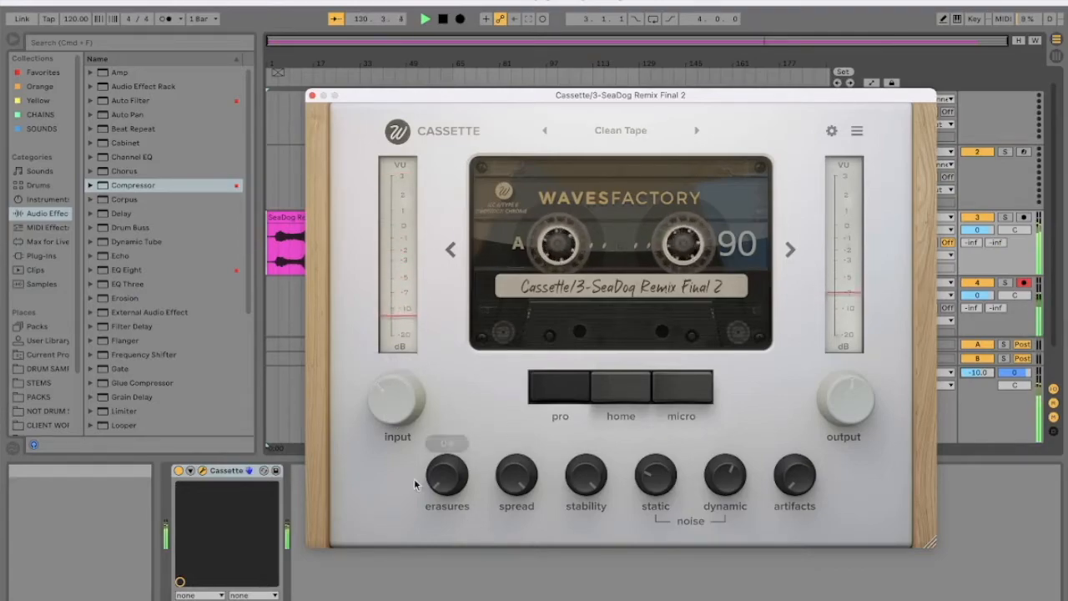
click(831, 130)
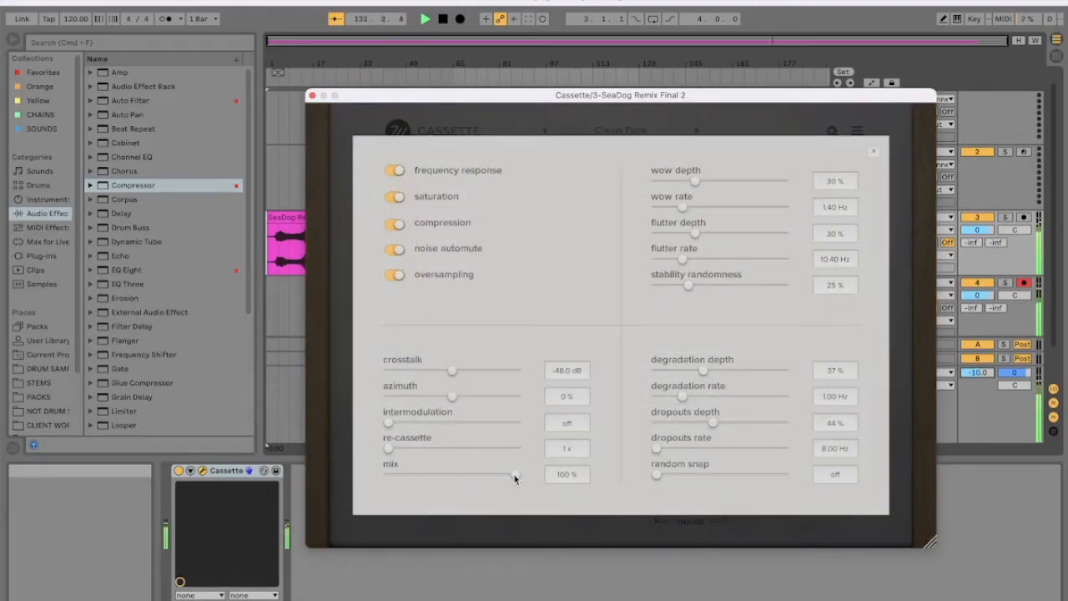
Step: Sweep Cassette's tape mix slider down to 40%, then back up to about 98%
drag(514, 476, 458, 476)
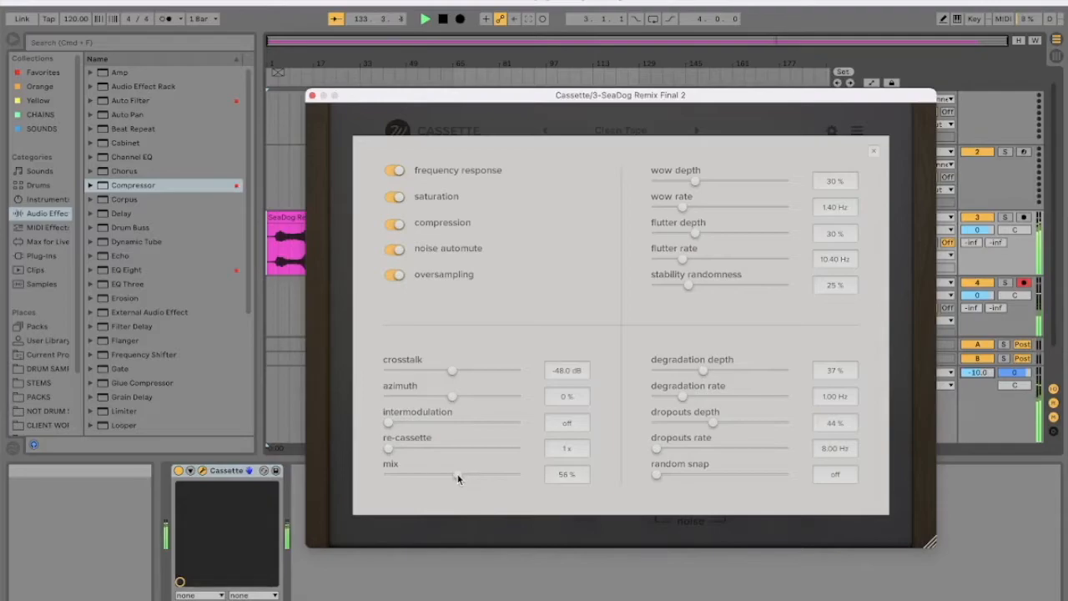
drag(458, 478, 438, 478)
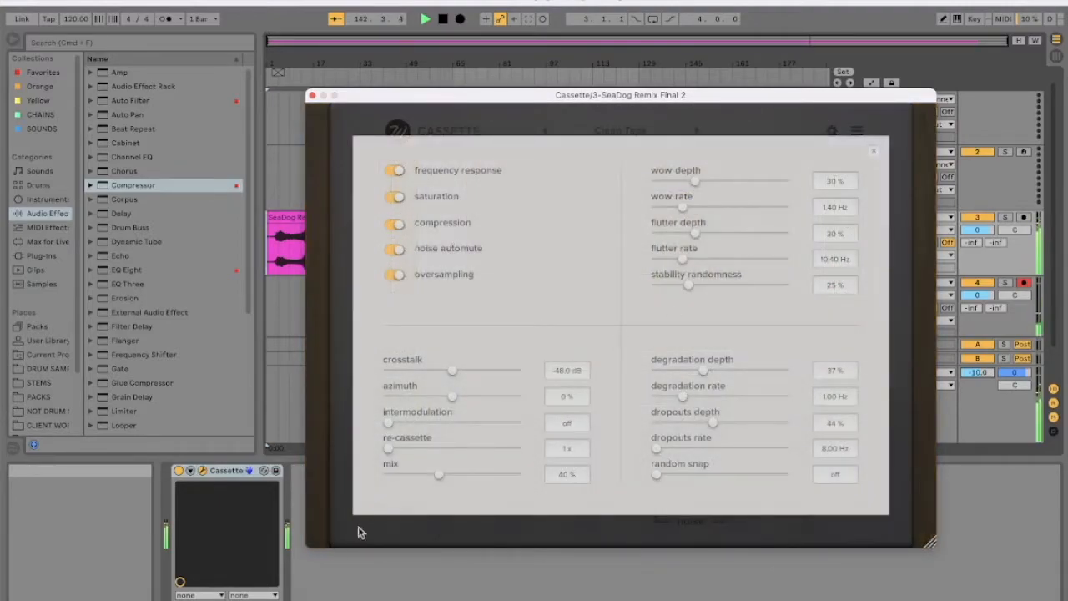
drag(440, 474, 517, 474)
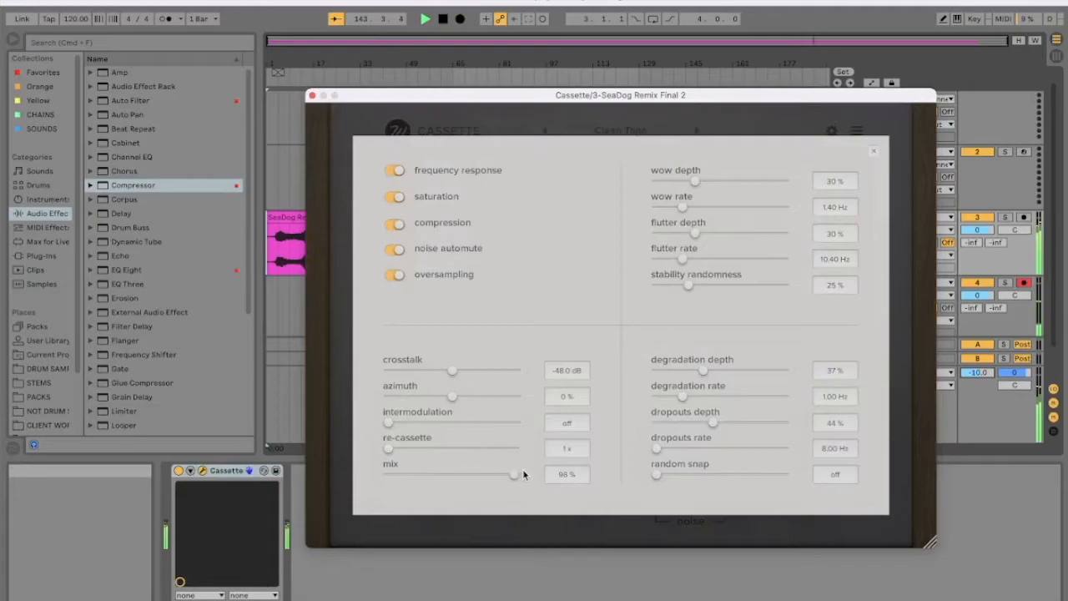
drag(519, 473, 431, 473)
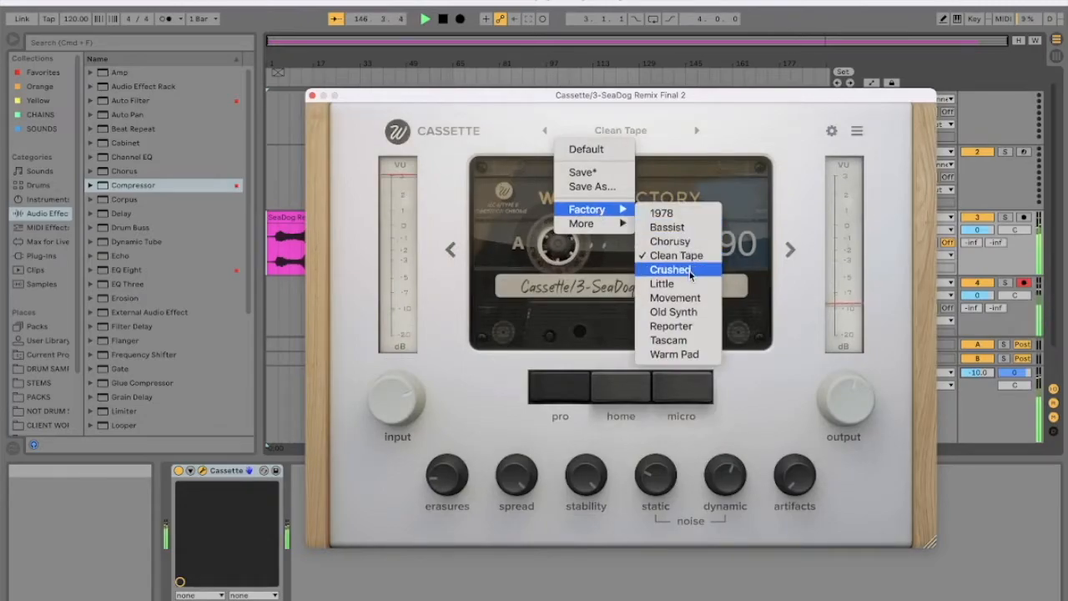
Step: Load the Crushed factory preset and push its input level to about 18 dB
click(671, 269)
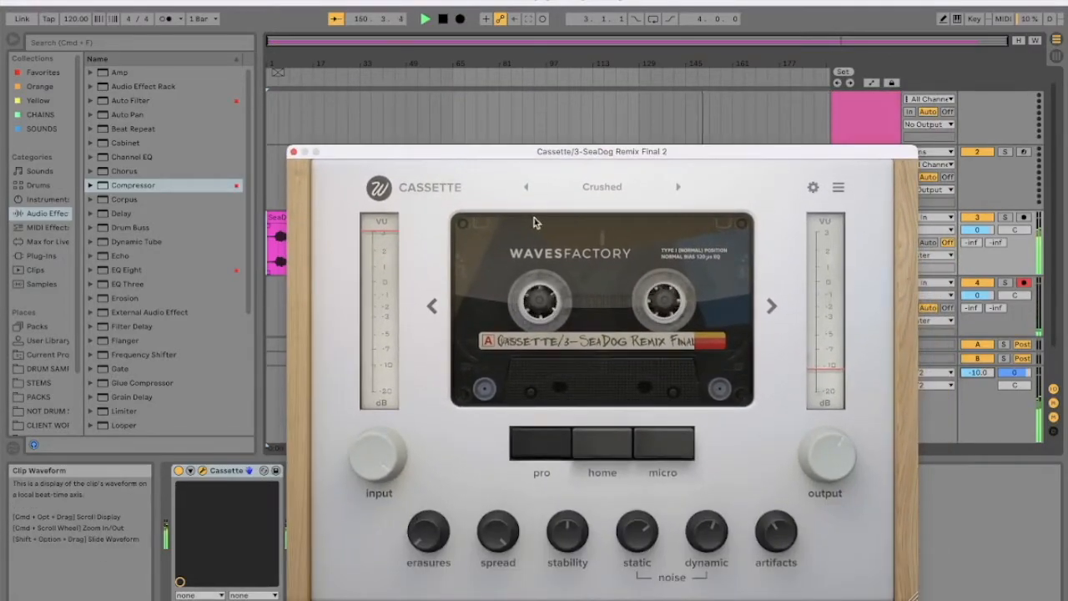
drag(378, 459, 378, 450)
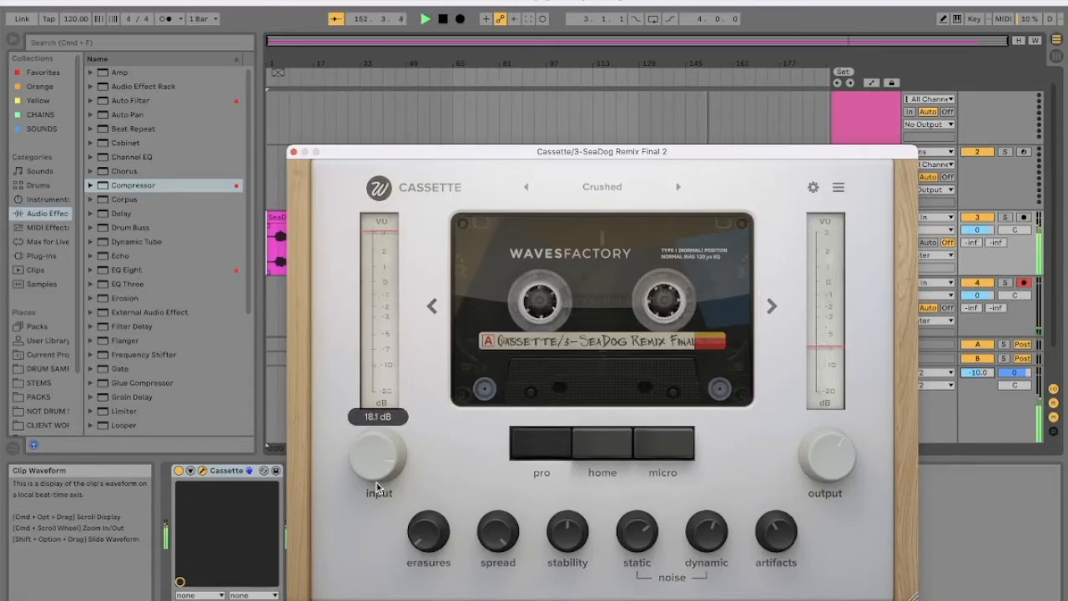
Step: Sweep the Crushed preset's input knob between roughly -24 dB and +18 dB during playback
drag(378, 463, 379, 501)
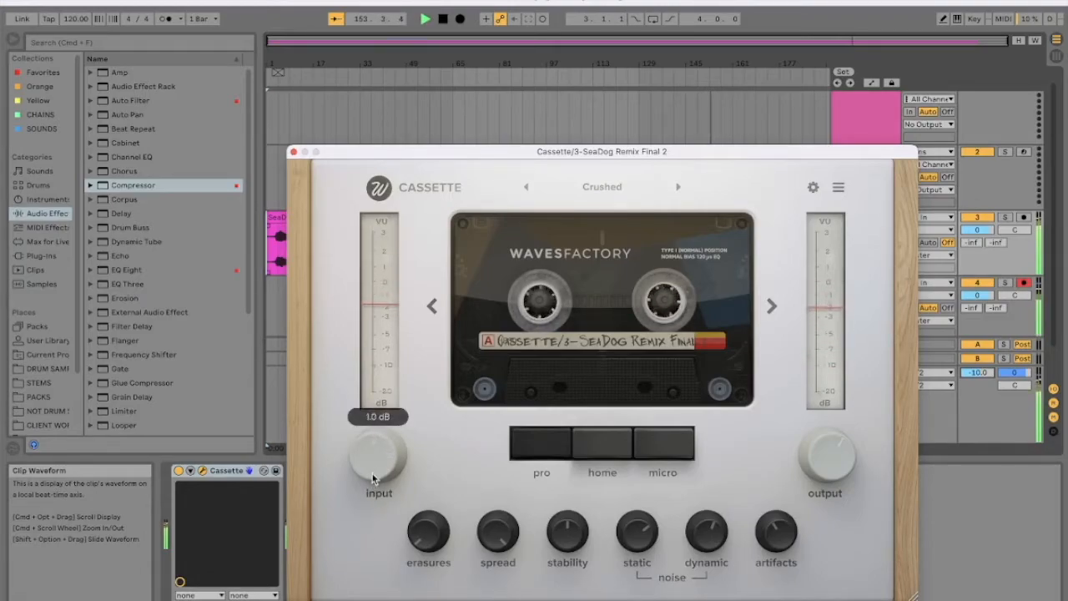
drag(379, 459, 374, 471)
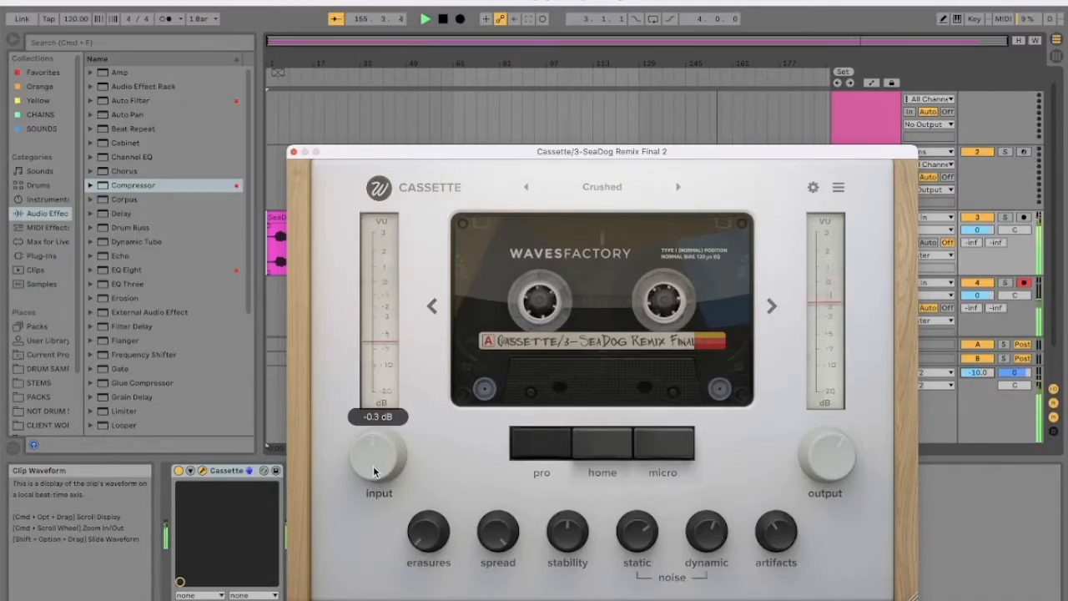
drag(379, 459, 379, 434)
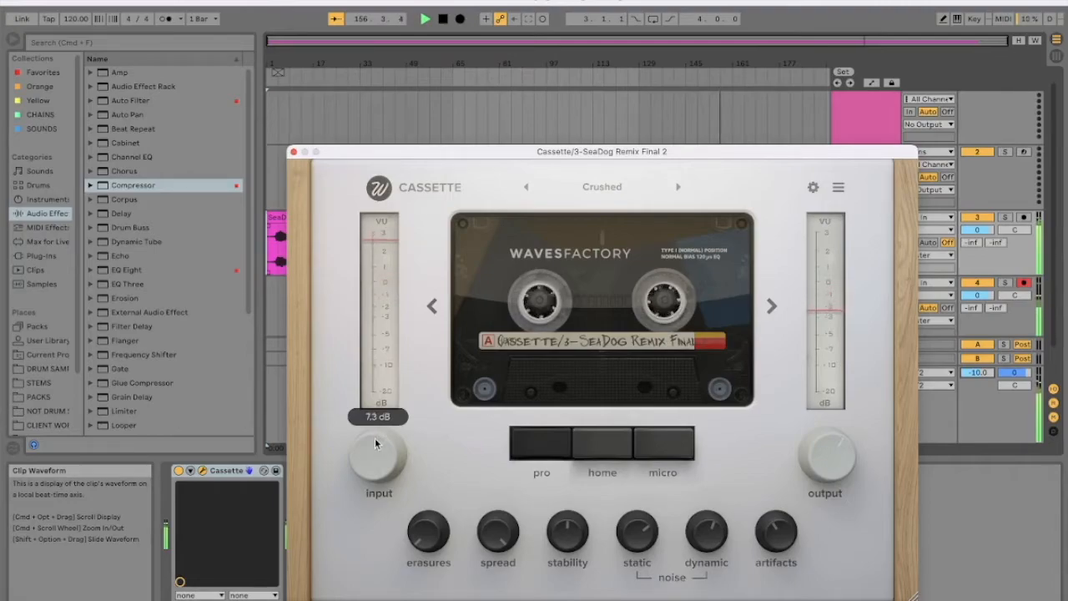
drag(378, 450, 378, 401)
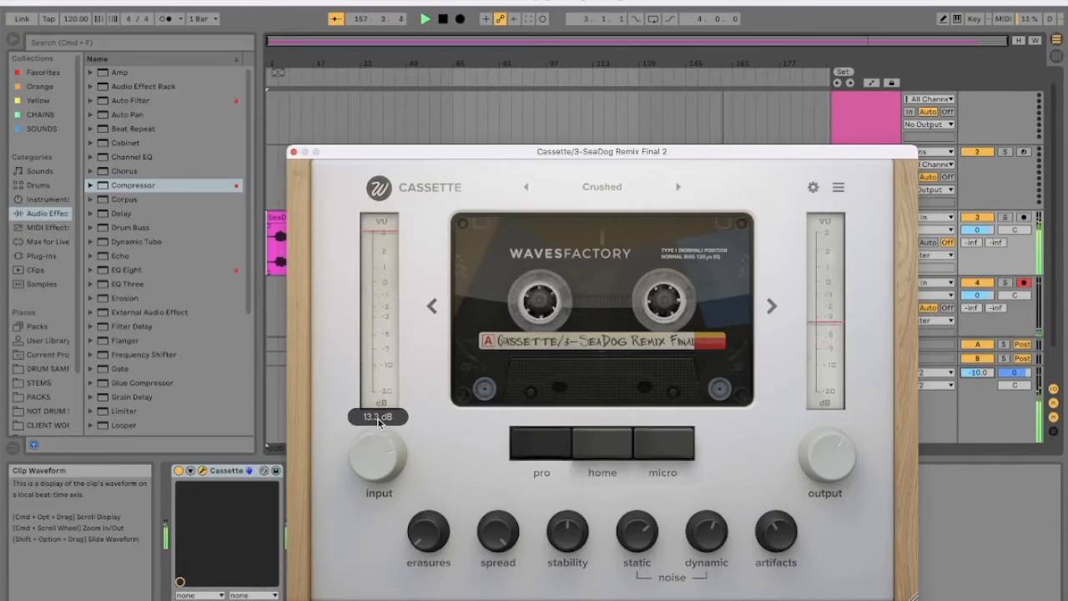
drag(378, 416, 378, 443)
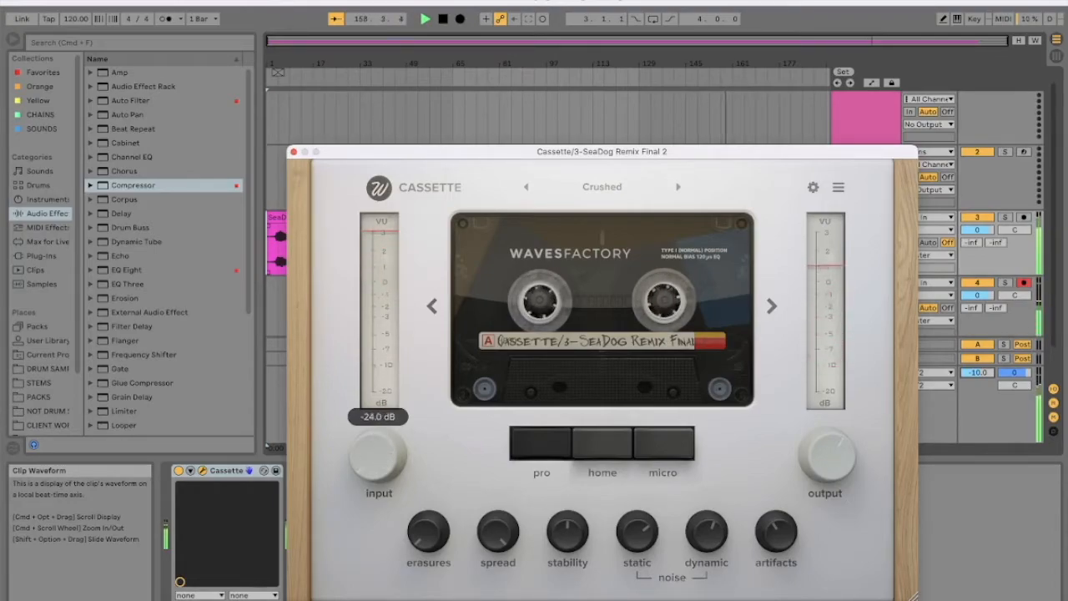
drag(378, 459, 378, 417)
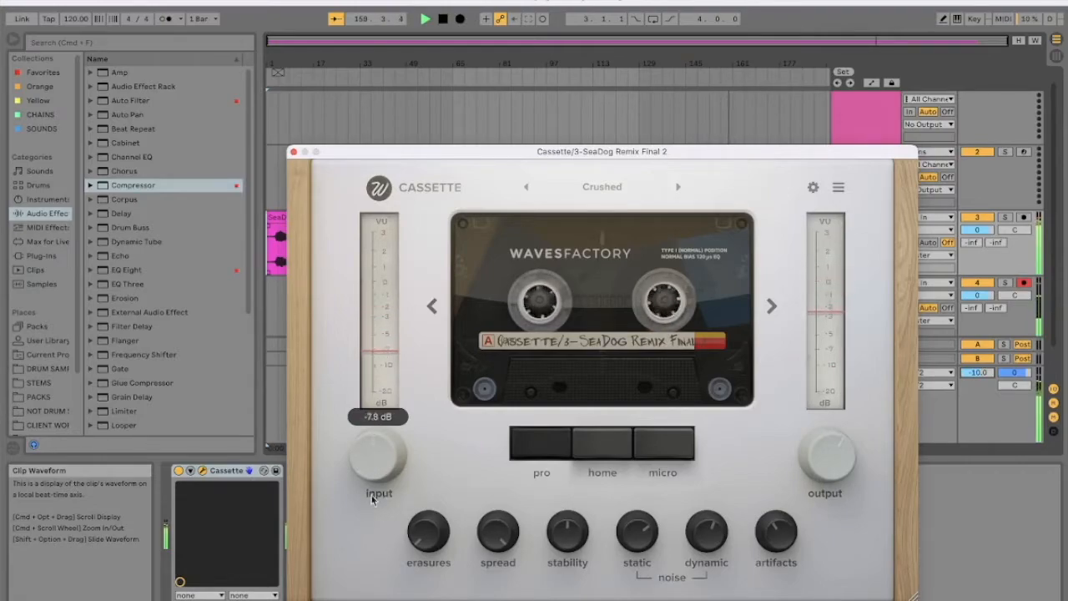
drag(378, 459, 378, 488)
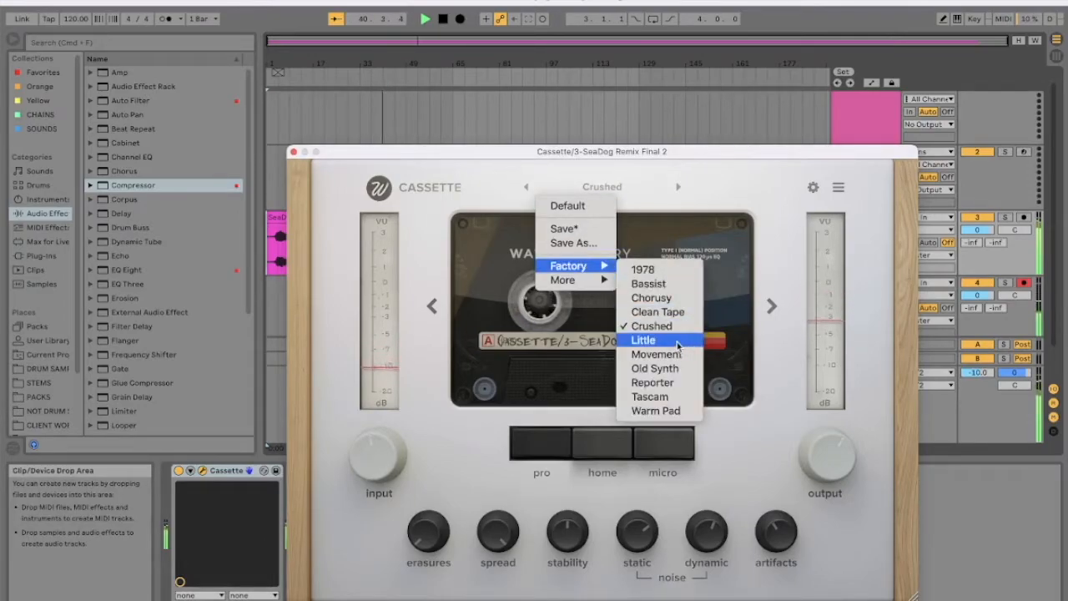
Step: Choose the Little factory preset, reopen and dismiss the menu, then set input to 6.3 dB
click(642, 340)
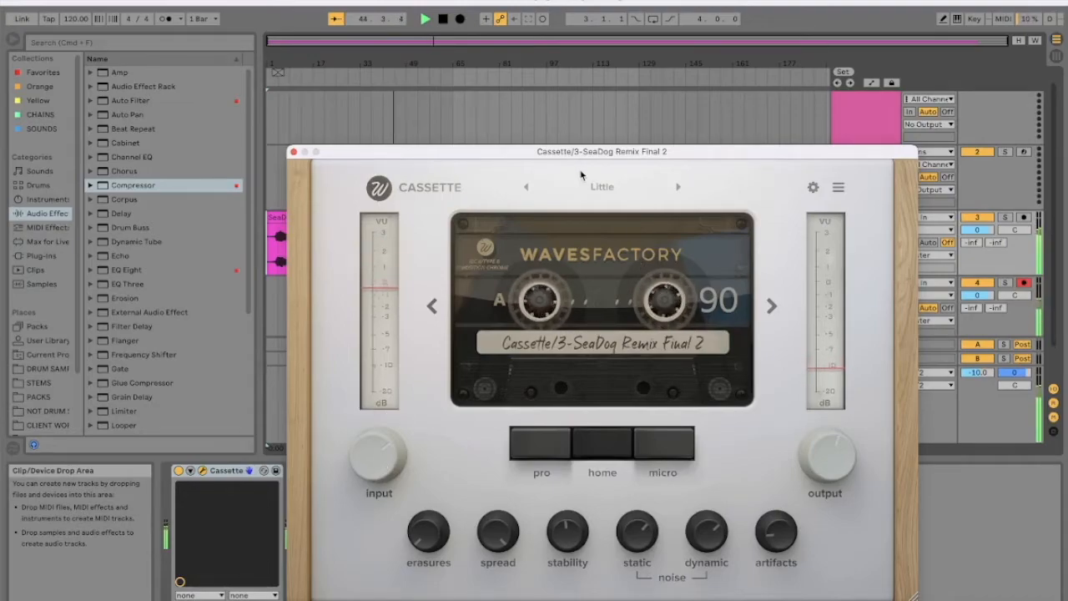
click(602, 186)
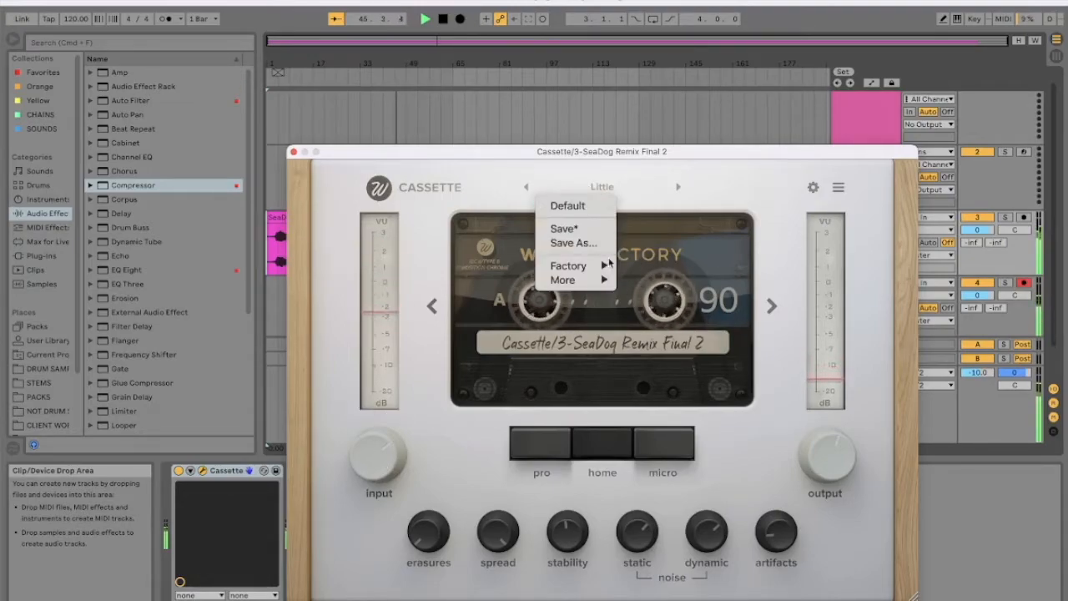
click(568, 265)
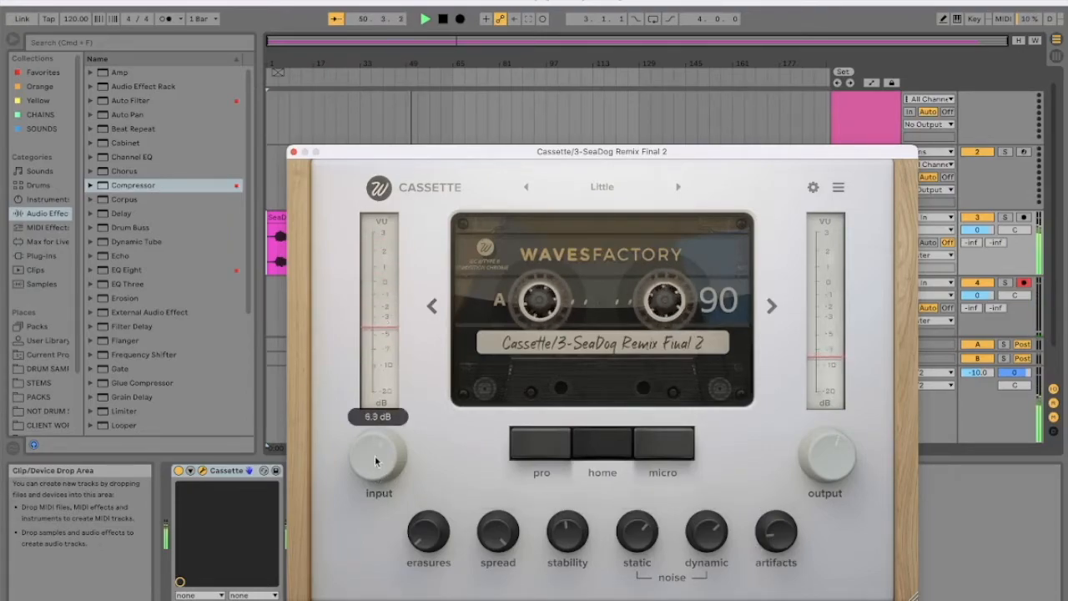
drag(377, 459, 380, 480)
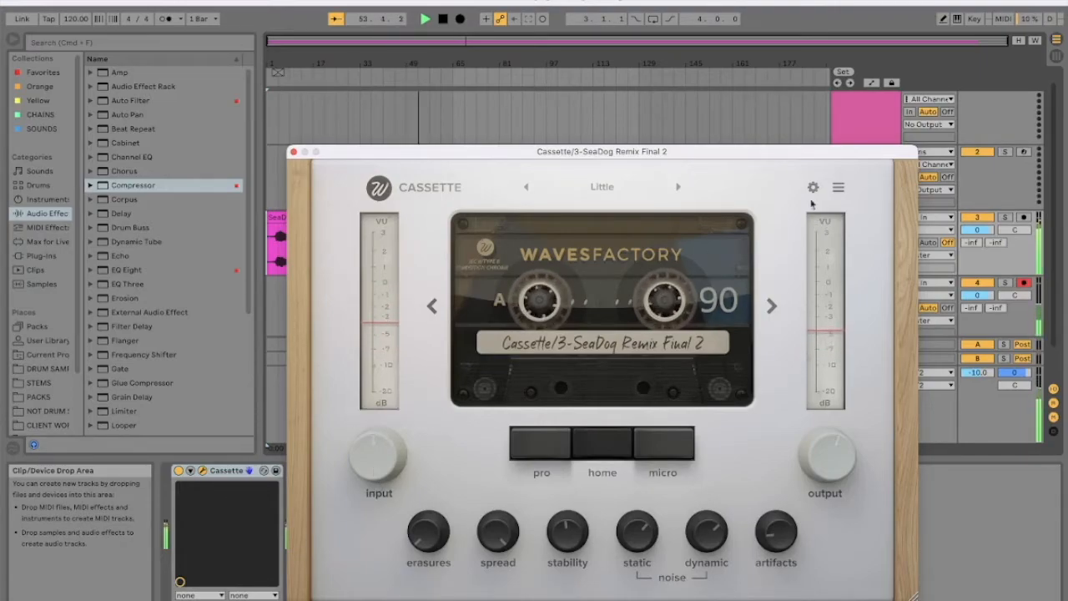
Step: In advanced settings, sweep the Little preset's tape mix to 0%, up to 31%, then lower
click(812, 187)
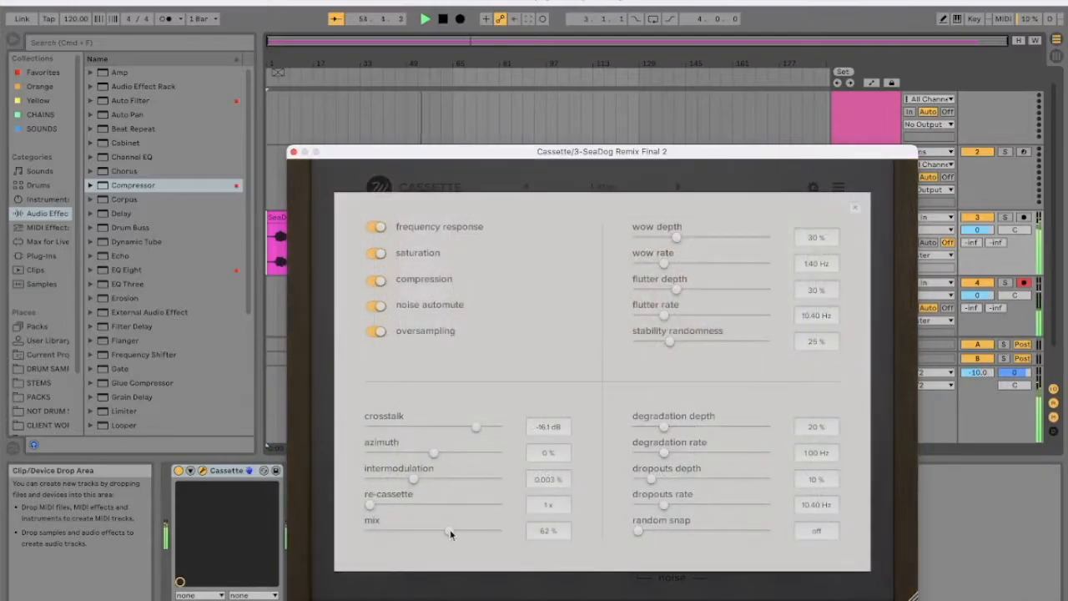
drag(451, 532, 376, 532)
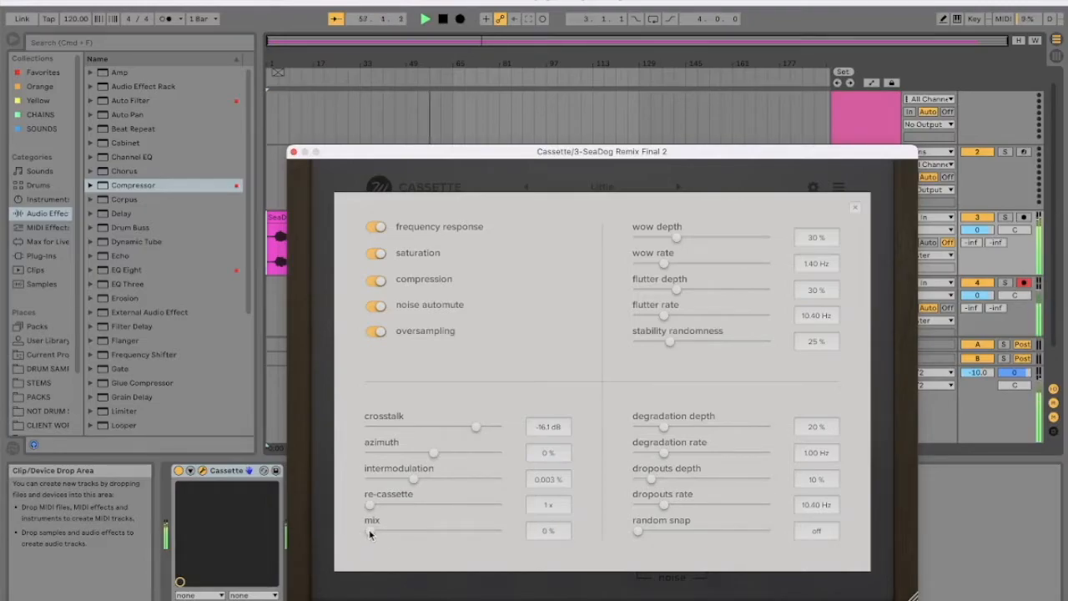
drag(371, 530, 380, 530)
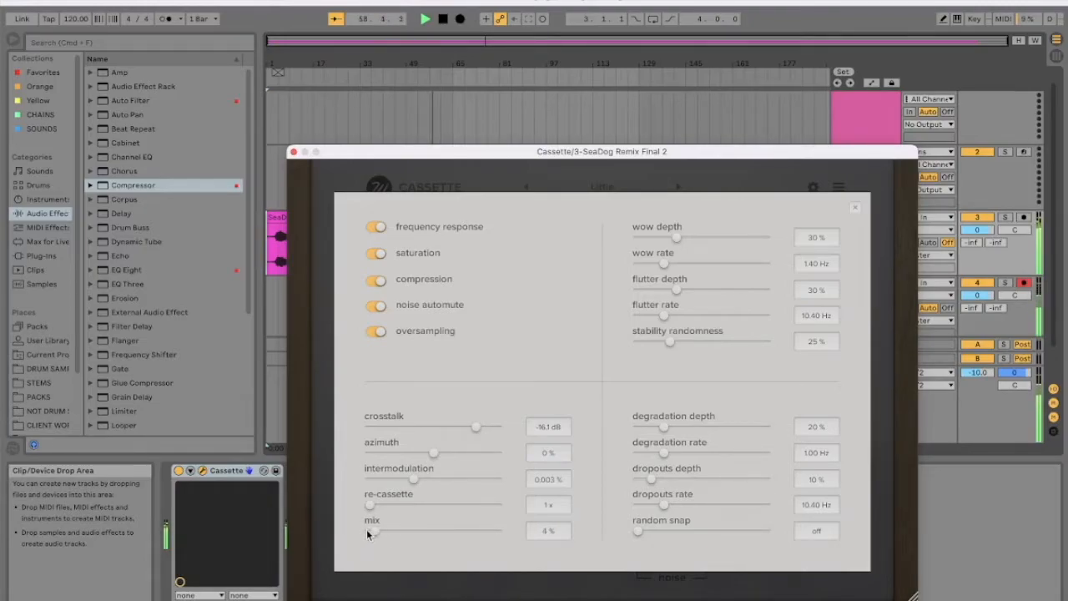
drag(371, 533, 408, 533)
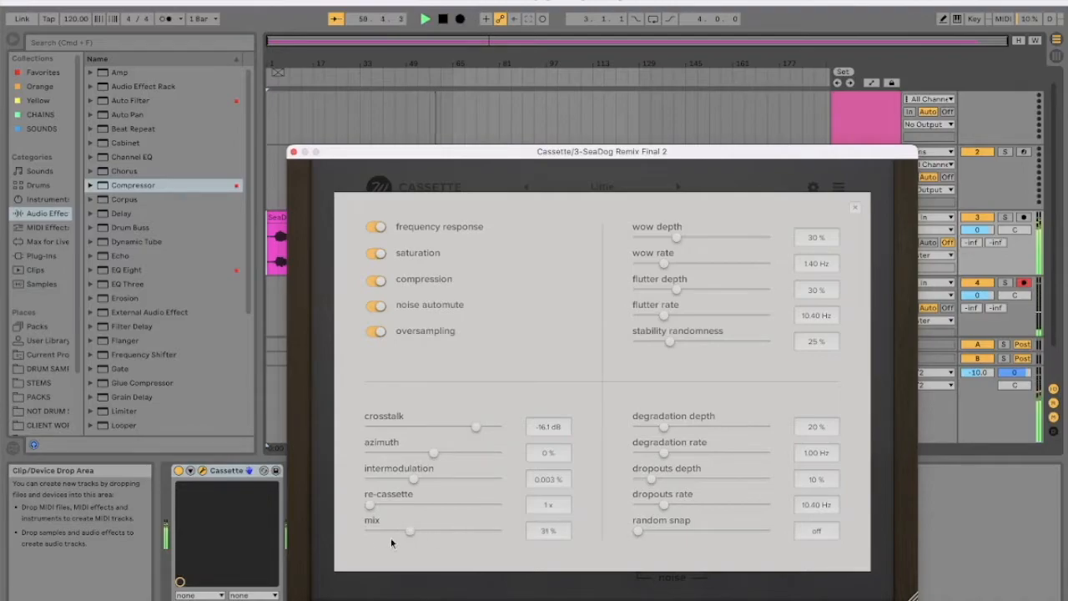
drag(409, 532, 373, 531)
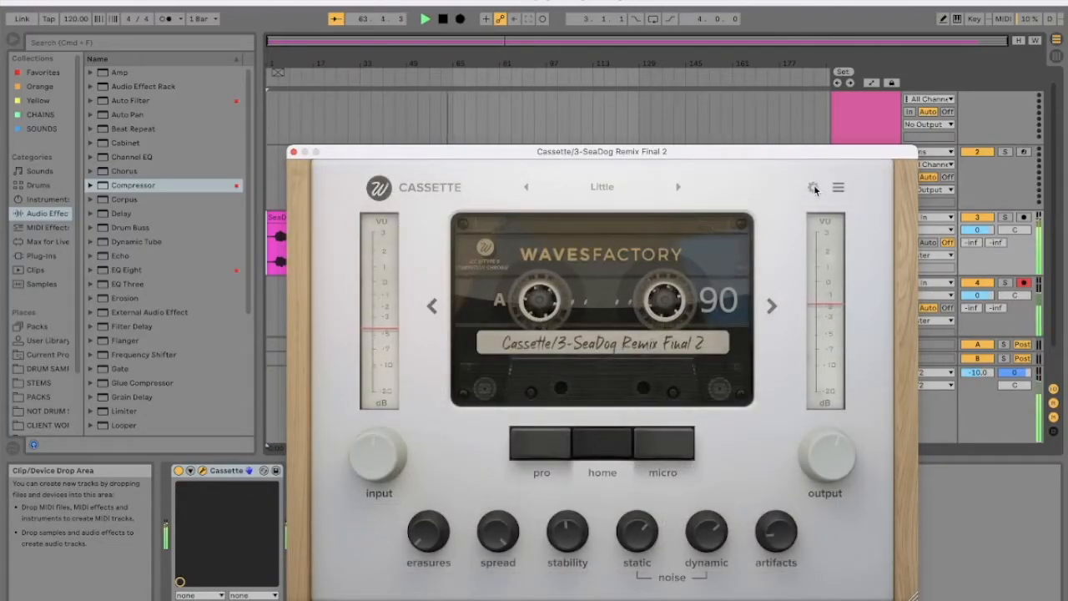
Step: Open Cassette's advanced tape settings and nudge the azimuth to 19%, then back to 0%
click(812, 187)
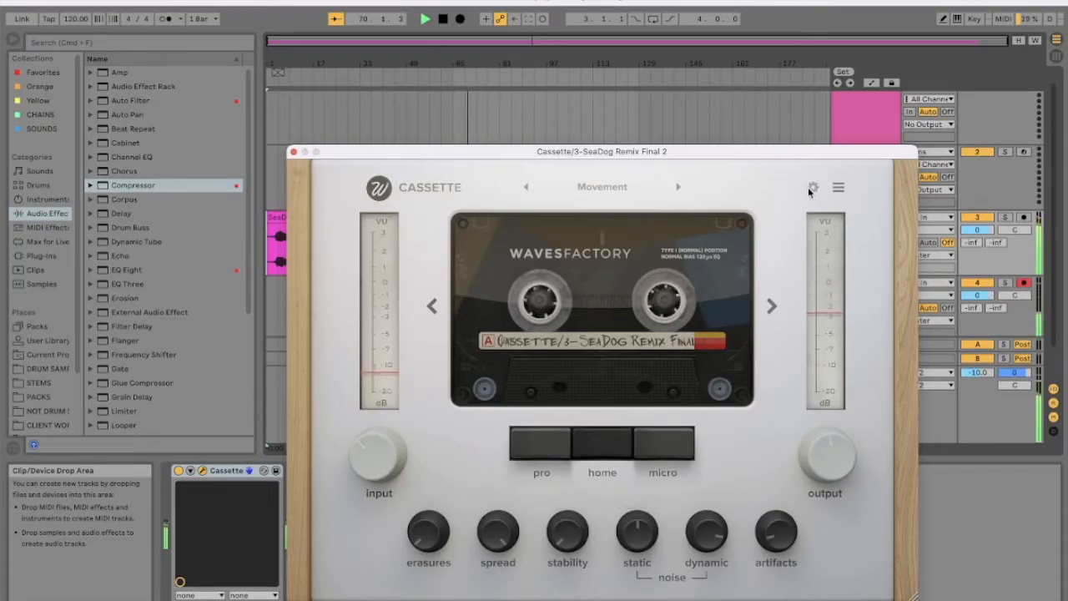
click(812, 186)
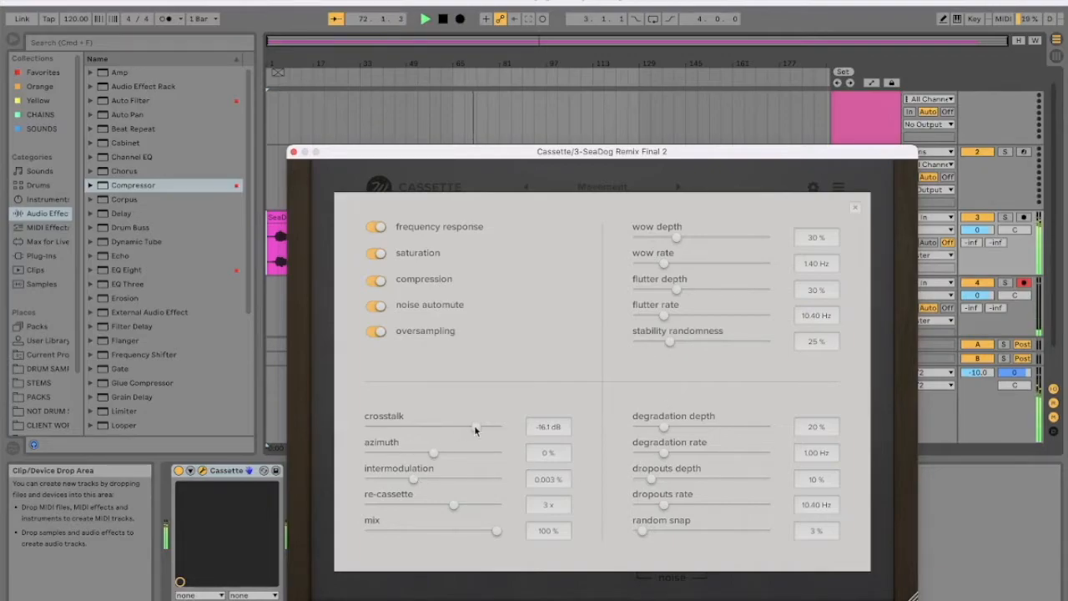
drag(432, 453, 447, 453)
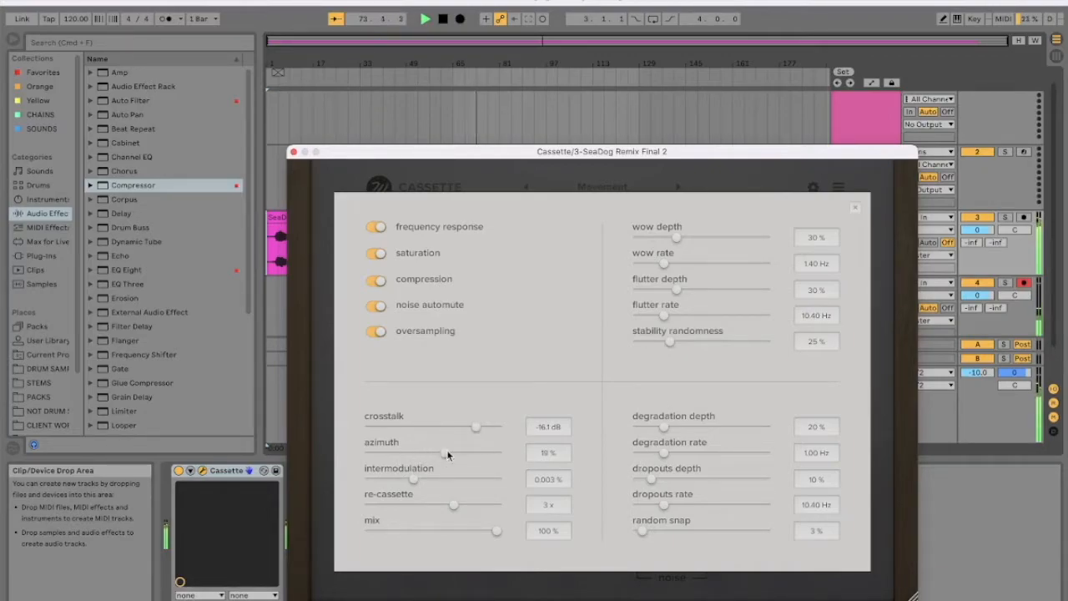
drag(443, 453, 382, 453)
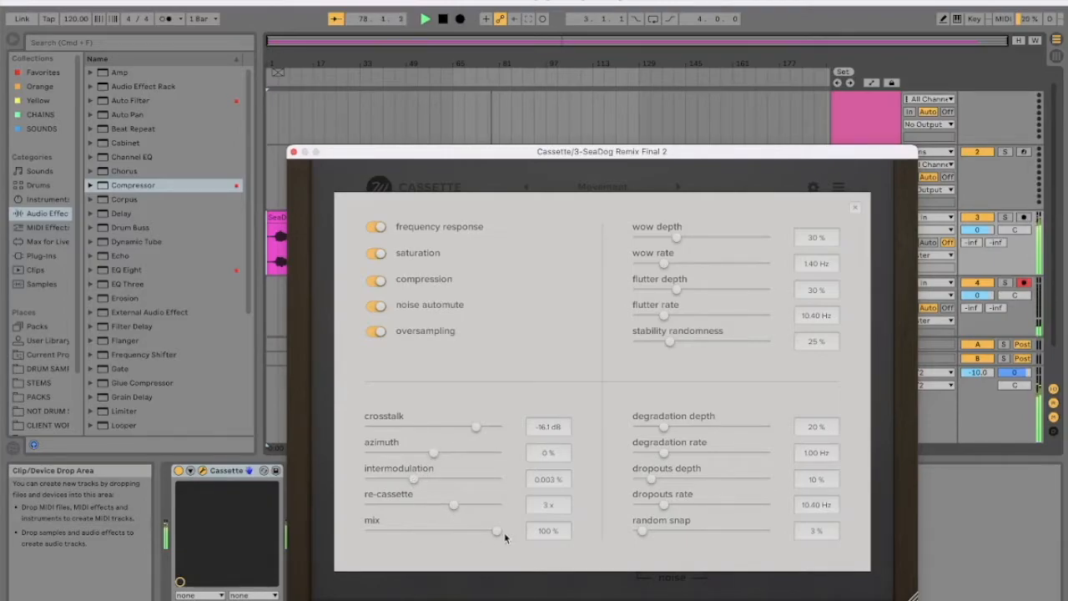
Step: Sweep the tape effect mix between 0% and about 92%, leaving it at 41%
drag(498, 531, 480, 531)
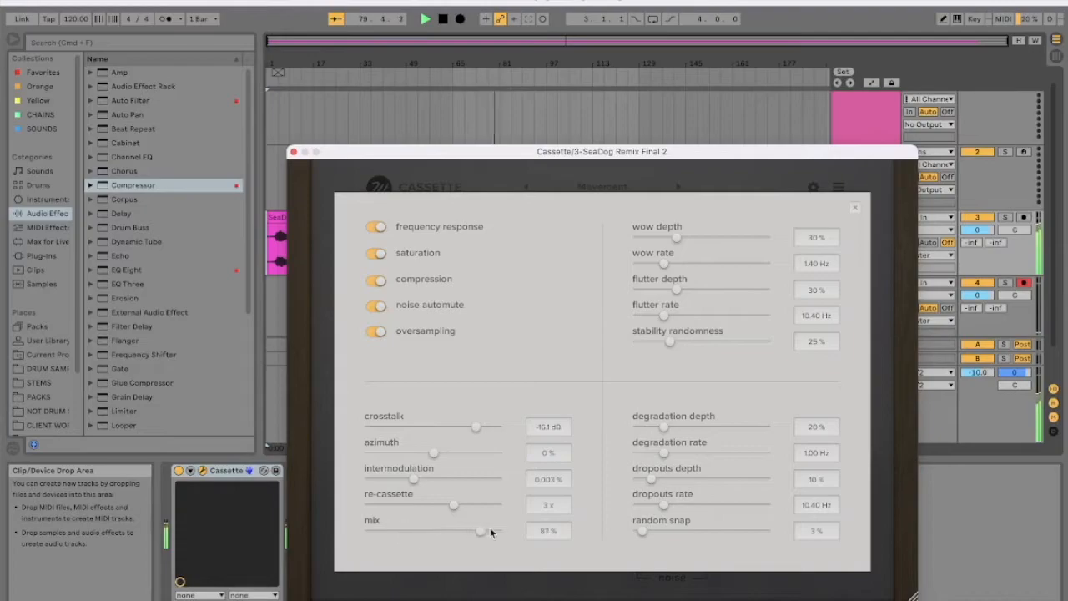
drag(482, 529, 426, 530)
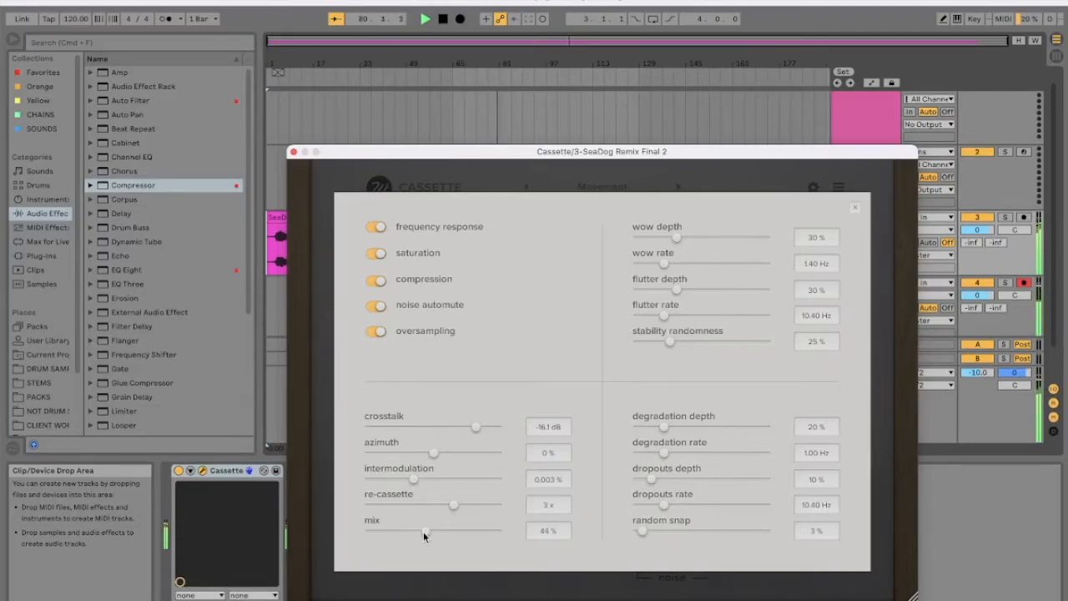
drag(425, 531, 371, 531)
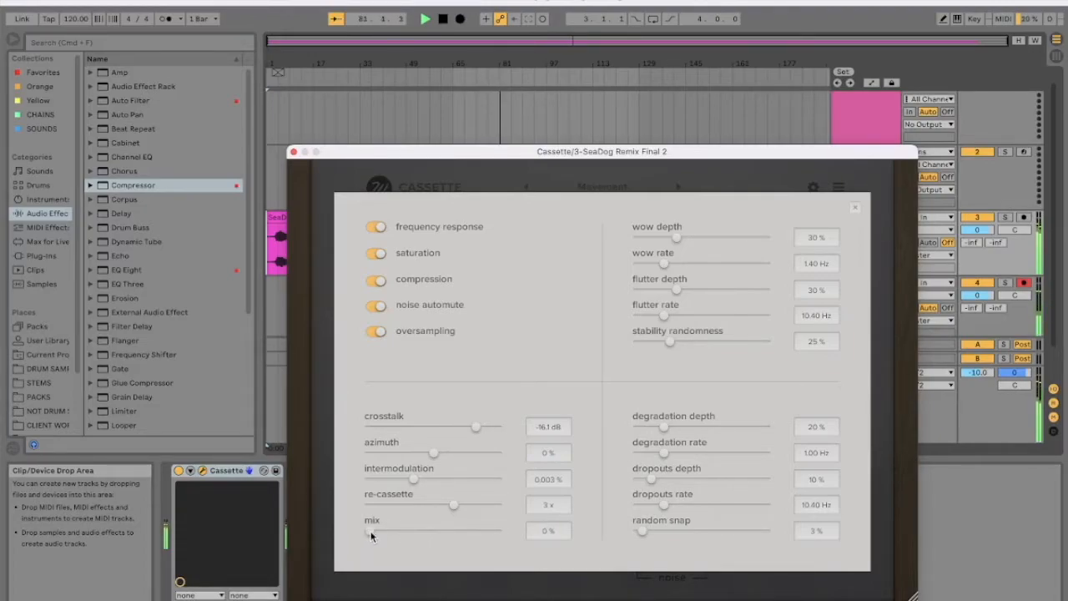
drag(371, 531, 492, 531)
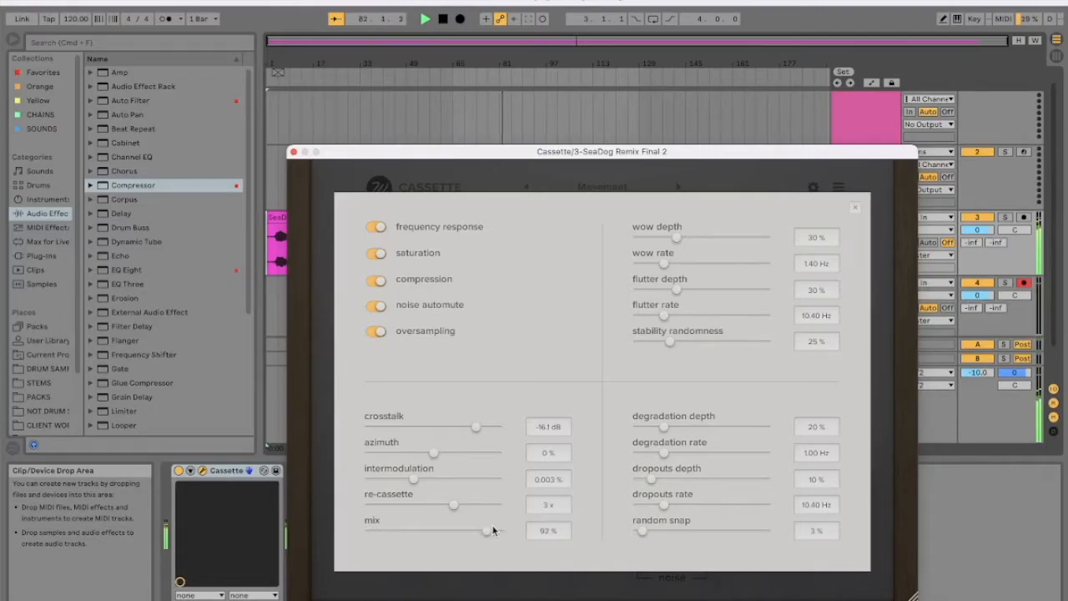
drag(492, 530, 457, 531)
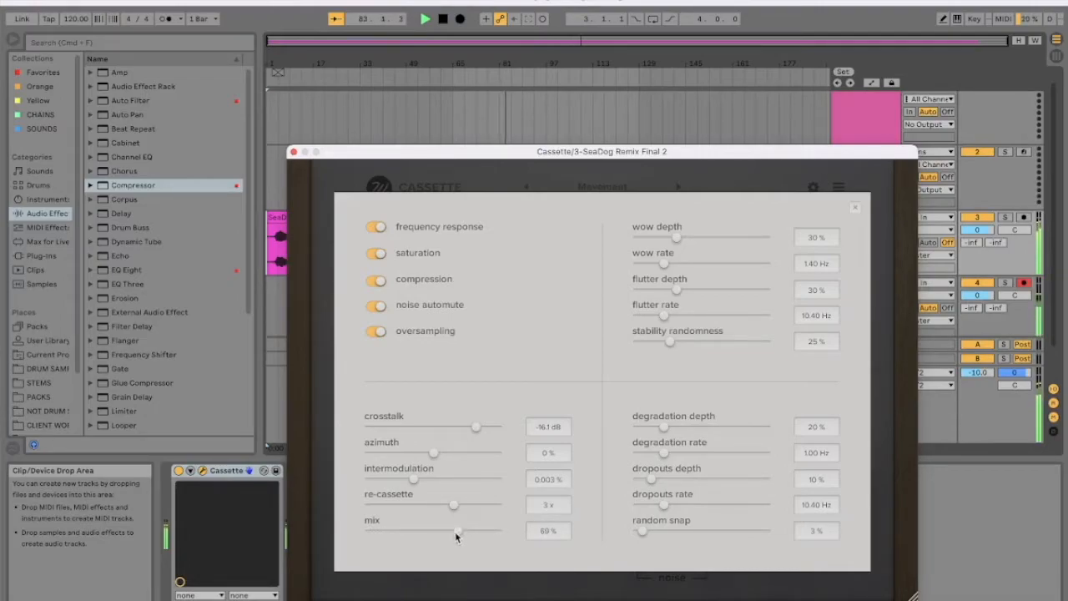
drag(457, 530, 370, 536)
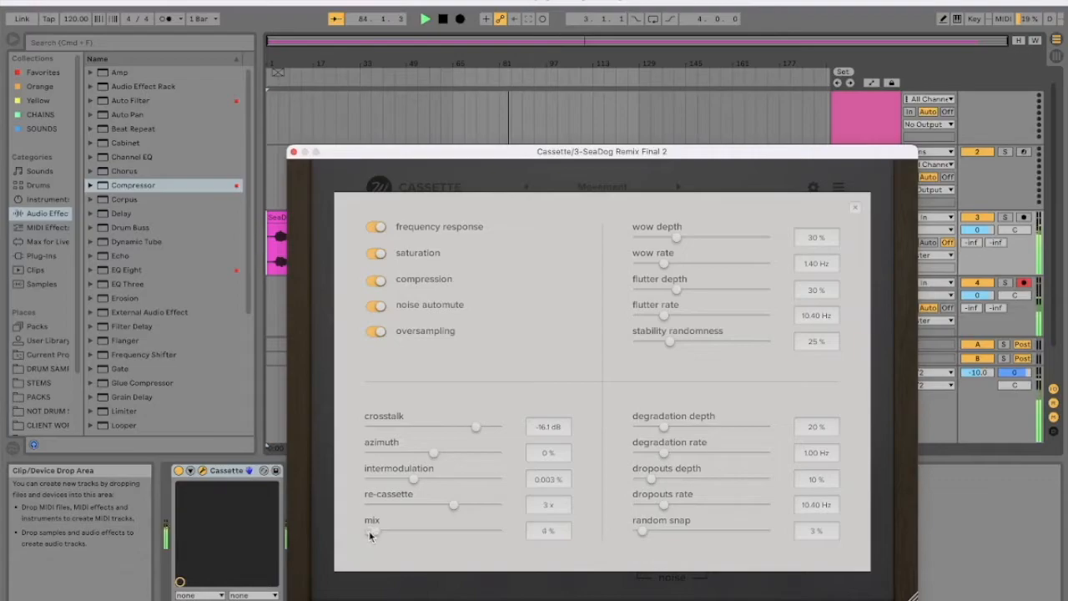
drag(372, 536, 466, 532)
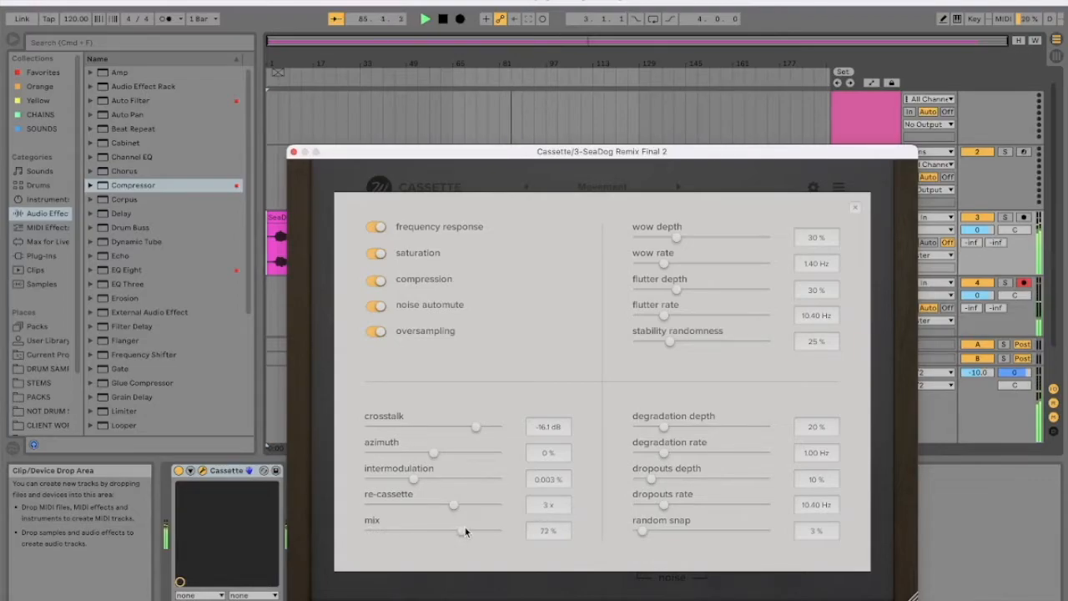
drag(465, 531, 453, 533)
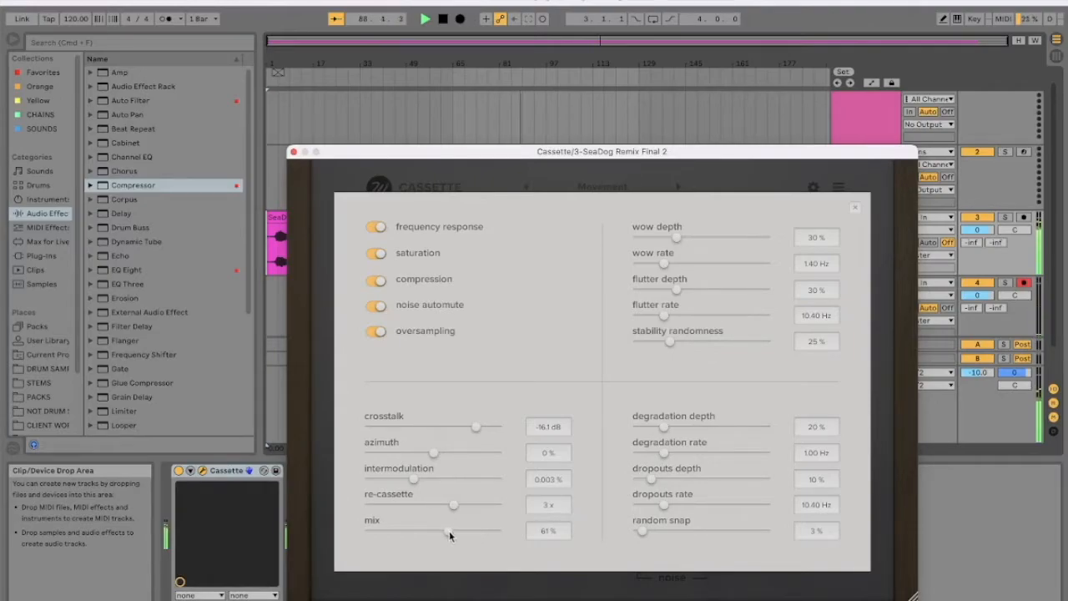
drag(450, 531, 367, 532)
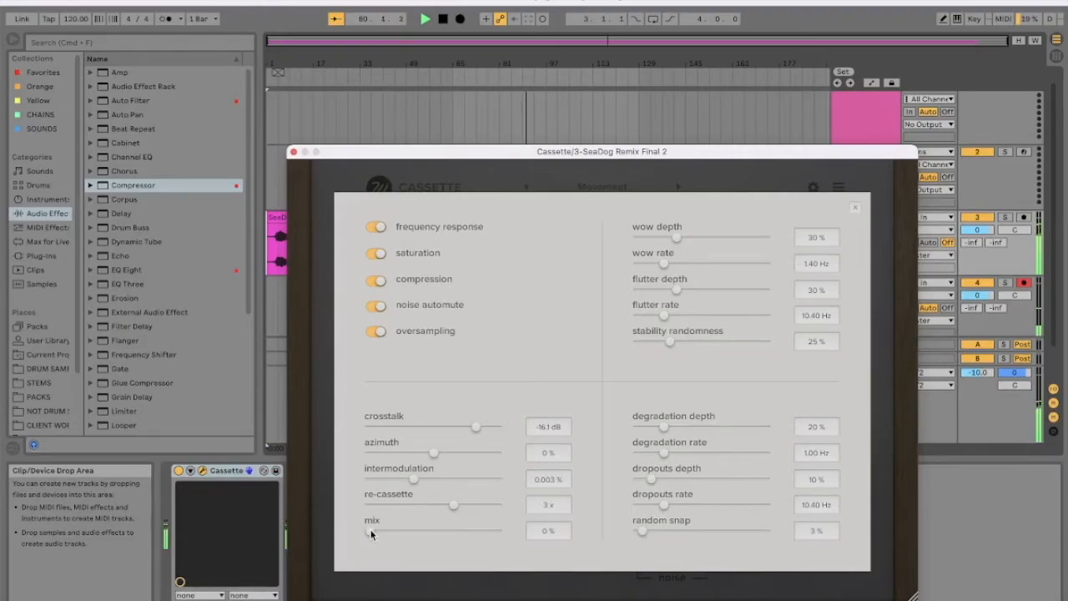
drag(371, 531, 467, 530)
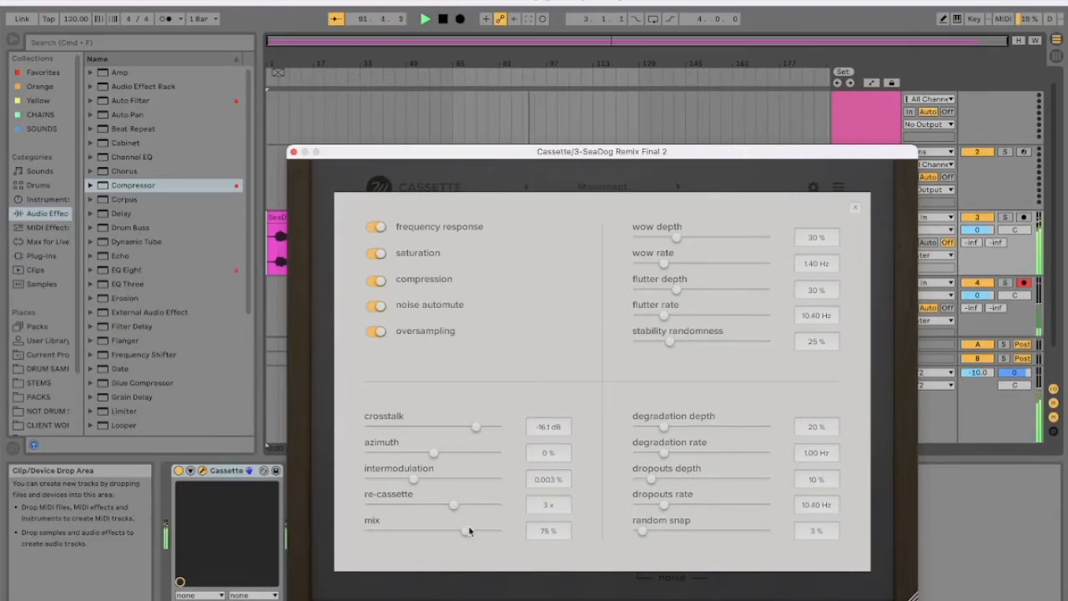
drag(468, 532, 440, 531)
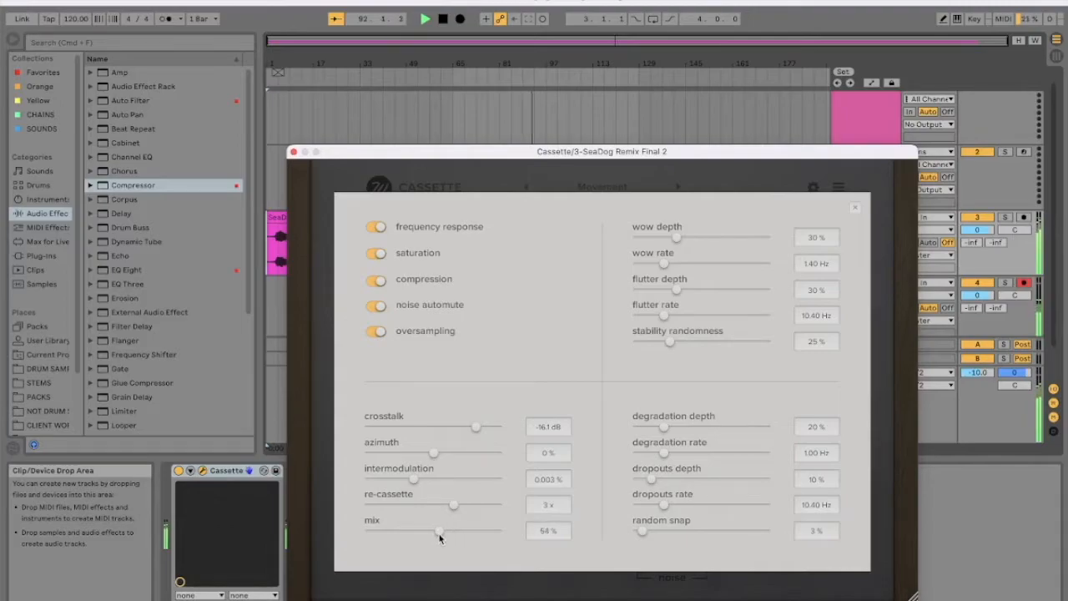
drag(440, 532, 422, 531)
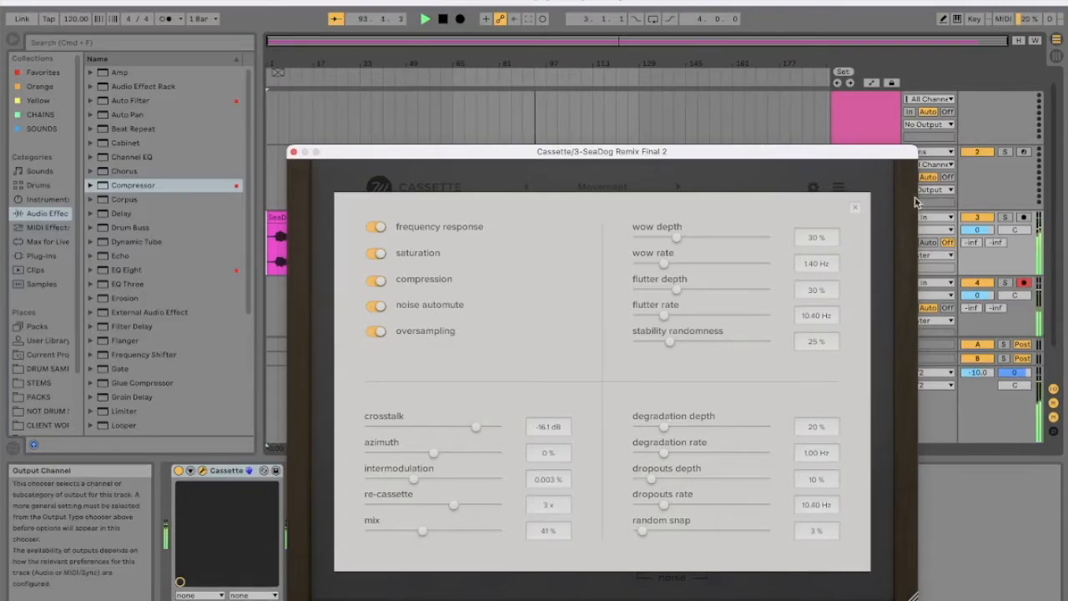
Step: Close the advanced overlay and sweep the tape spread from 8% up to 57%
click(838, 187)
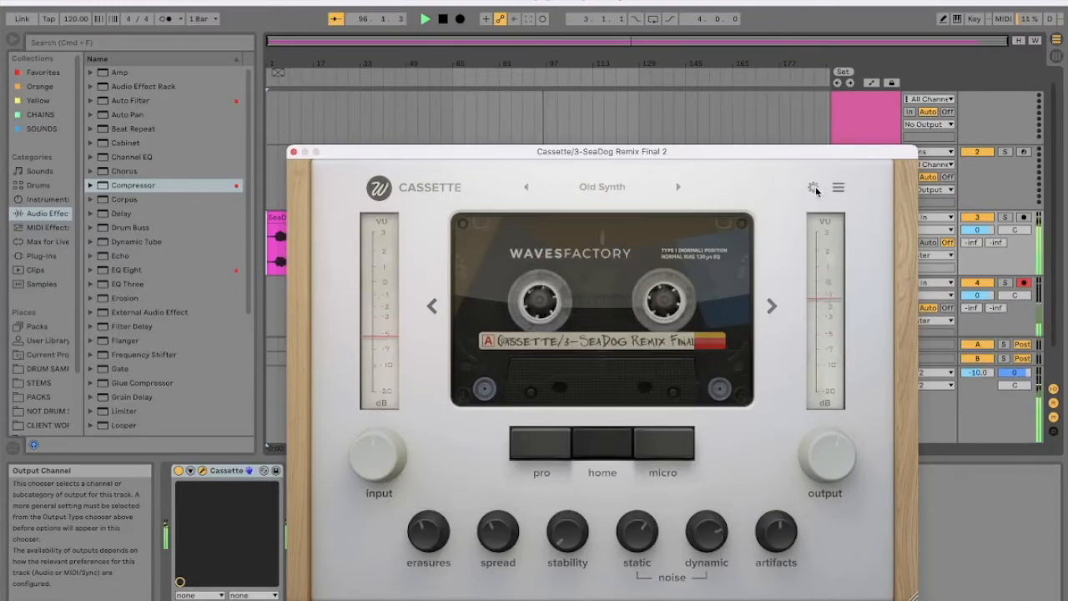
click(812, 187)
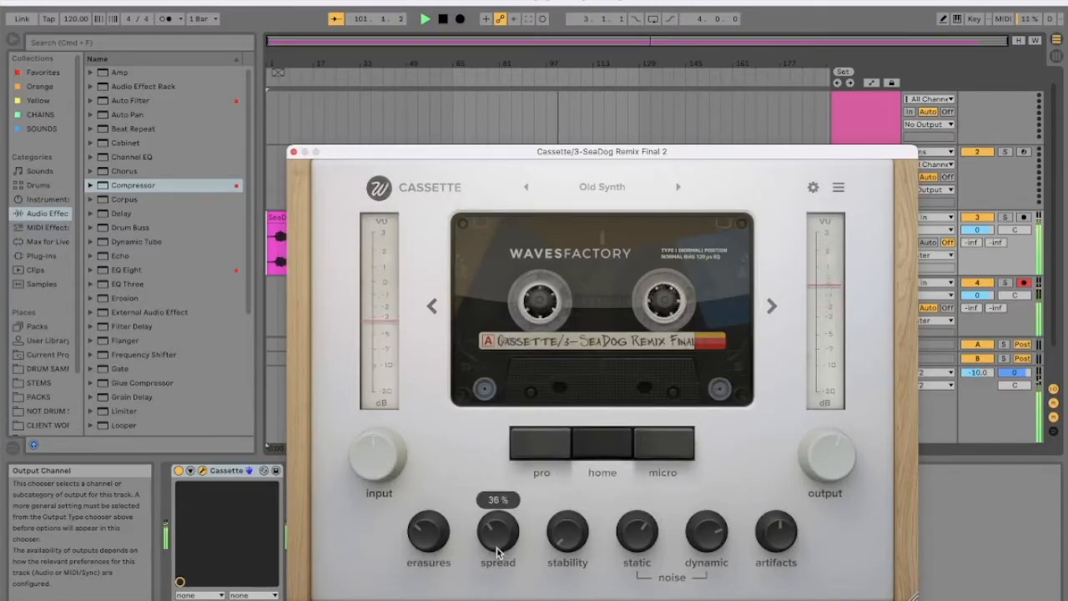
drag(498, 531, 498, 542)
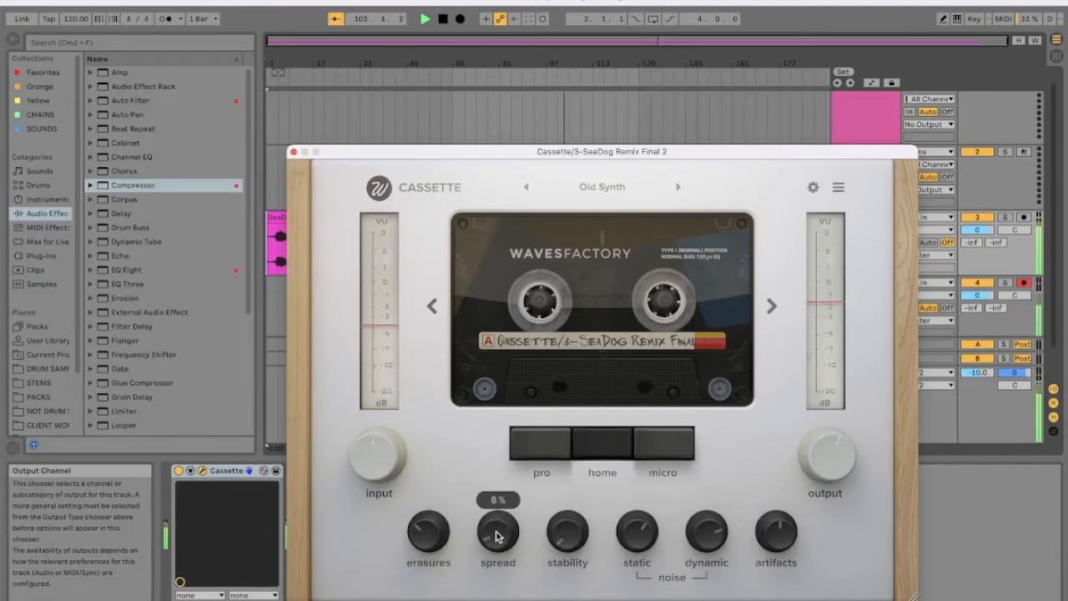
drag(498, 525, 497, 497)
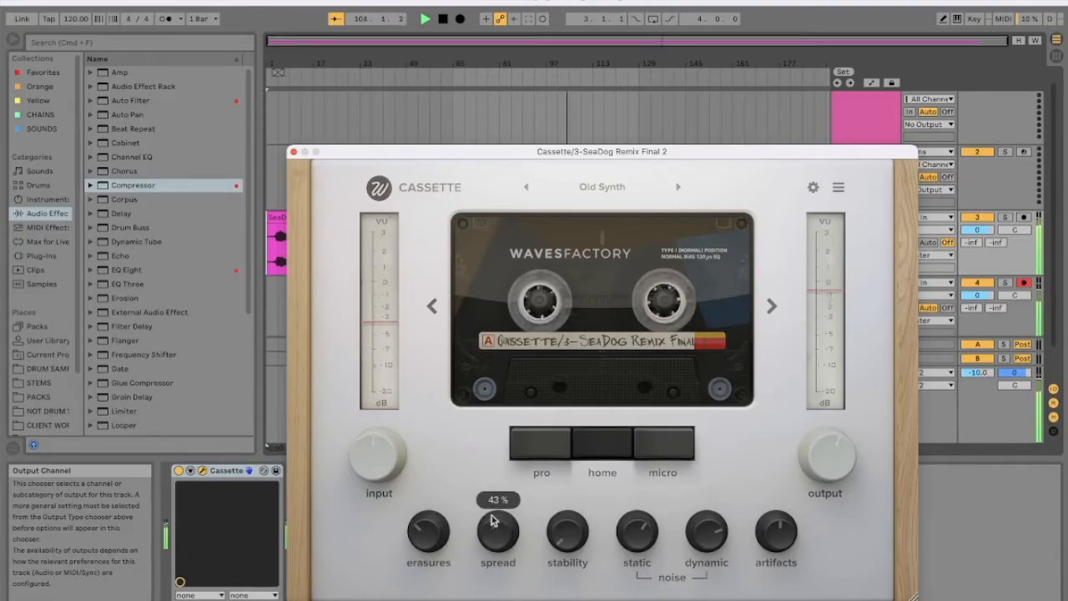
drag(499, 521, 498, 513)
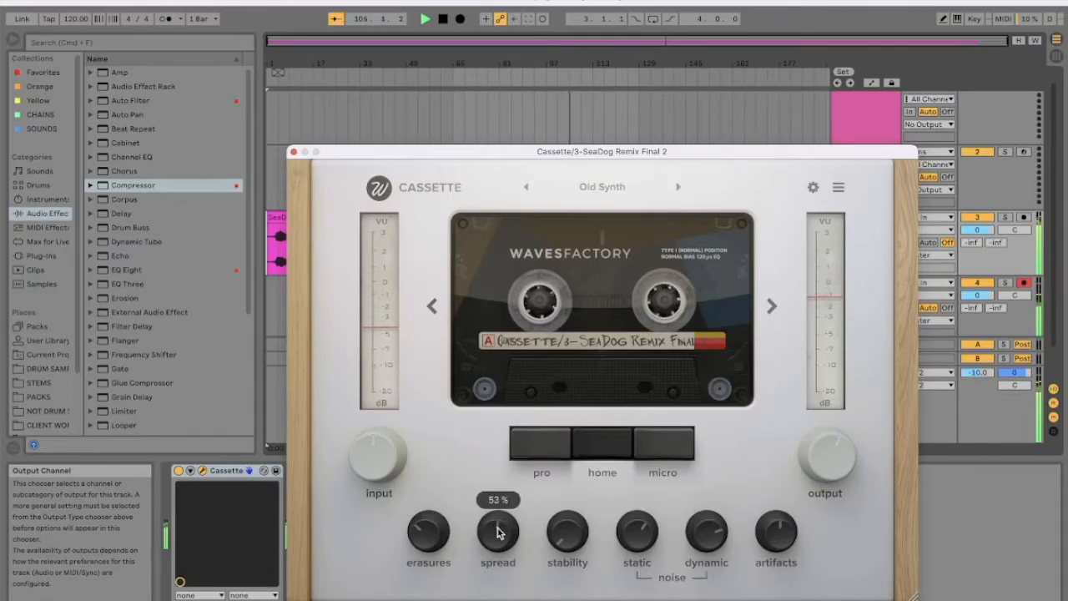
drag(498, 529, 499, 524)
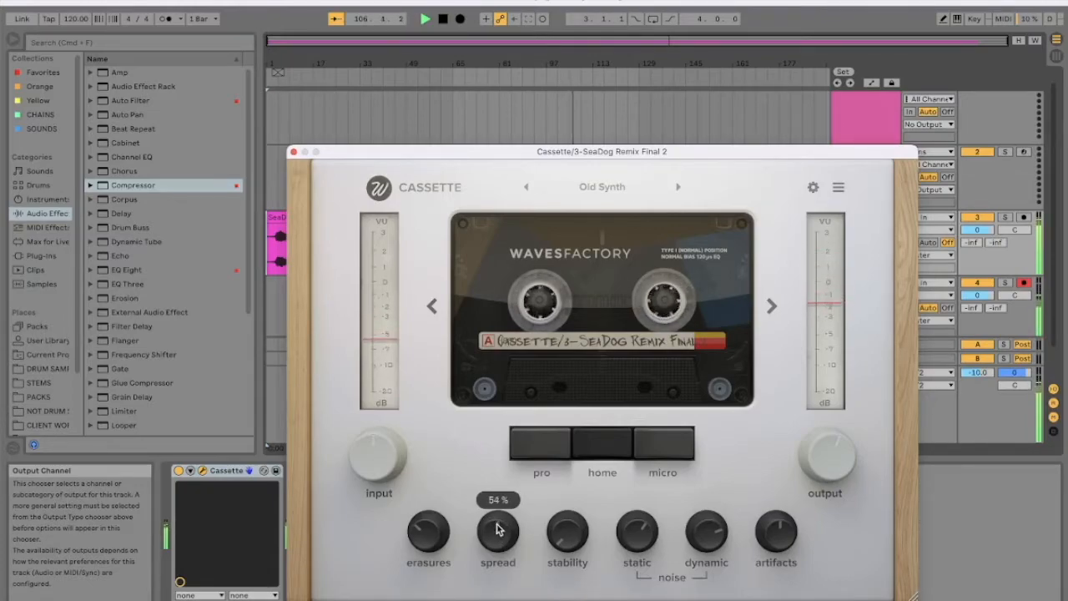
drag(497, 530, 497, 522)
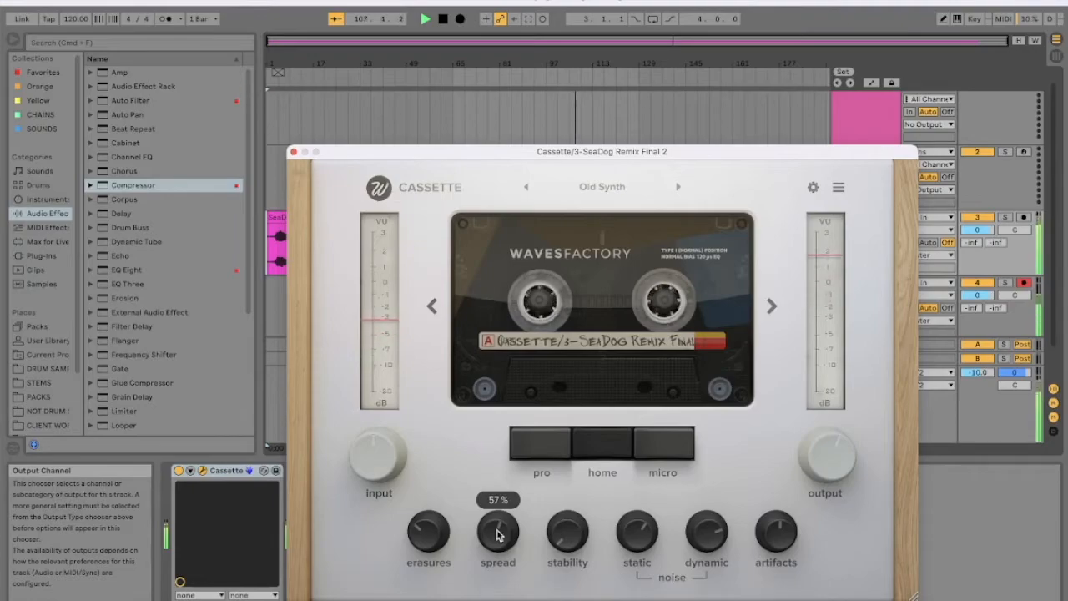
drag(497, 532, 509, 570)
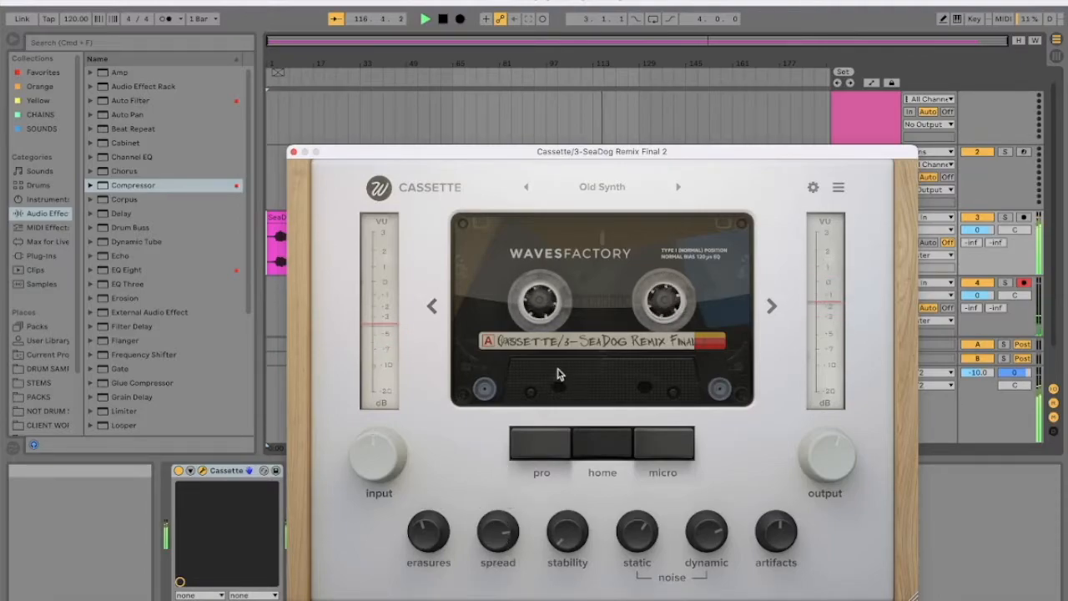
Step: Load the Reporter factory preset from Cassette's preset list
click(838, 187)
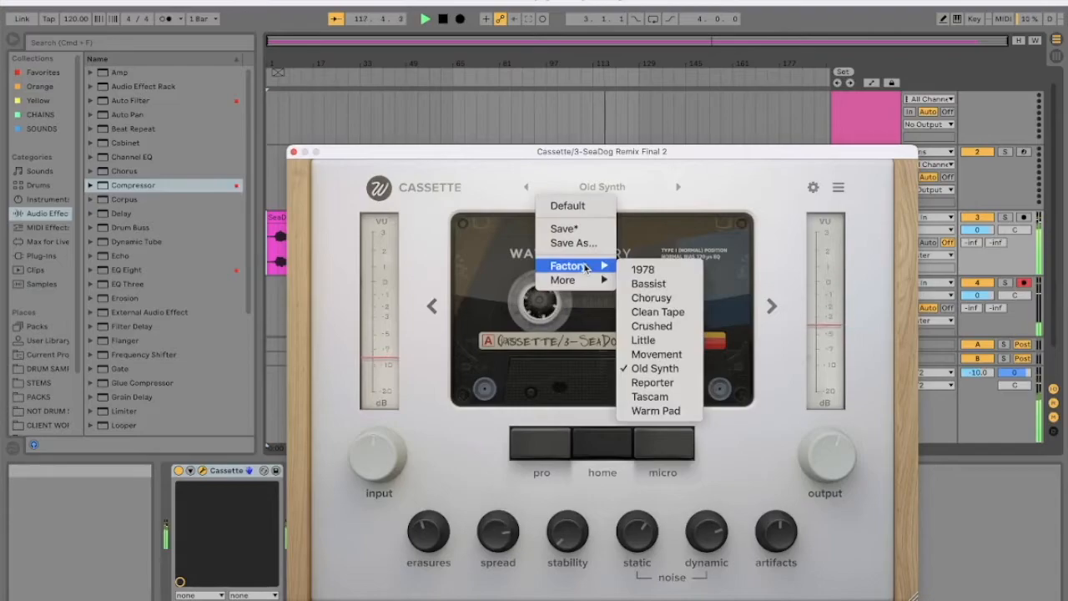
mouse_move(651, 382)
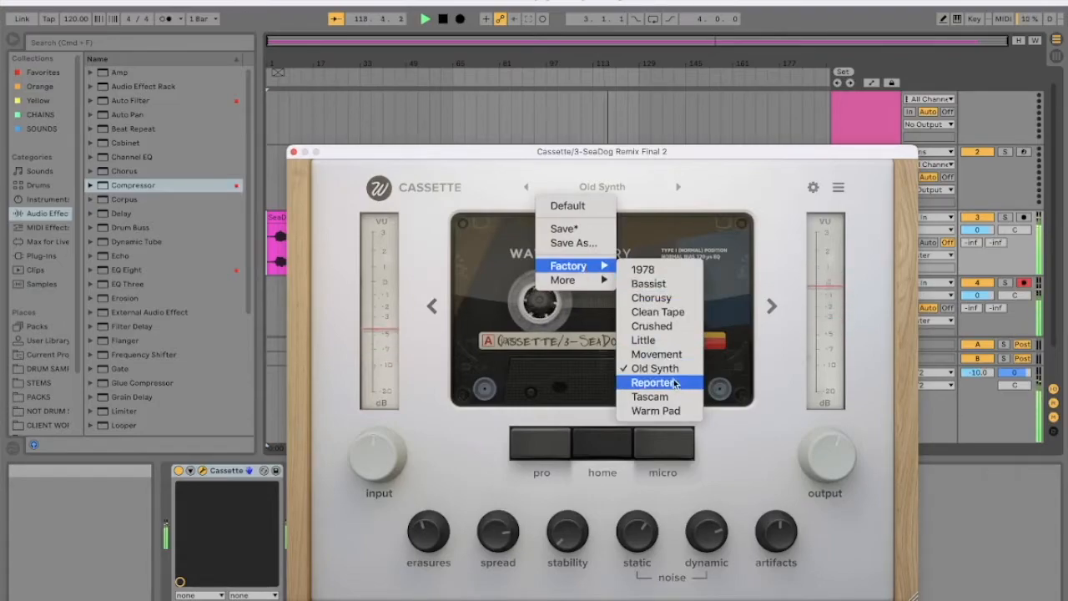
click(654, 382)
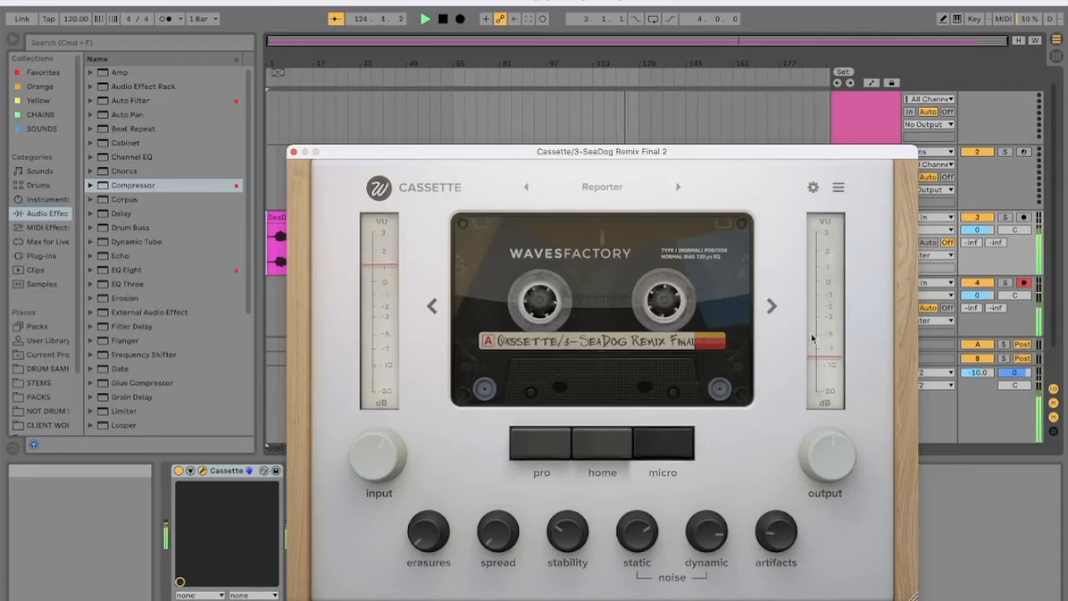
mouse_move(179, 471)
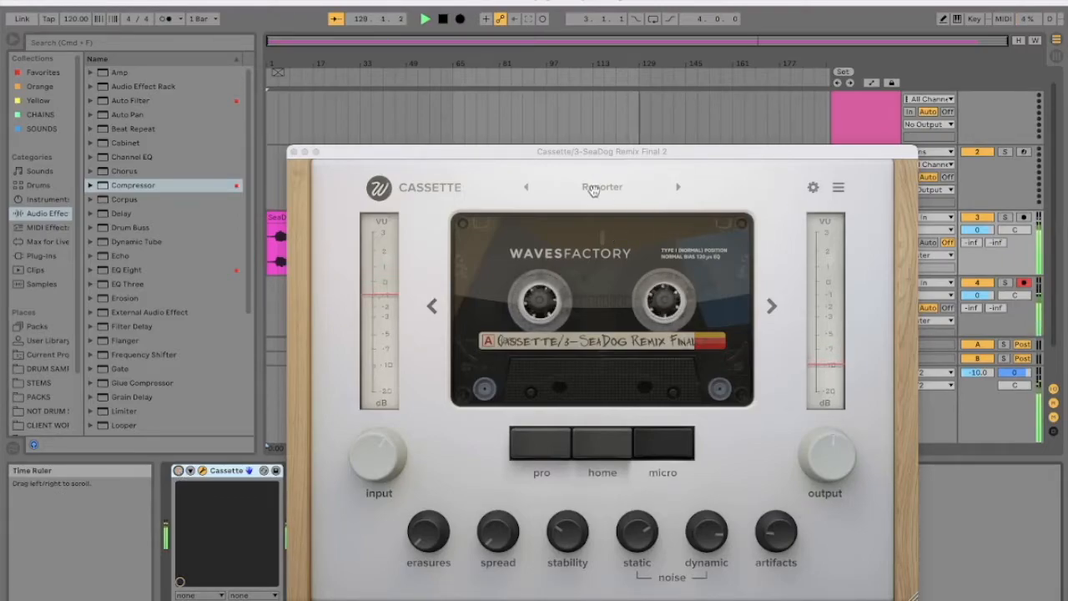
Step: Load Tascam, widen the tape spread to 100%, then pick the Warm Pad factory preset
click(838, 187)
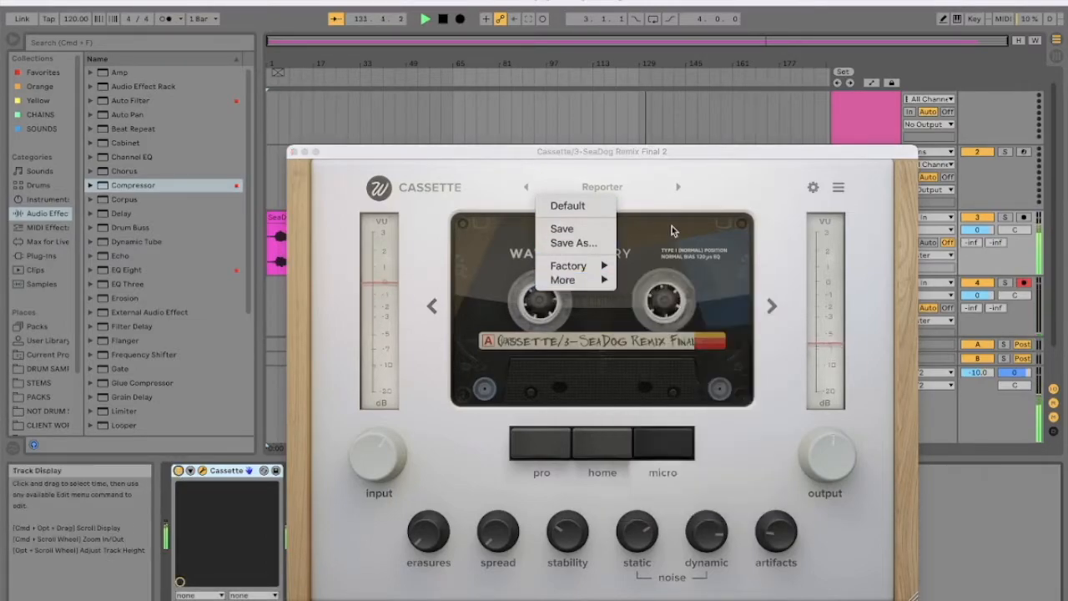
mouse_move(567, 264)
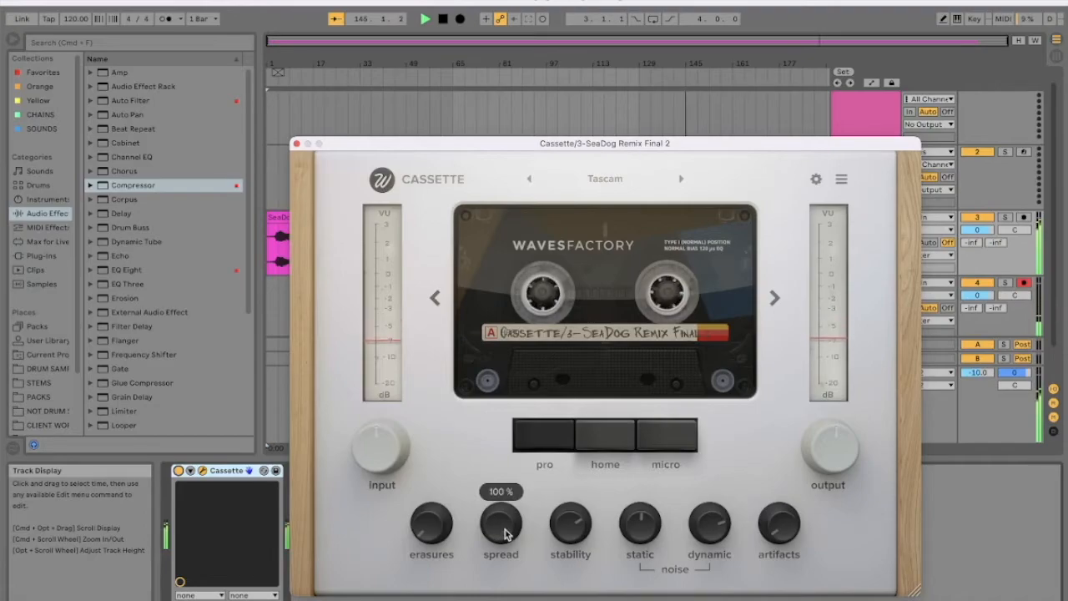
drag(605, 143, 693, 310)
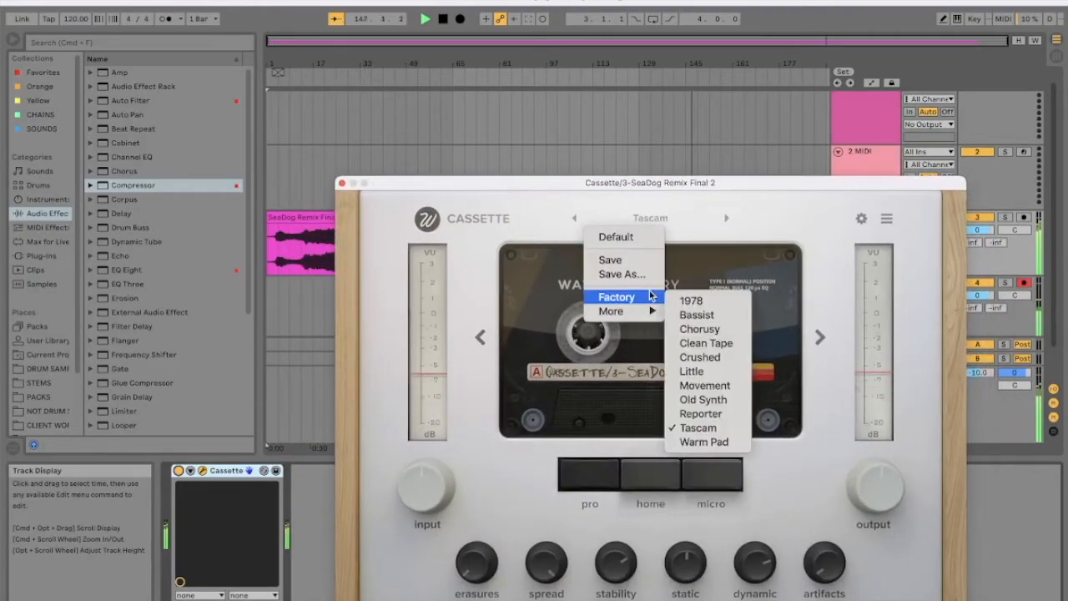
click(703, 442)
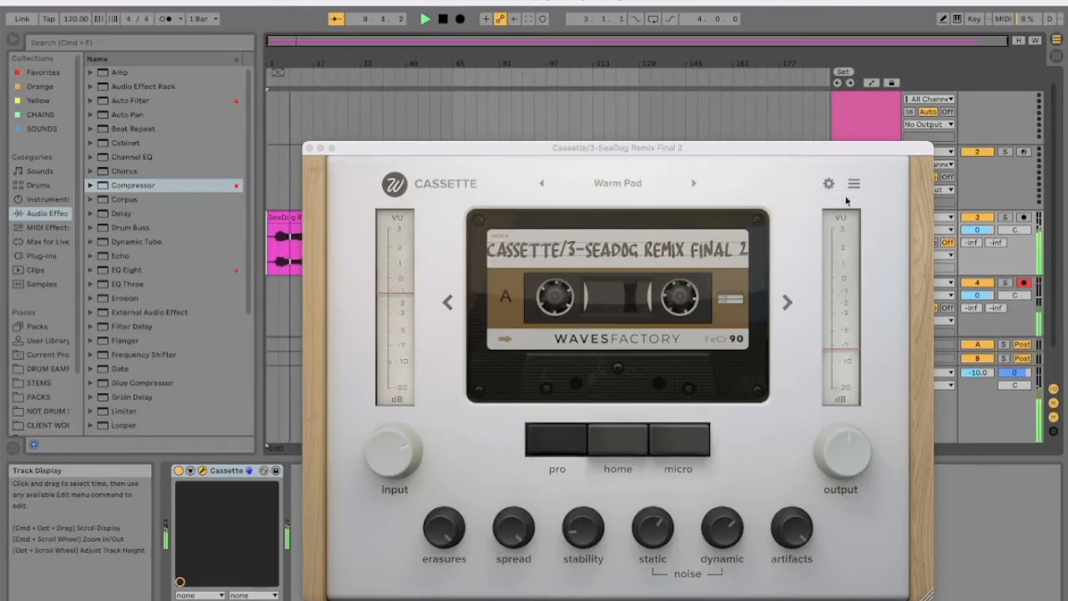
Step: In the advanced settings, swing the Warm Pad mix from dry to fully wet, then 84%
click(828, 184)
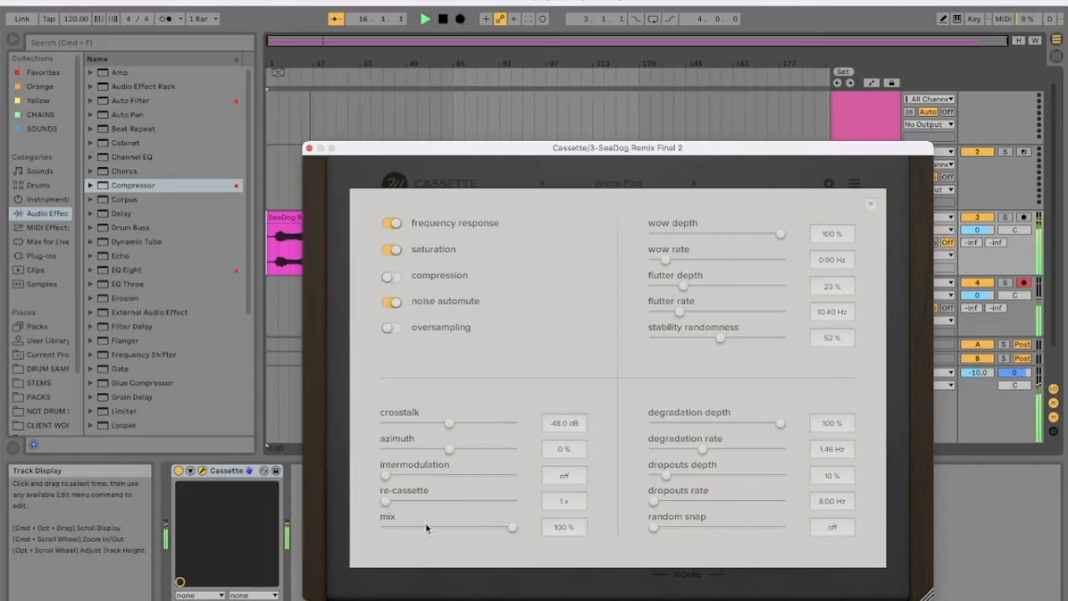
drag(512, 527, 385, 527)
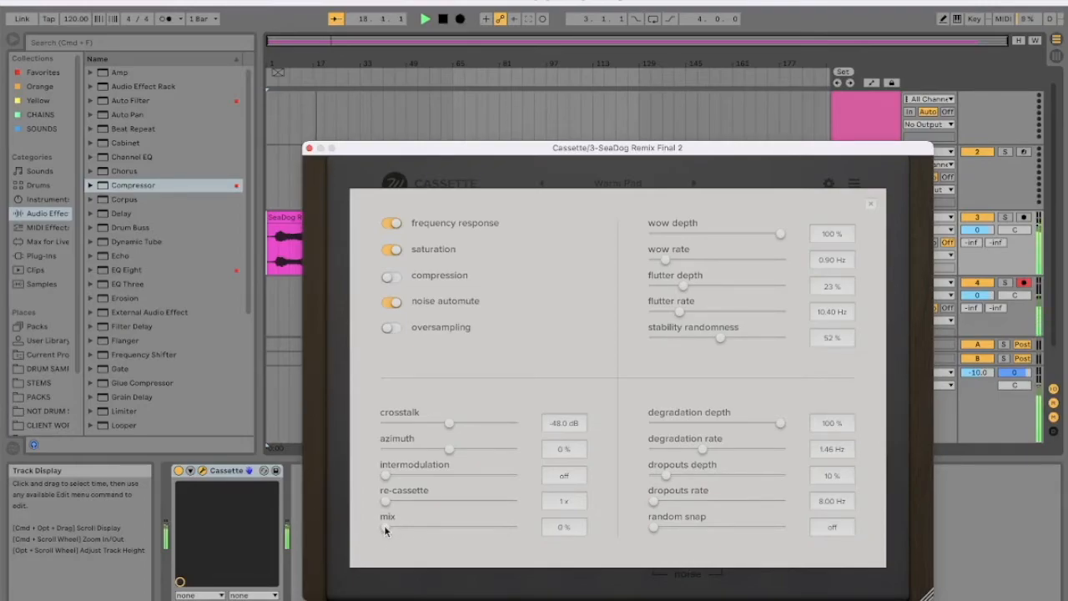
drag(385, 527, 484, 528)
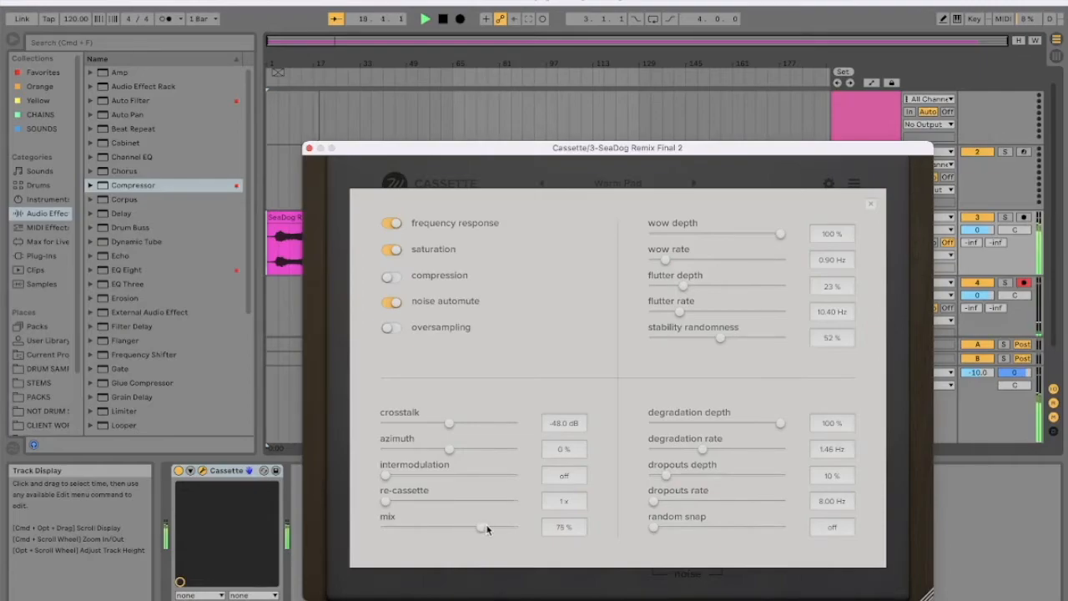
drag(487, 528, 511, 528)
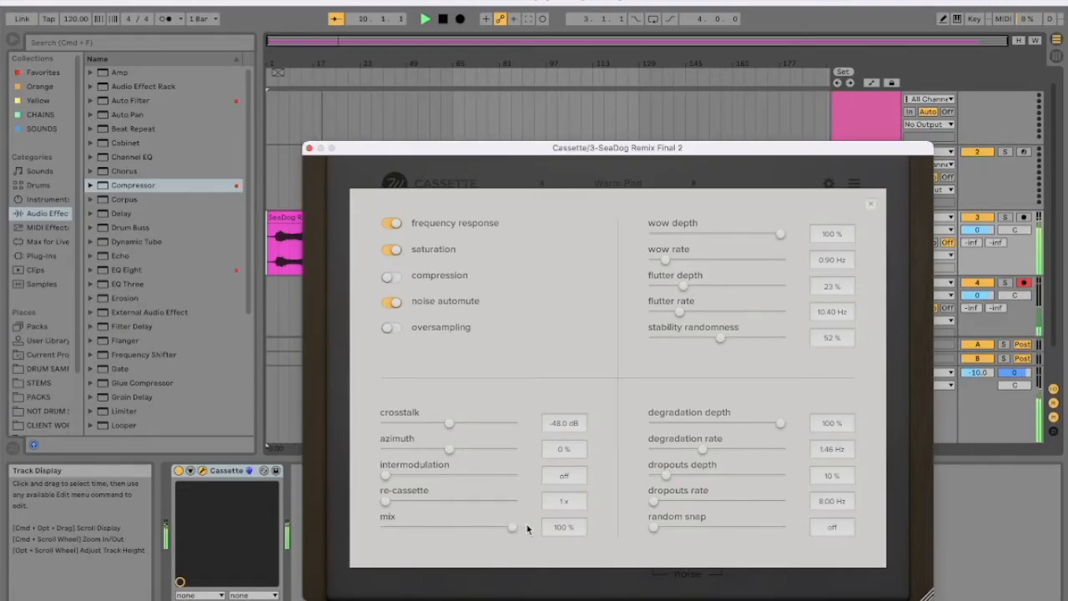
drag(513, 528, 488, 529)
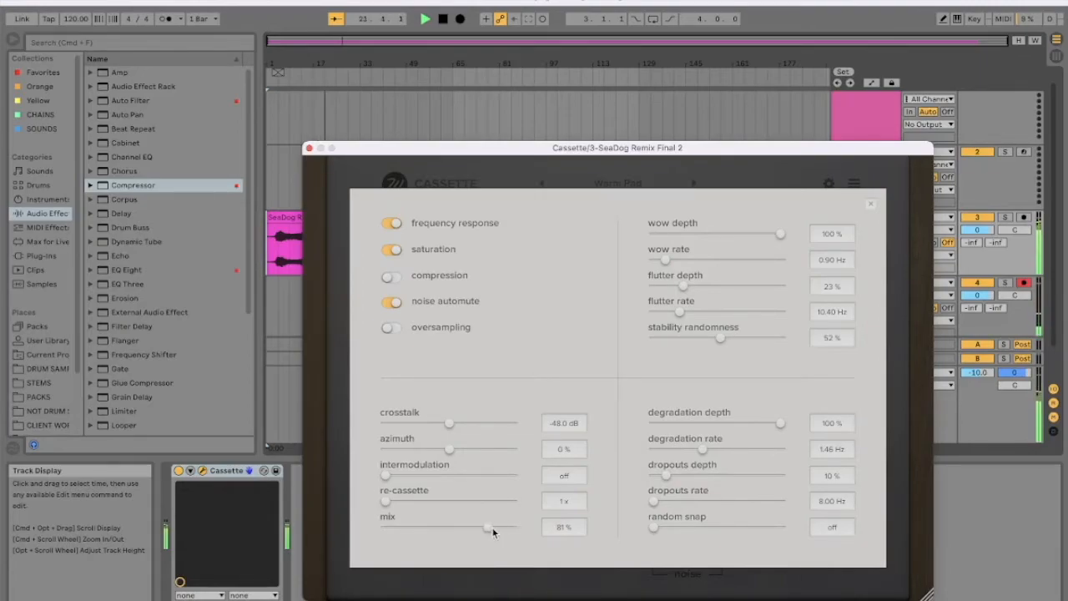
drag(488, 528, 499, 529)
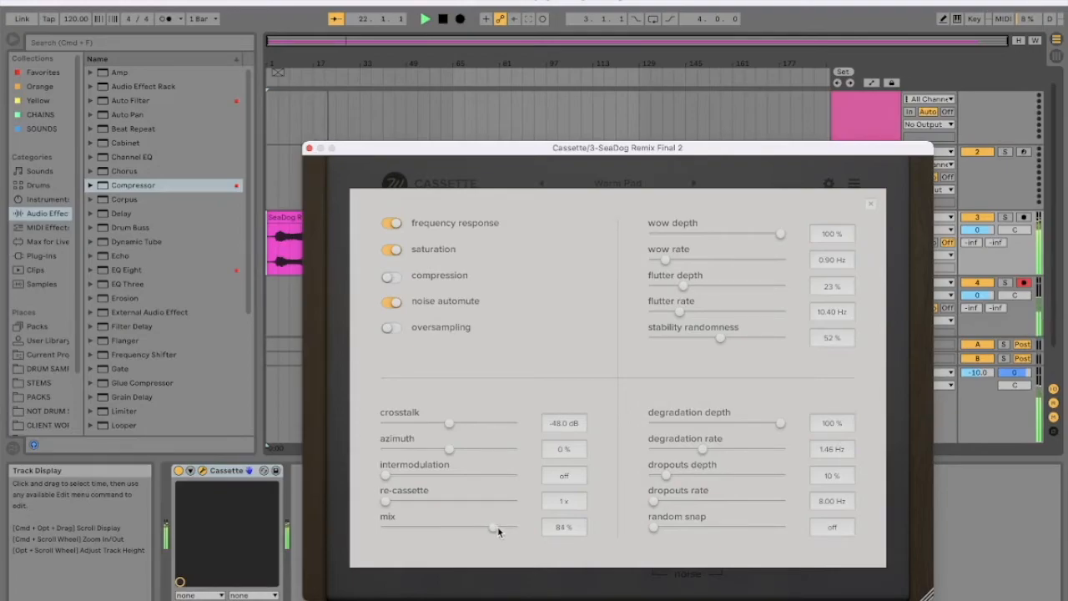
Step: Drop the mix to 22%, raise it through 56% to 100%, settling near 93%
drag(499, 526, 413, 527)
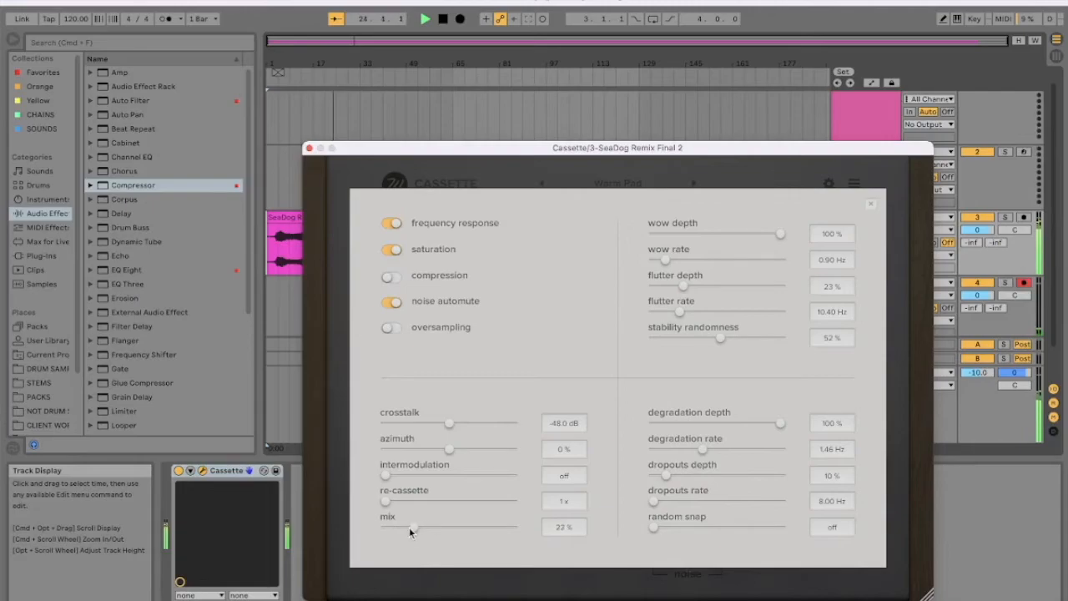
drag(411, 529, 438, 530)
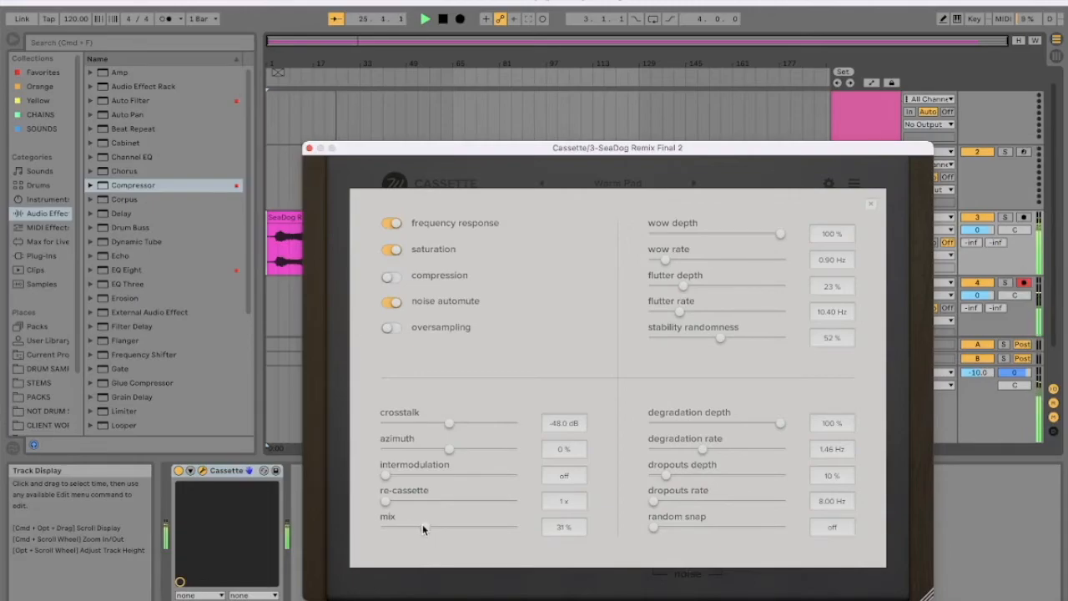
drag(426, 530, 438, 529)
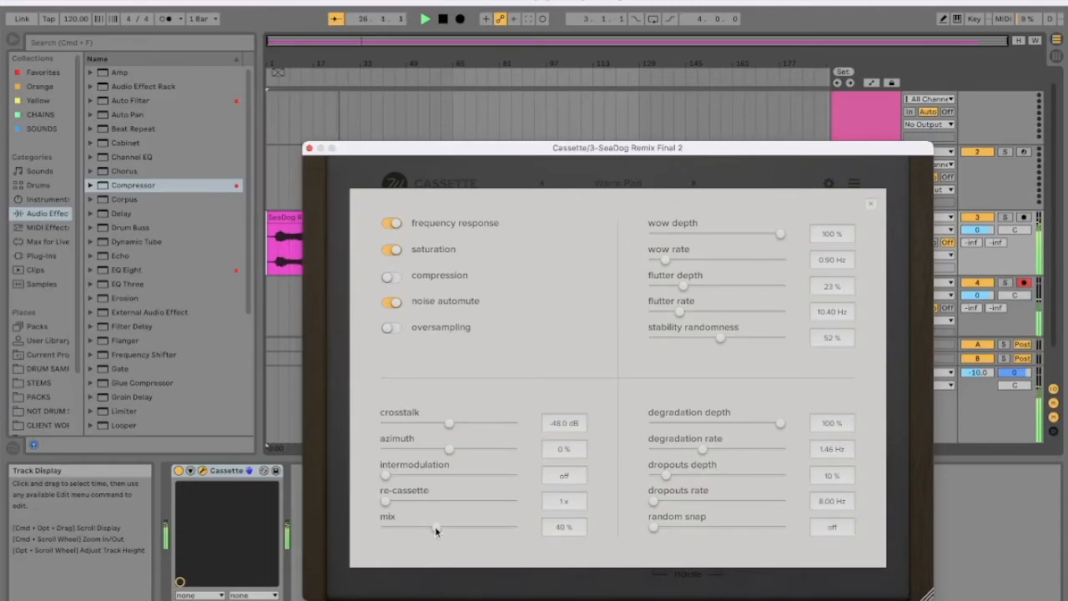
drag(434, 529, 456, 528)
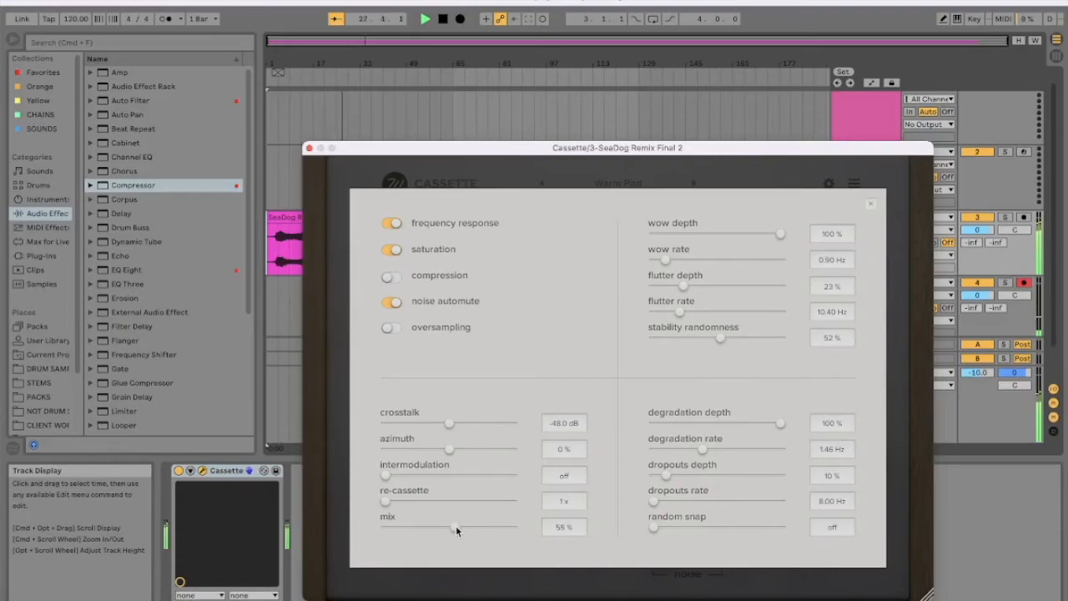
drag(454, 528, 513, 528)
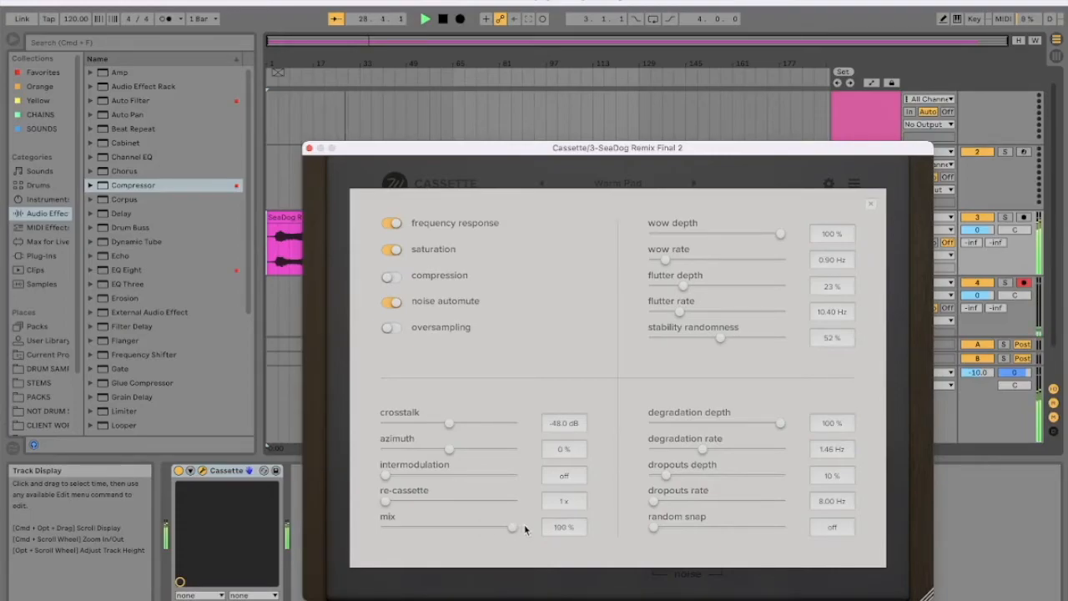
drag(513, 527, 509, 528)
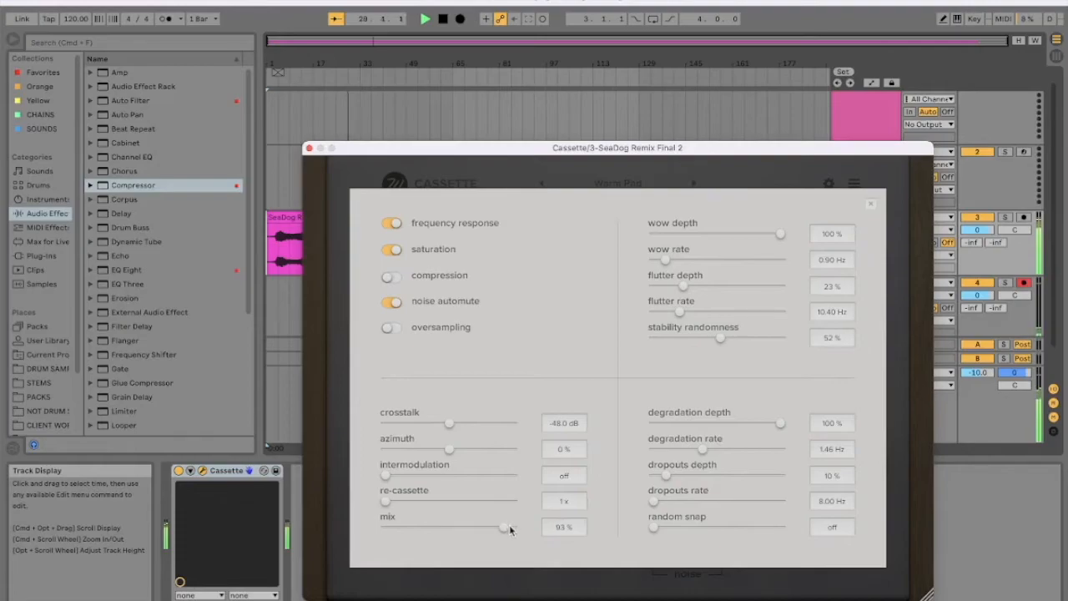
drag(488, 526, 513, 527)
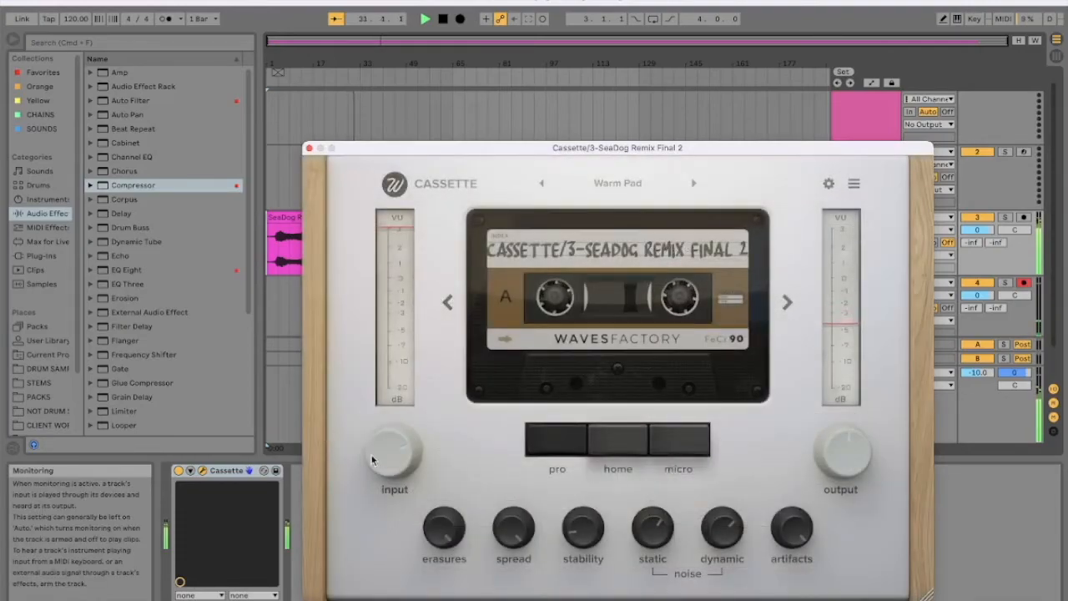
Step: Ride the input level between about -22 dB and -3 dB, ending near -14 dB
drag(394, 450, 394, 463)
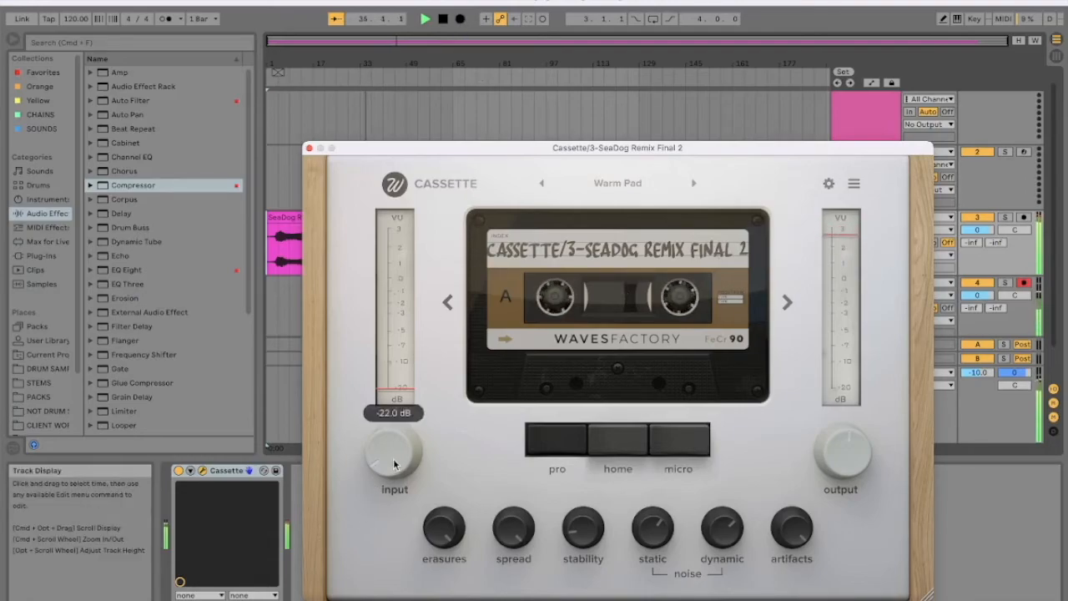
drag(394, 454, 400, 442)
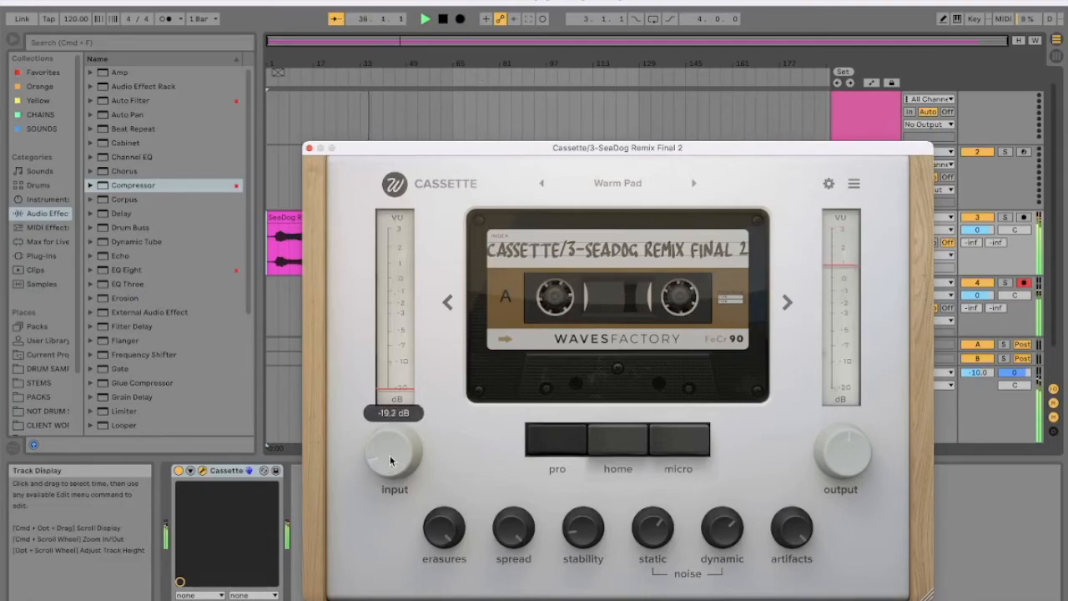
drag(392, 458, 393, 417)
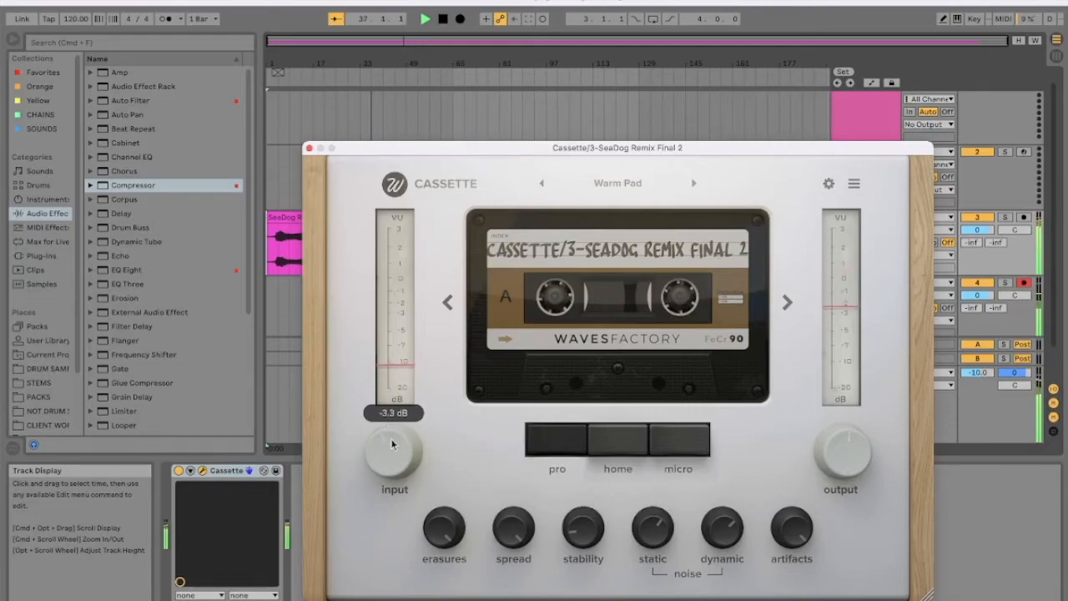
drag(393, 442, 388, 478)
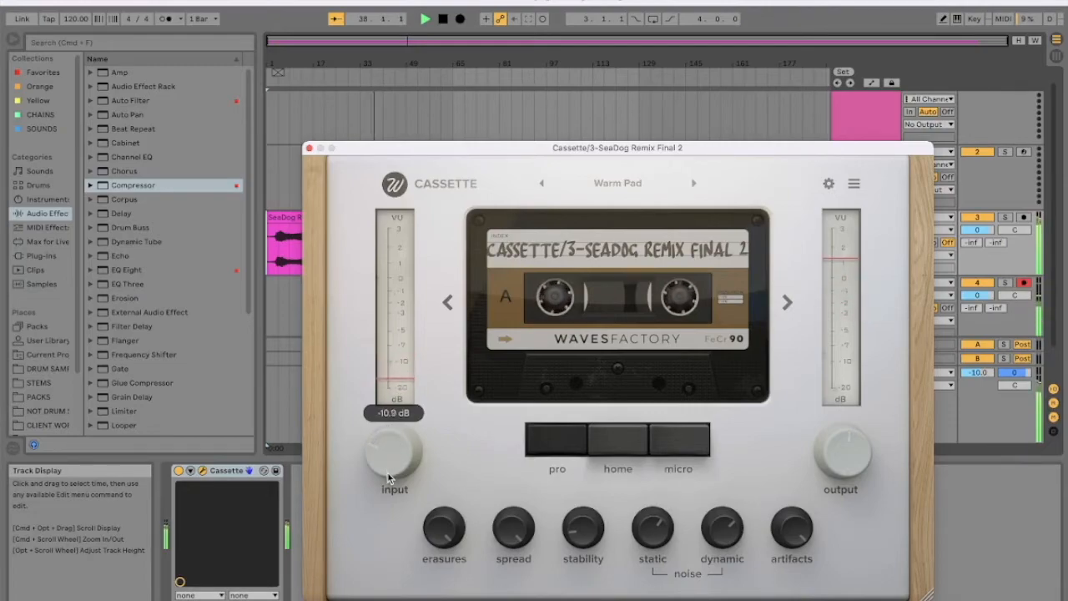
drag(394, 455, 394, 501)
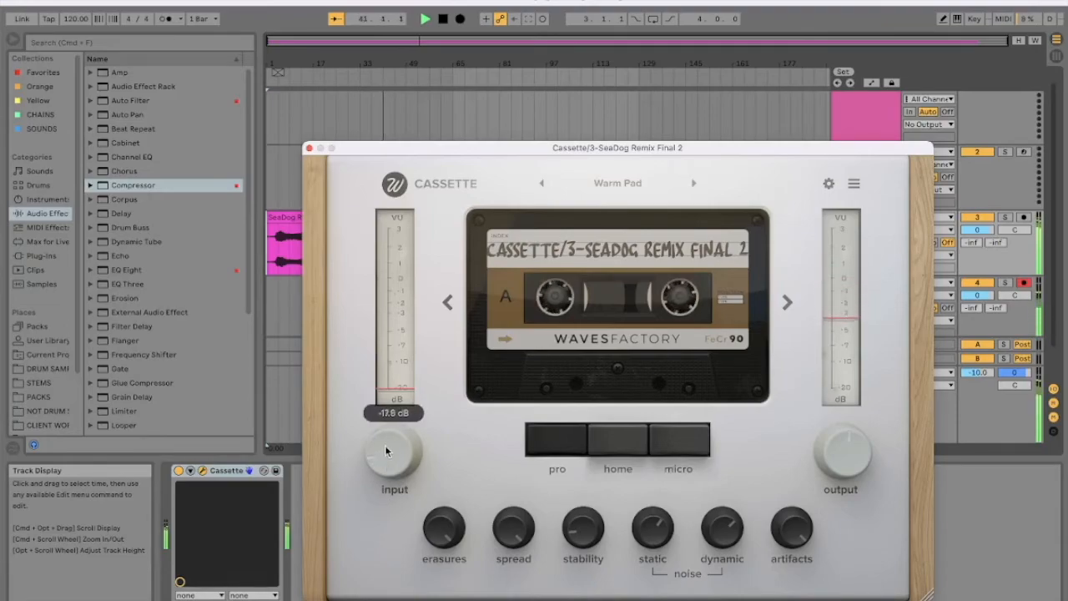
drag(394, 451, 394, 425)
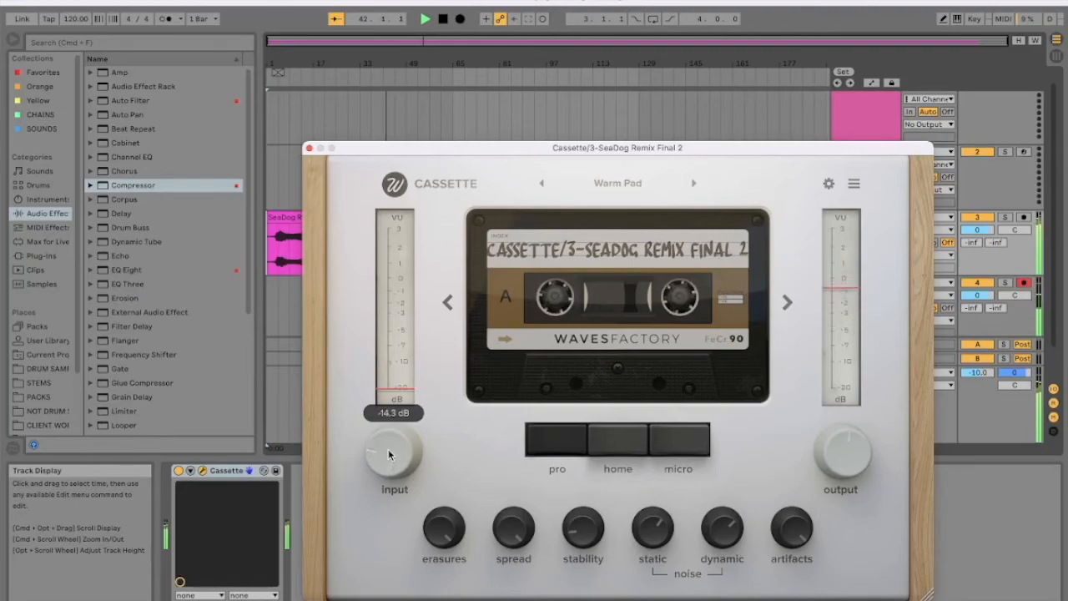
Step: Set the stereo spread to 52% and the input level to about -17.5 dB
drag(388, 455, 384, 443)
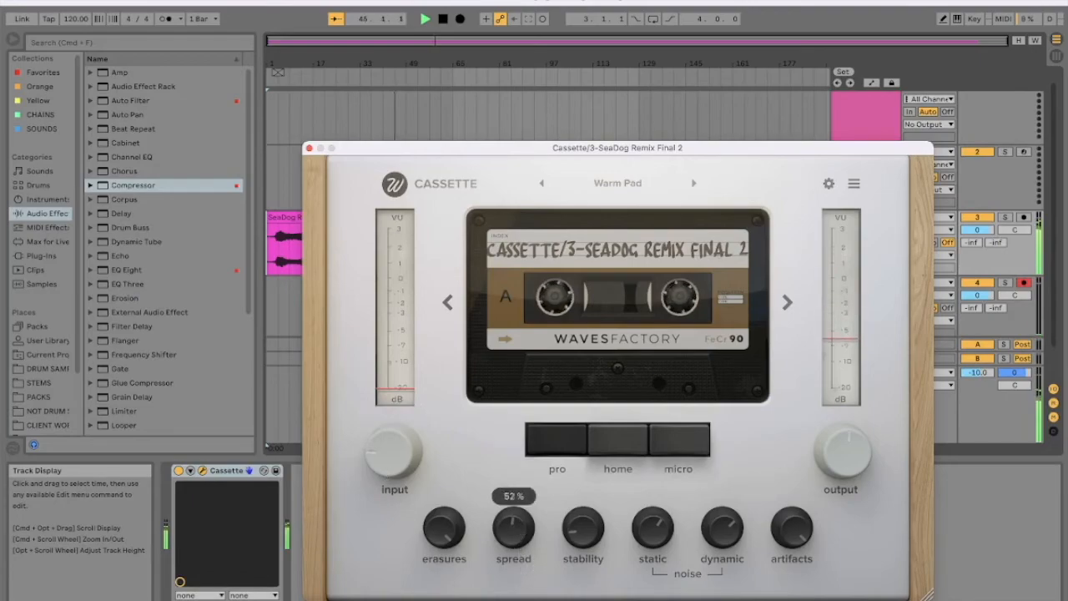
drag(394, 455, 407, 471)
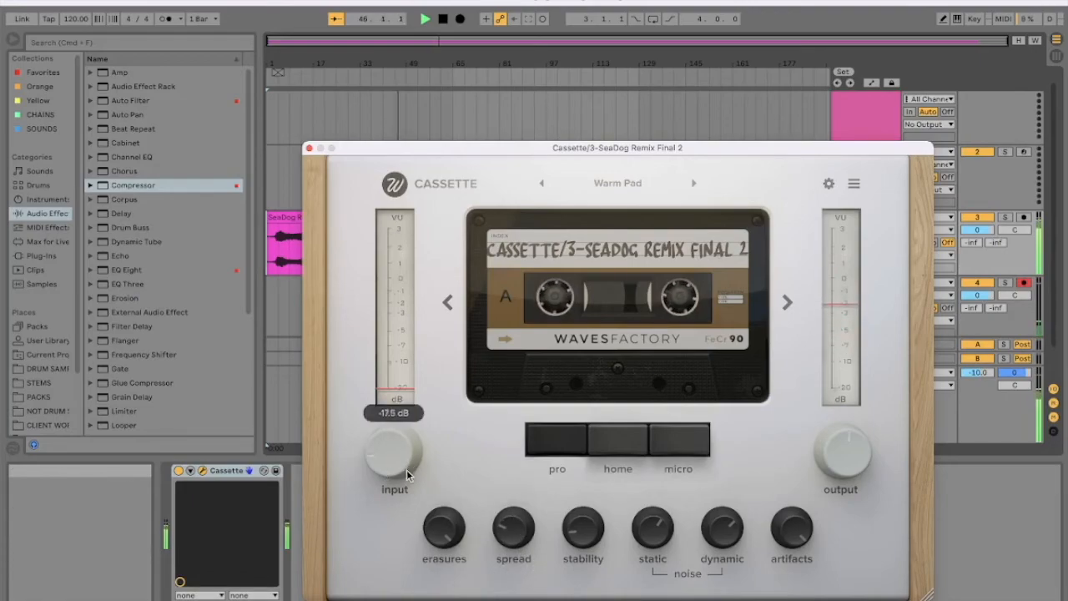
drag(394, 459, 408, 501)
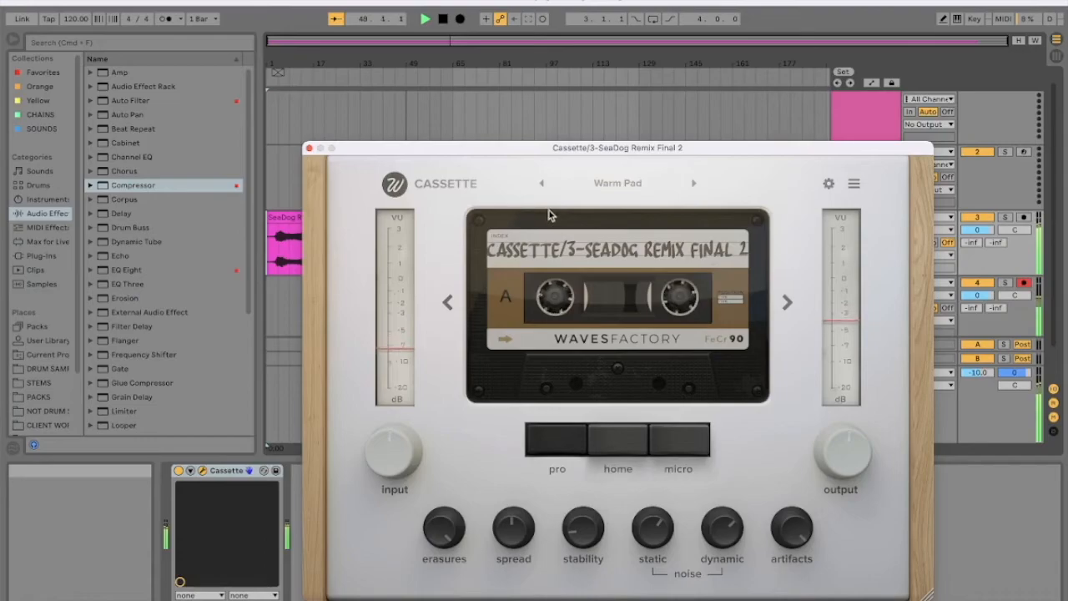
Step: Load the Insight - Radio Tone preset, then Torley - Distorted Dullard, and dismiss the list
click(853, 183)
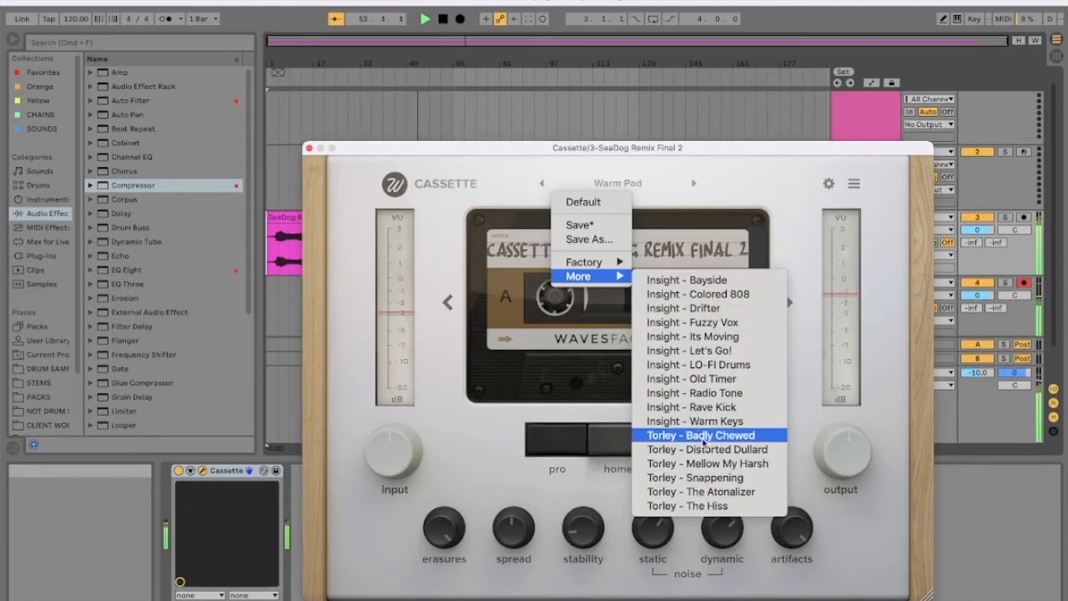
mouse_move(706, 350)
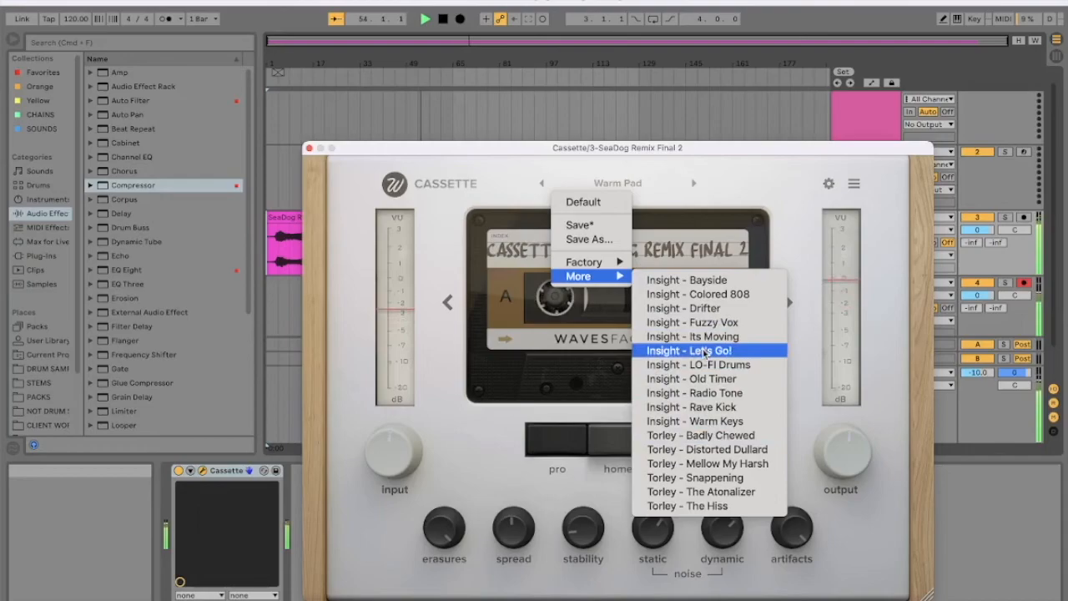
mouse_move(693, 392)
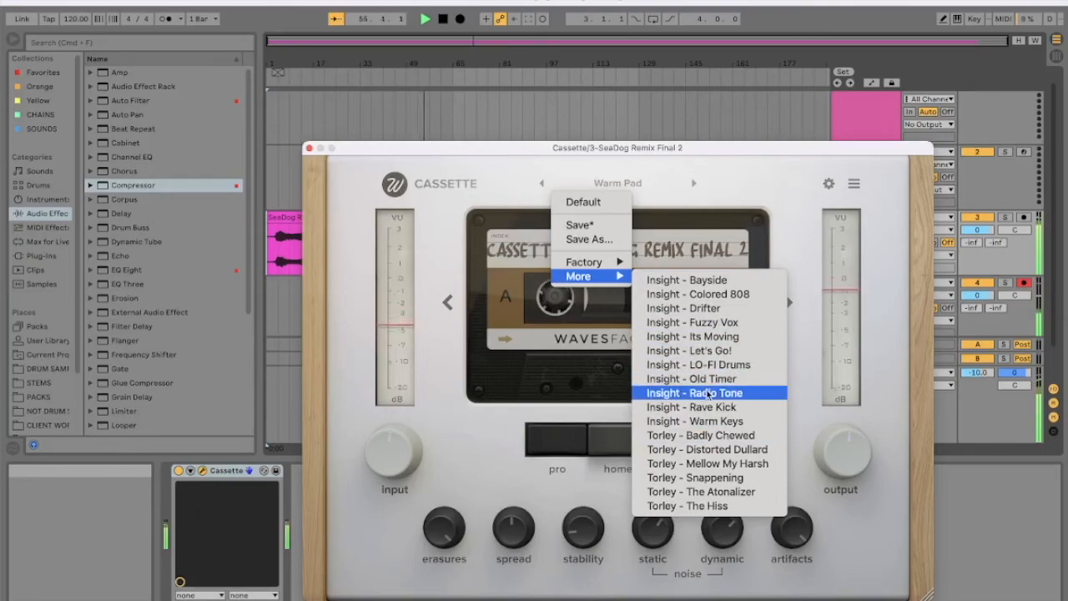
click(694, 392)
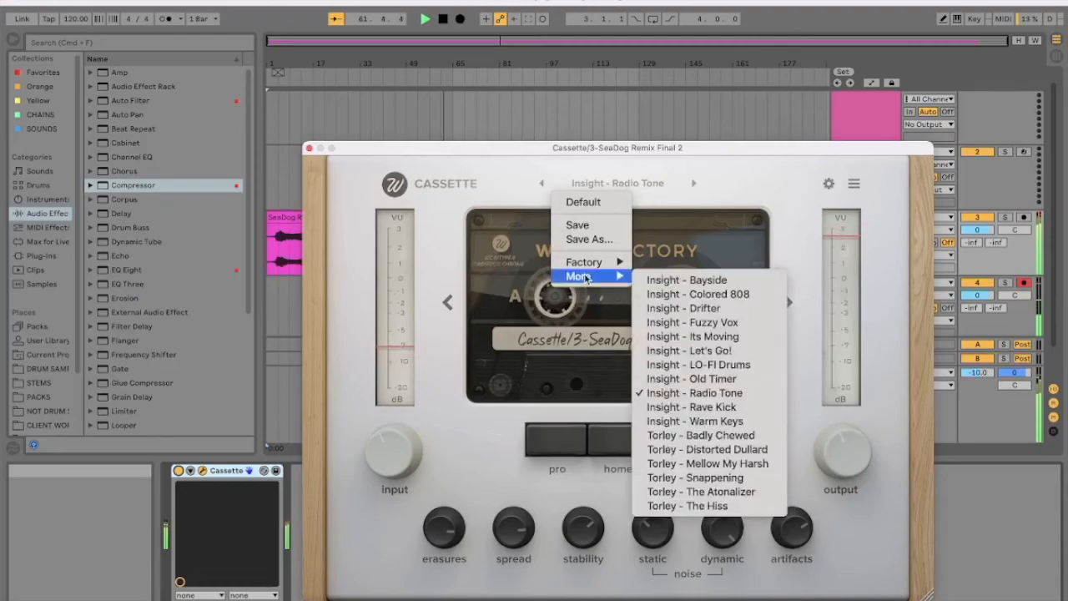
mouse_move(708, 449)
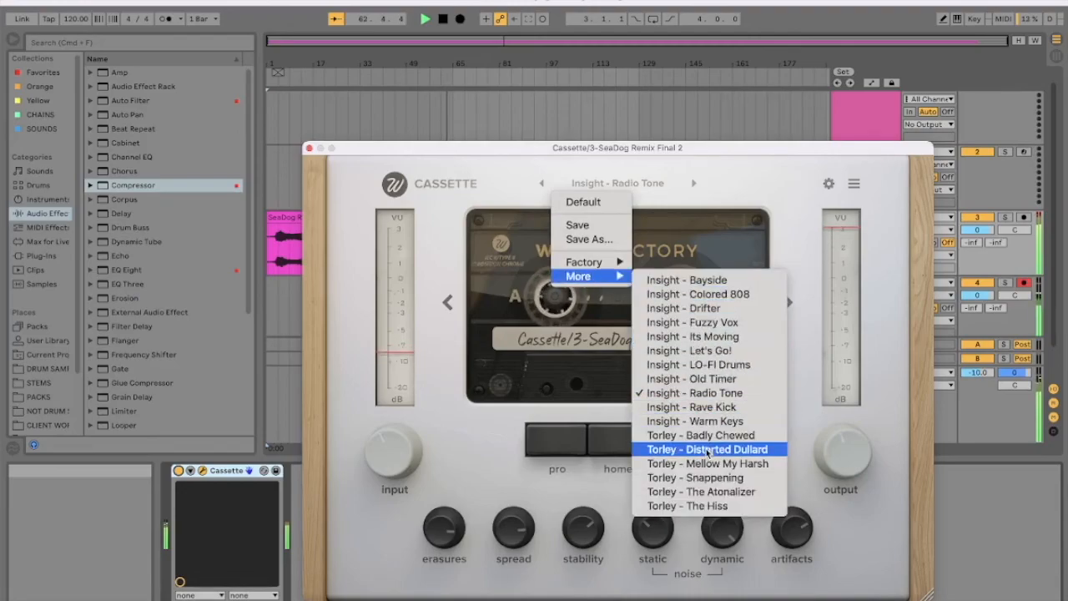
click(710, 449)
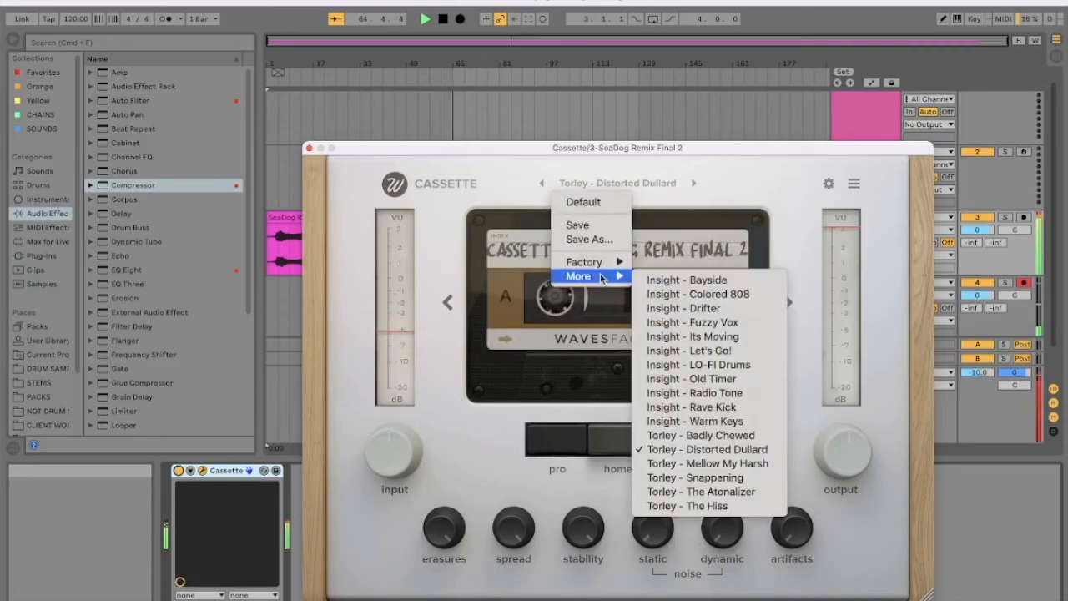
click(700, 490)
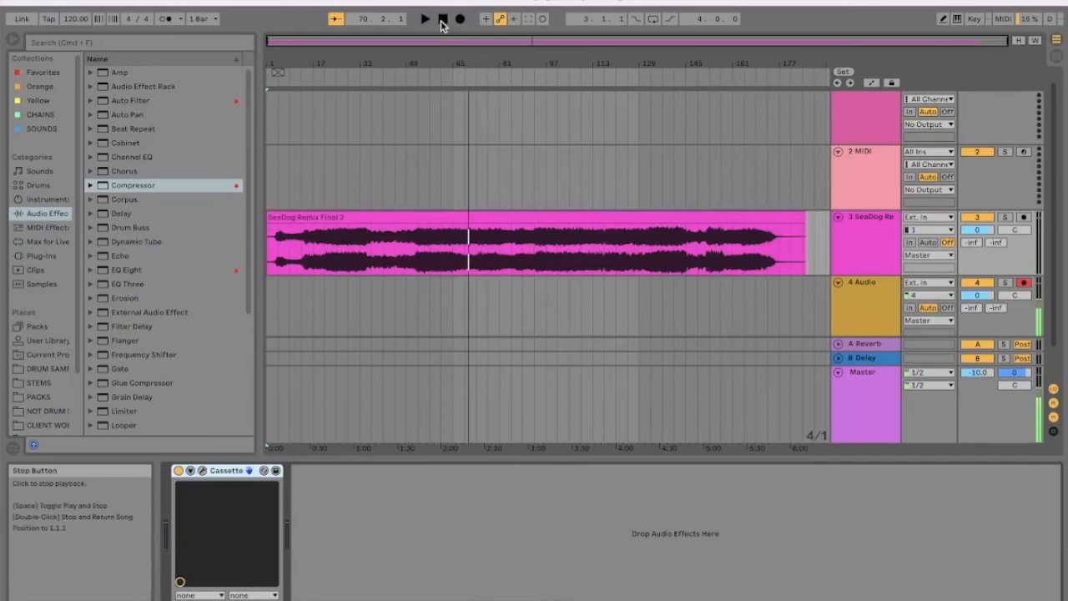
Step: Stop playback of the SeaDog Remix song
click(443, 19)
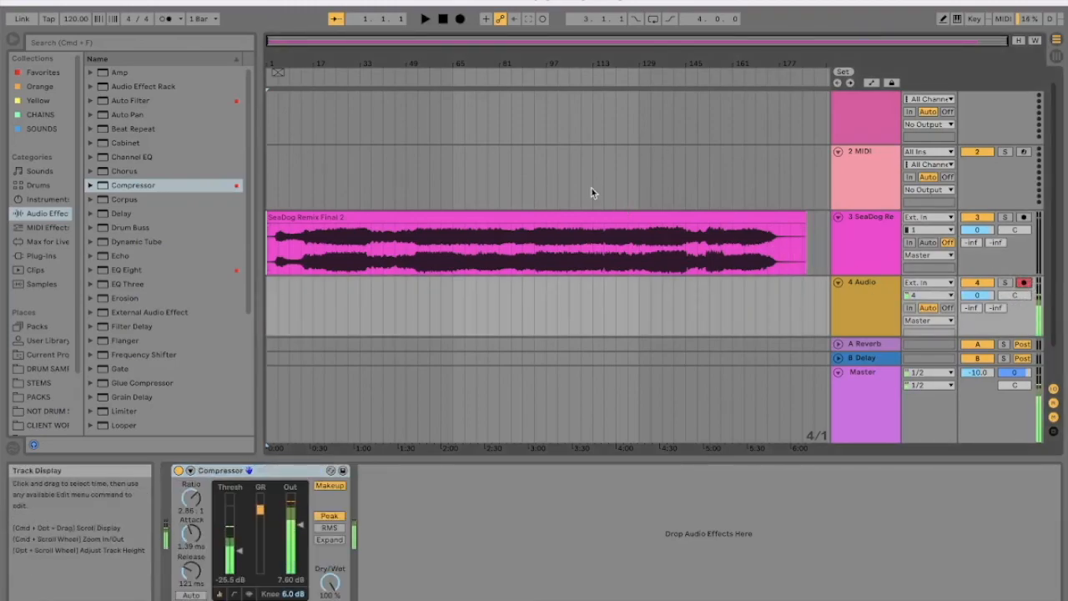
mouse_move(428, 78)
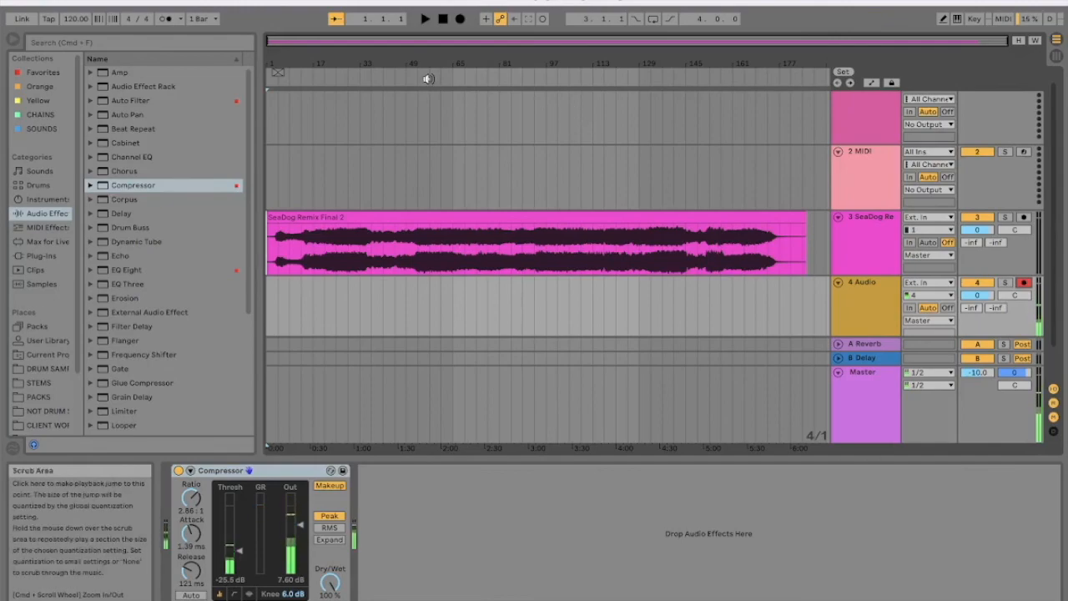
mouse_move(559, 219)
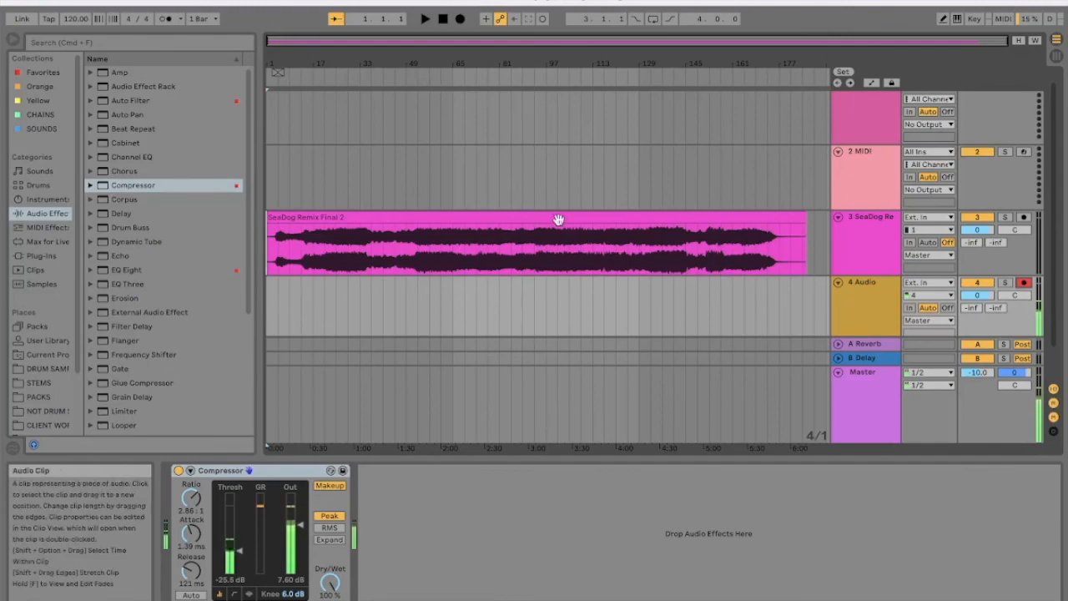